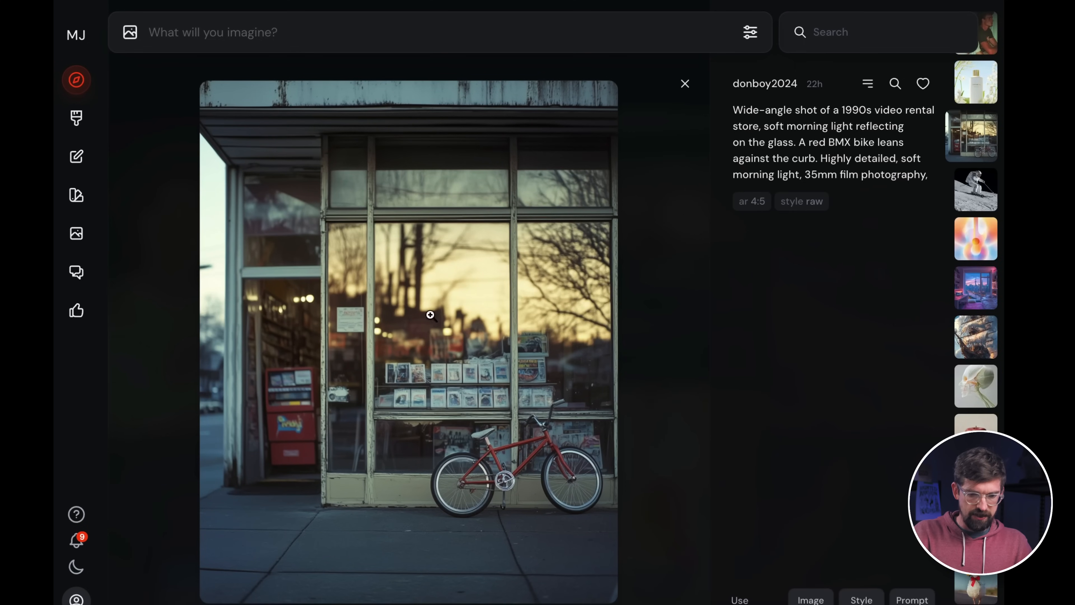
mouse_move(573, 143)
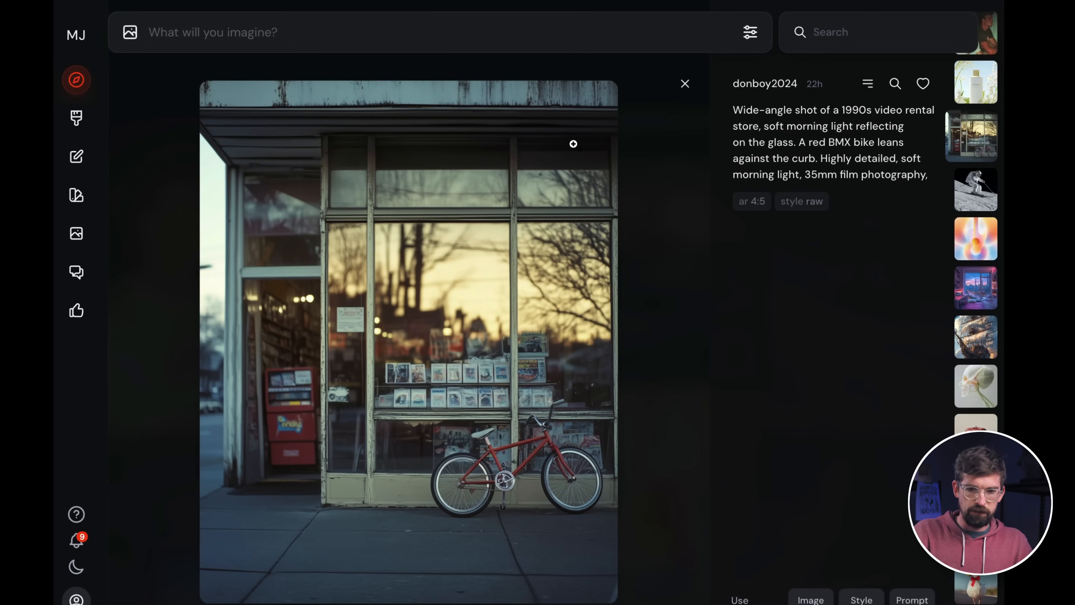
Step: Close the rental store image and scroll through the earlier pirate spaceship line-art creations
left_click(684, 83)
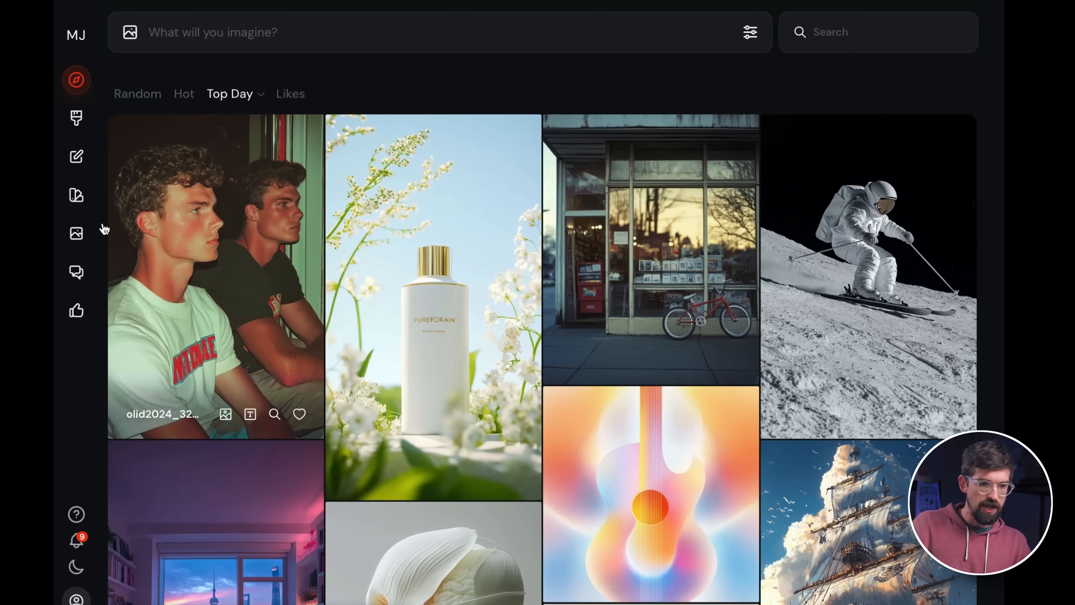
mouse_move(76, 195)
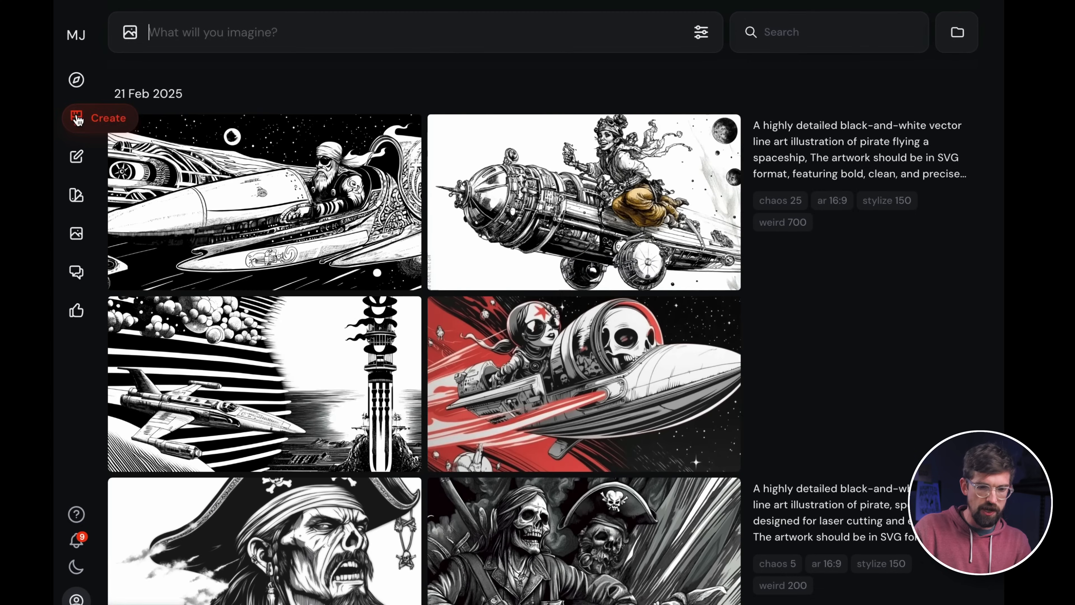
scroll("down", 3)
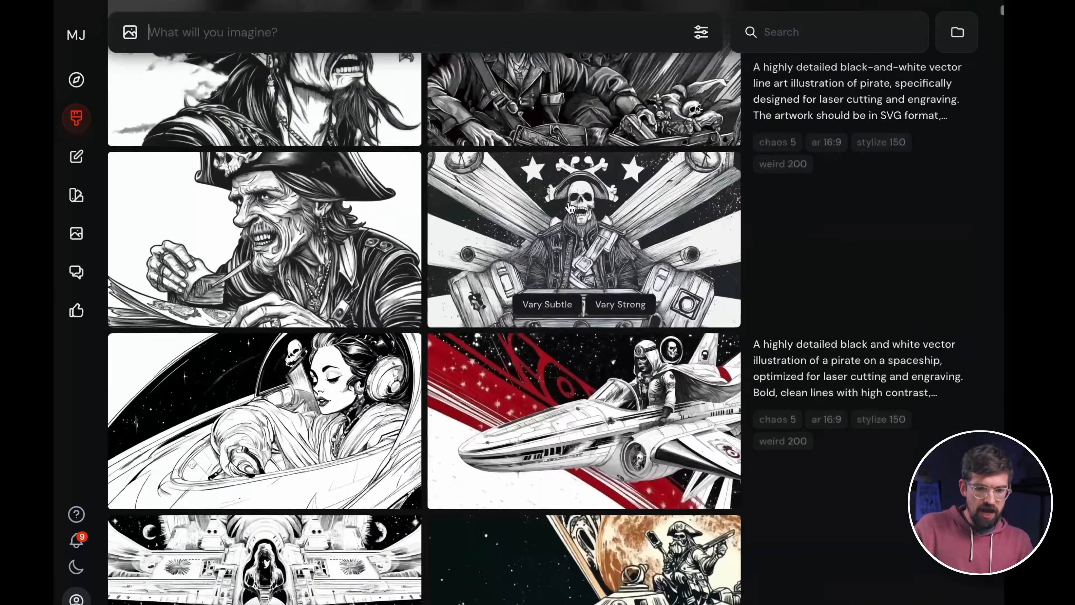
scroll("down", 3)
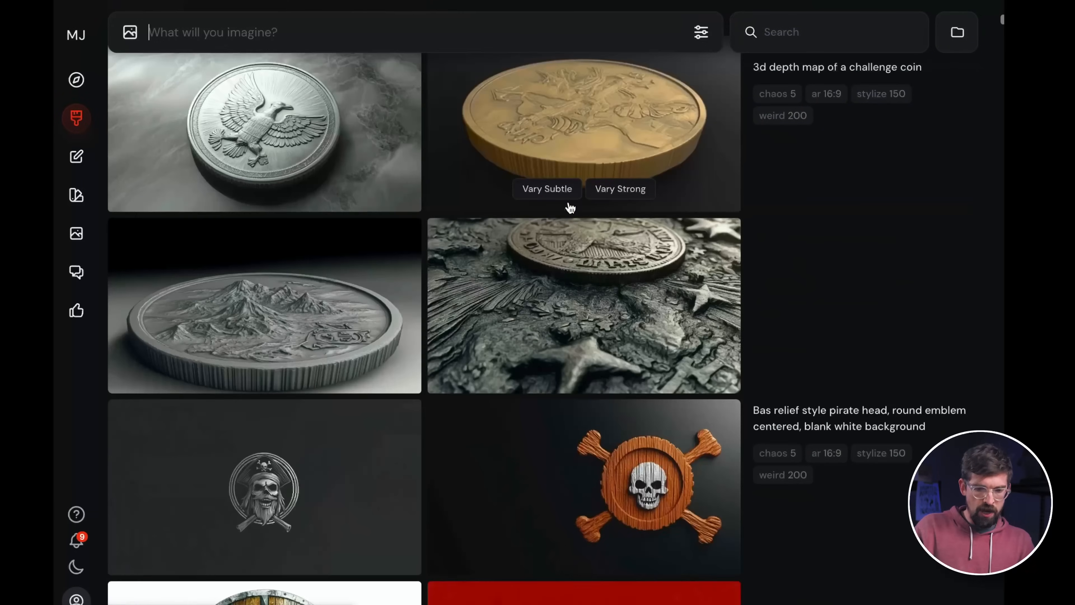
scroll("down", 3)
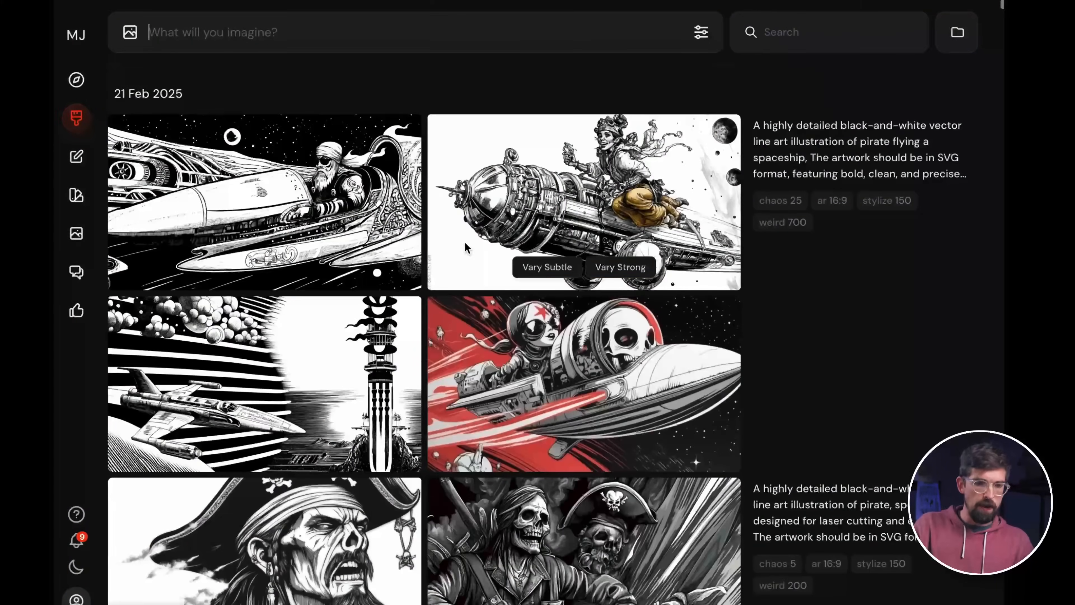
mouse_move(76, 80)
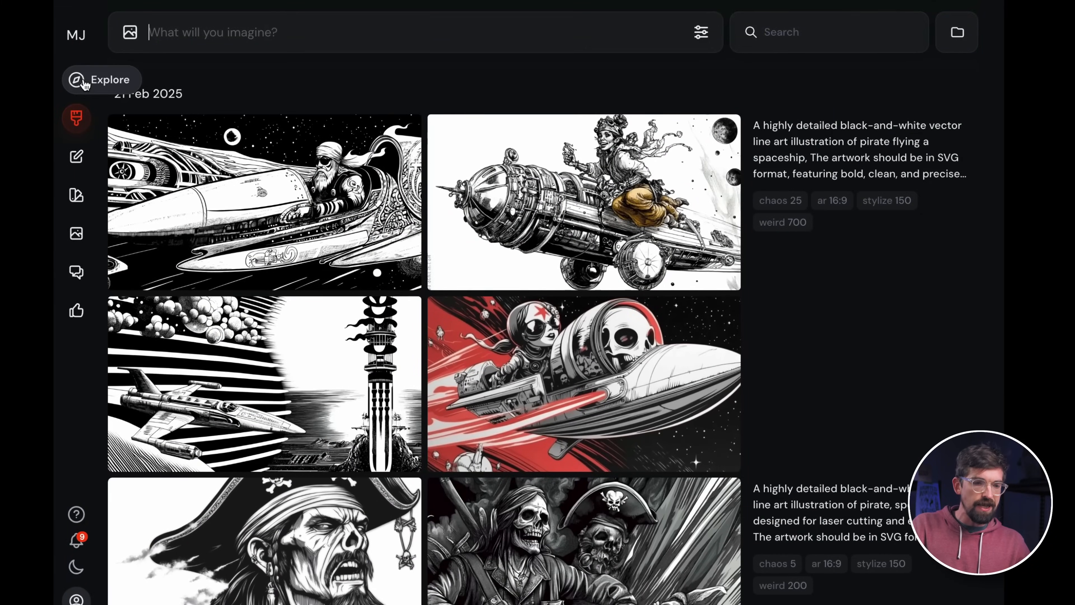
Step: Generate 'a lion head, vector line art, highly detailed' and view the four results under Today
left_click(101, 80)
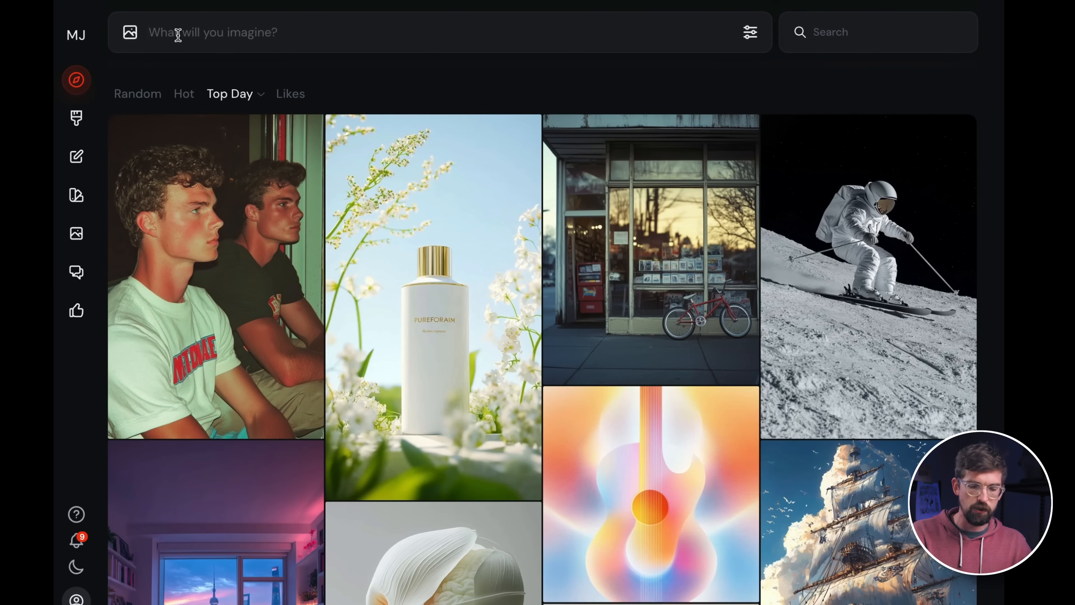
type("a li")
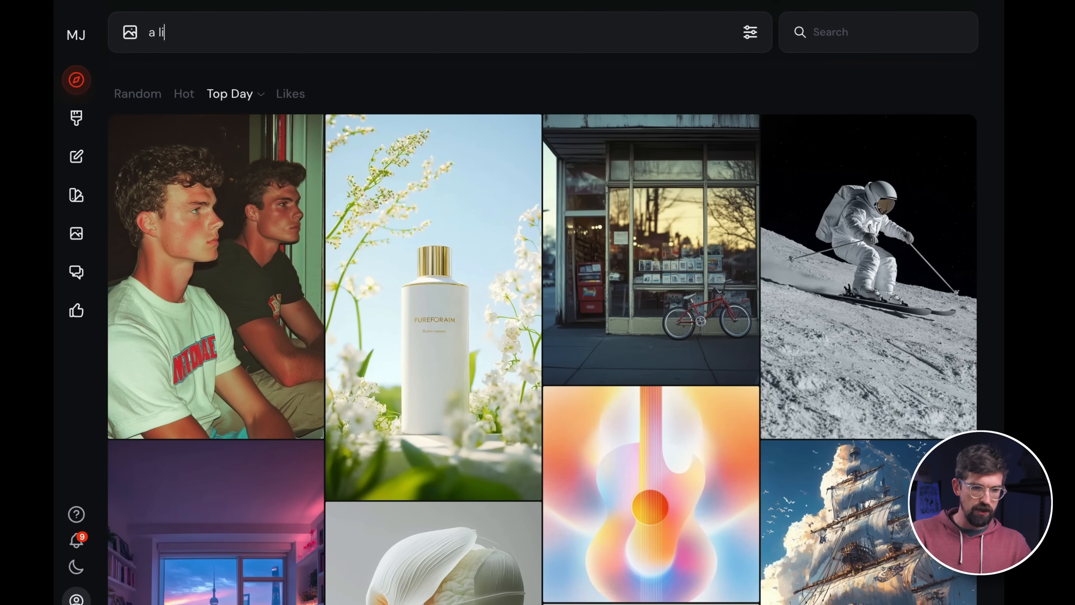
type("on head, vector")
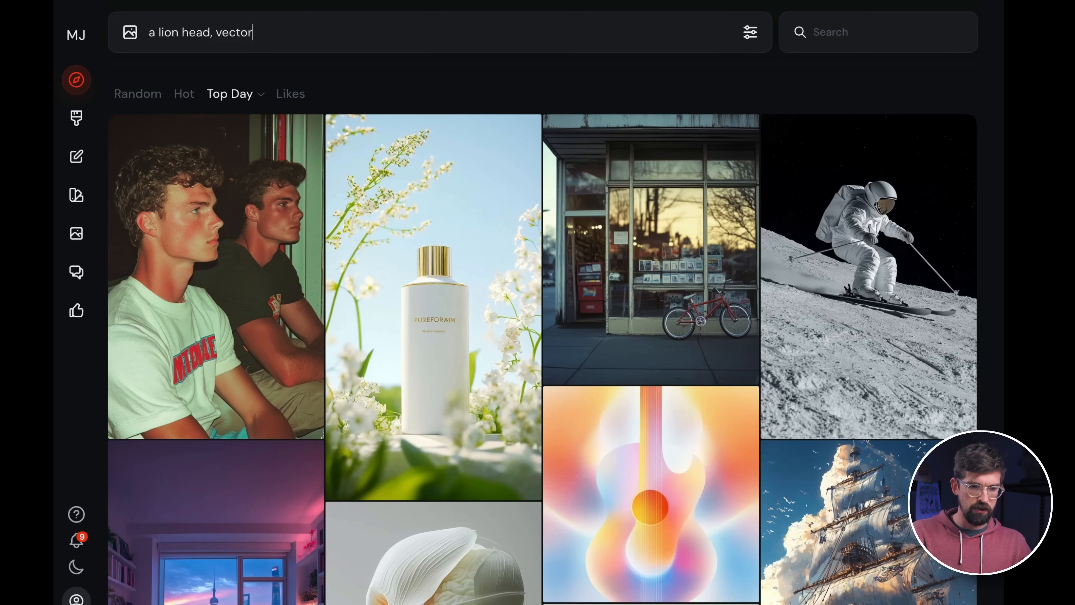
type("line art, hig")
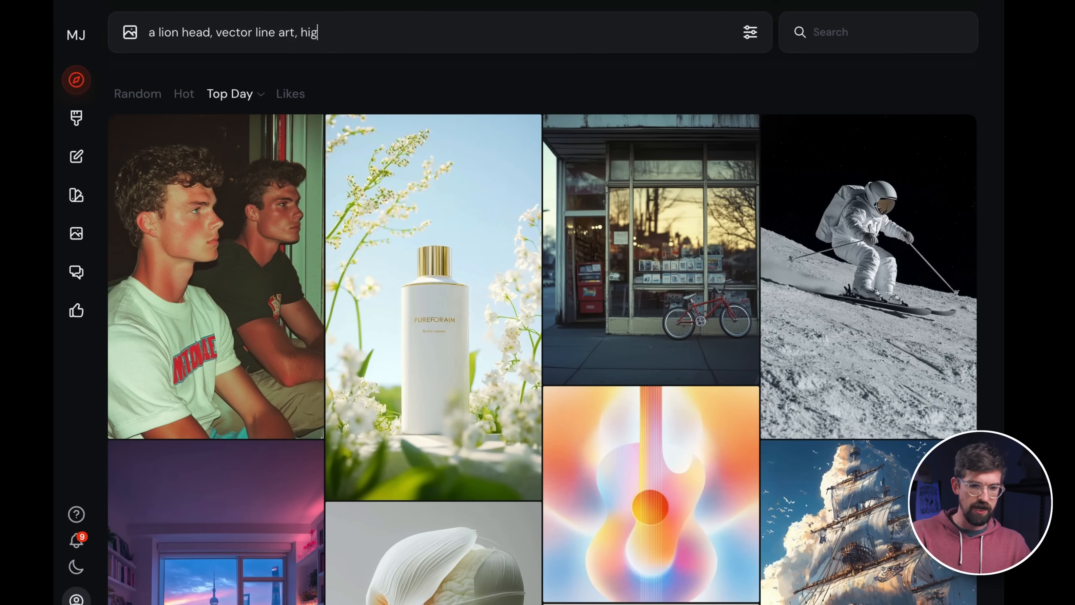
type("hly detailed")
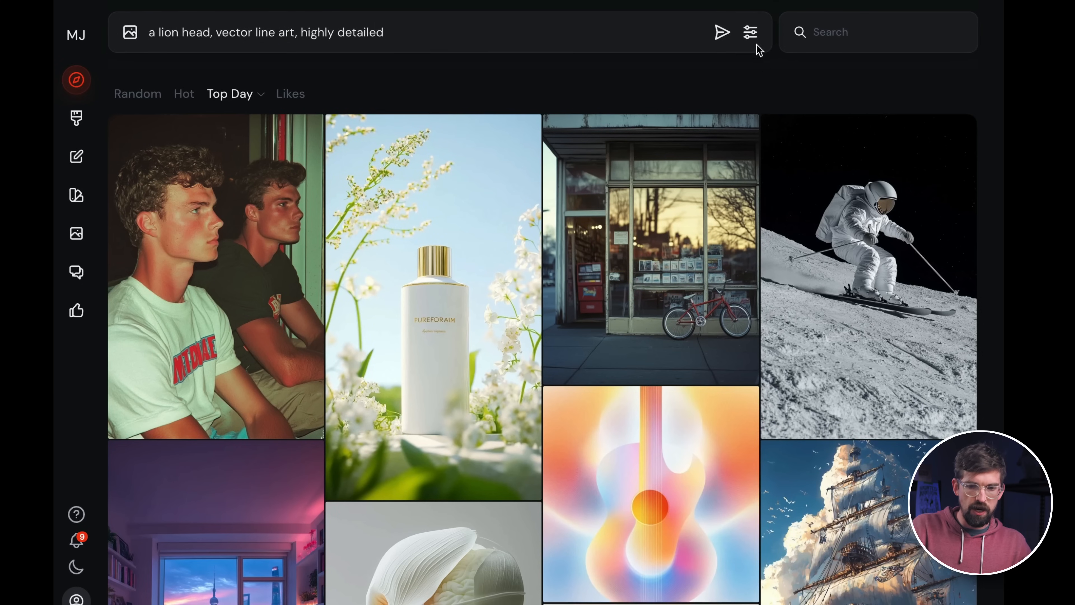
mouse_move(678, 30)
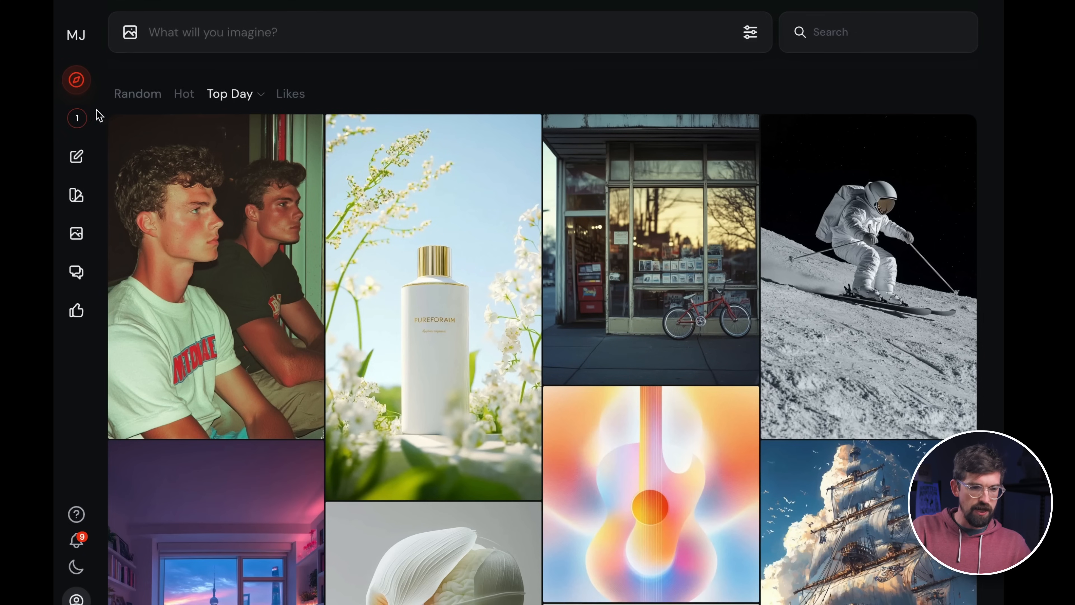
mouse_move(77, 118)
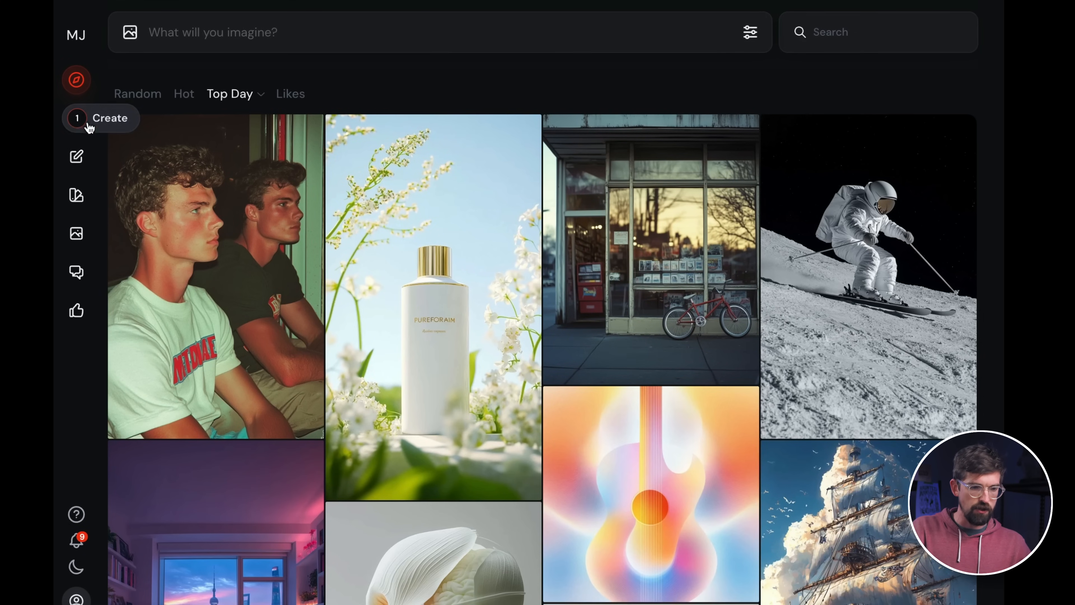
left_click(109, 119)
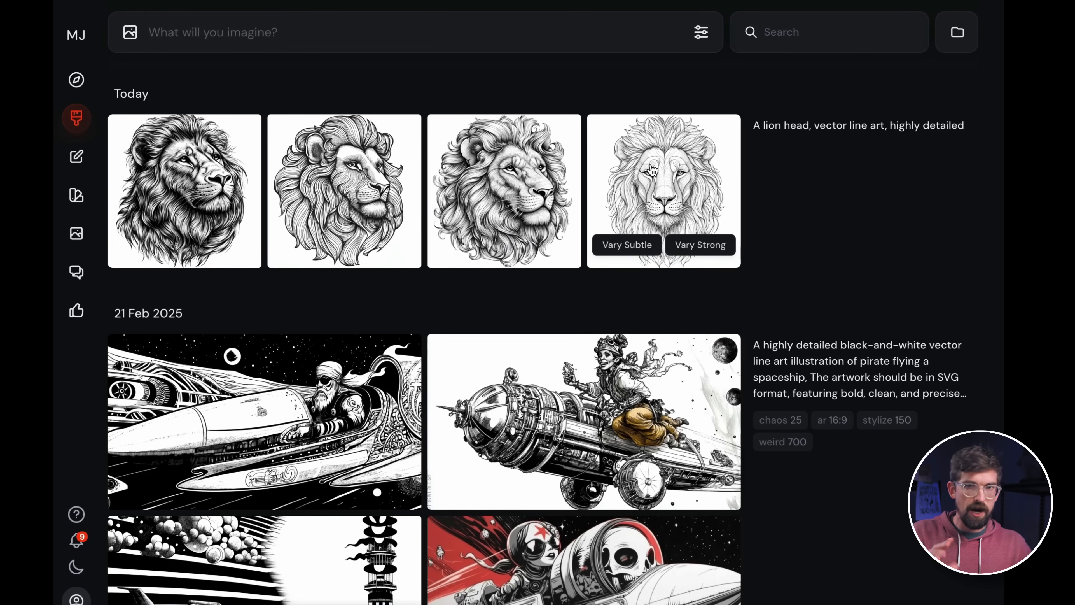
mouse_move(516, 158)
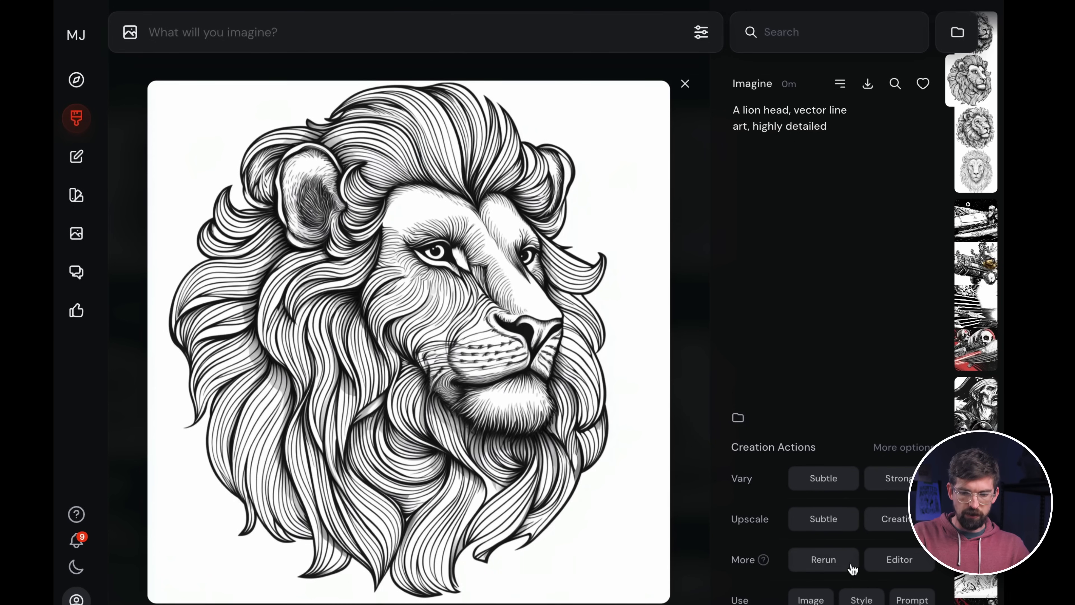
mouse_move(833, 474)
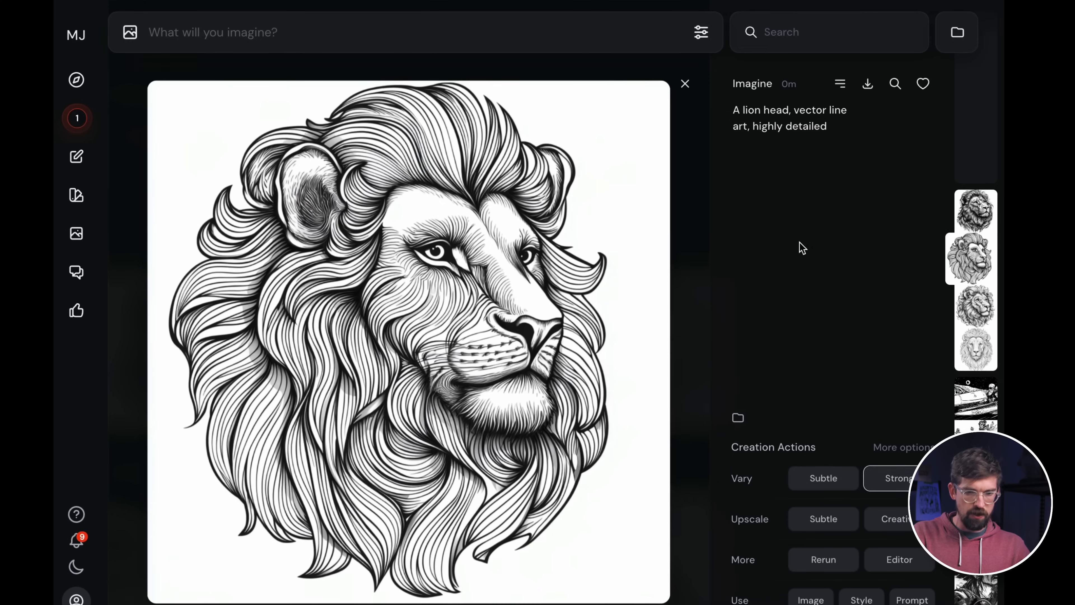
Step: Request Vary Strong on one lion head and Vary Subtle on the darker one, then review the variations
left_click(685, 83)
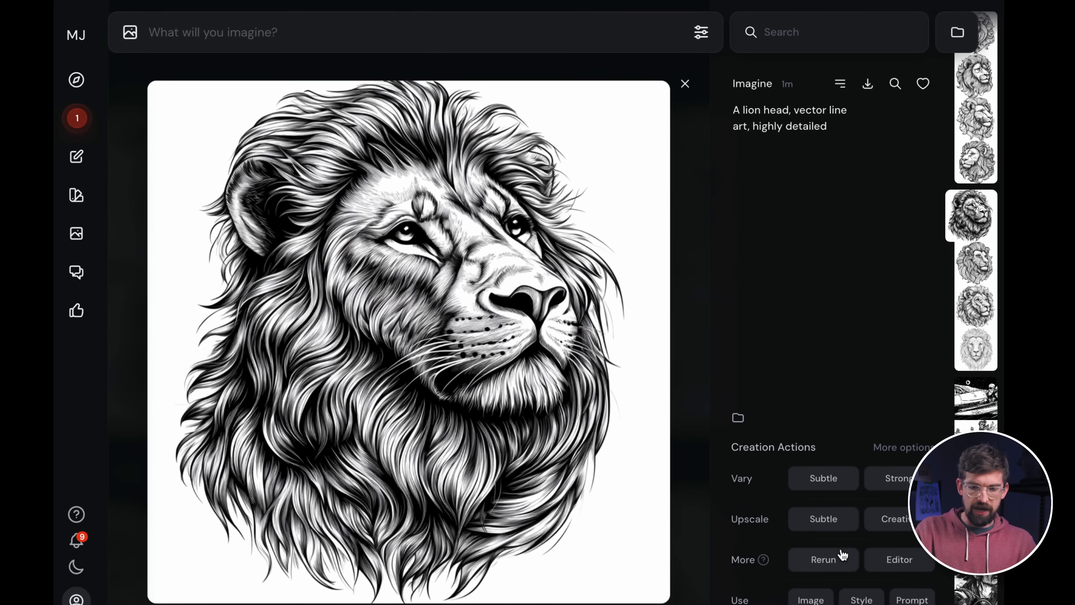
mouse_move(838, 486)
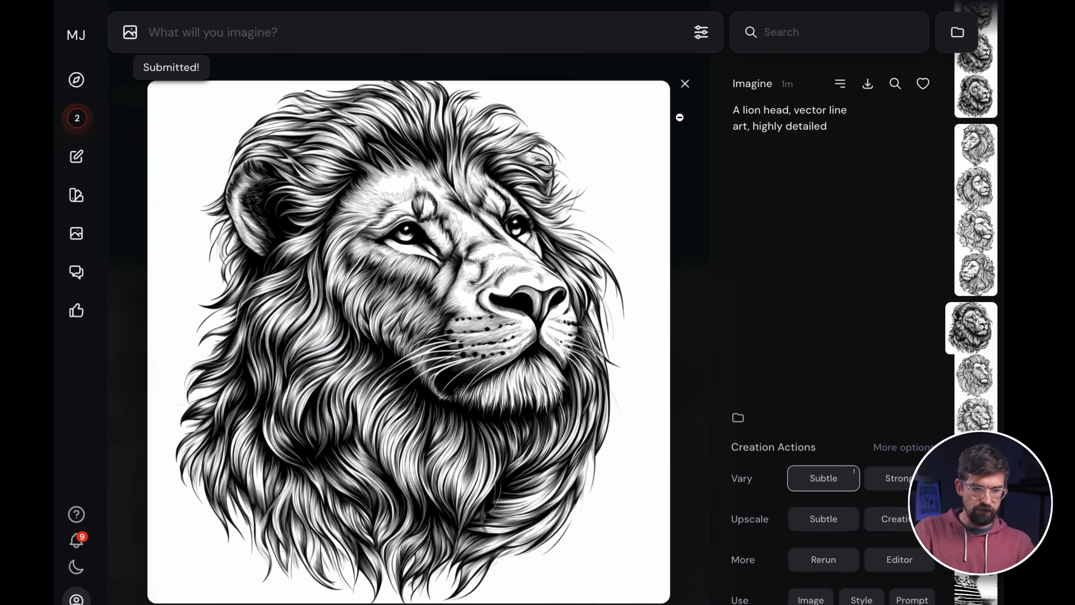
left_click(684, 83)
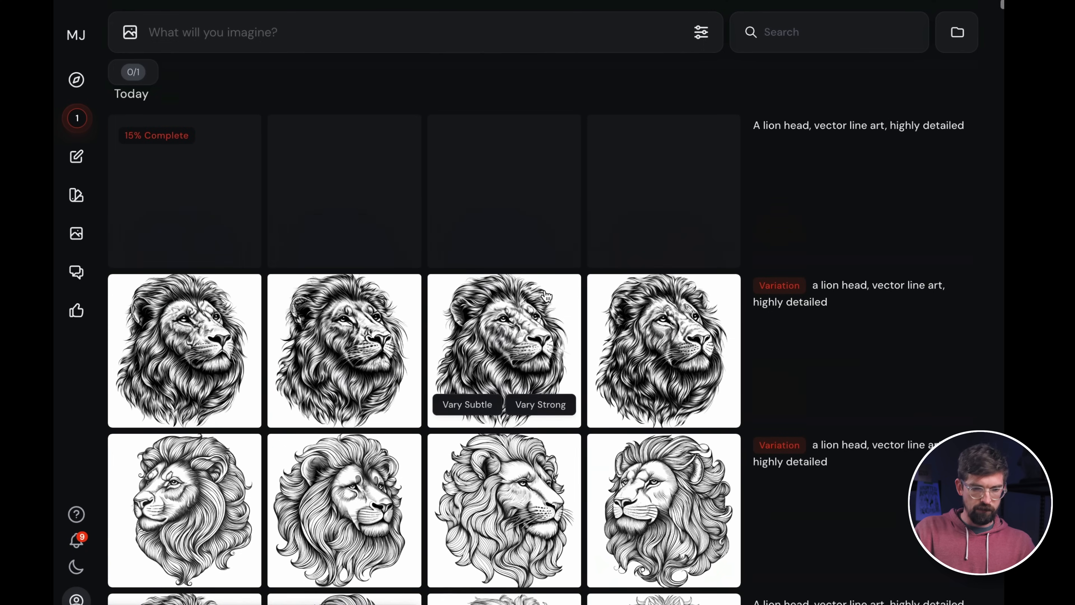
scroll("down", 3)
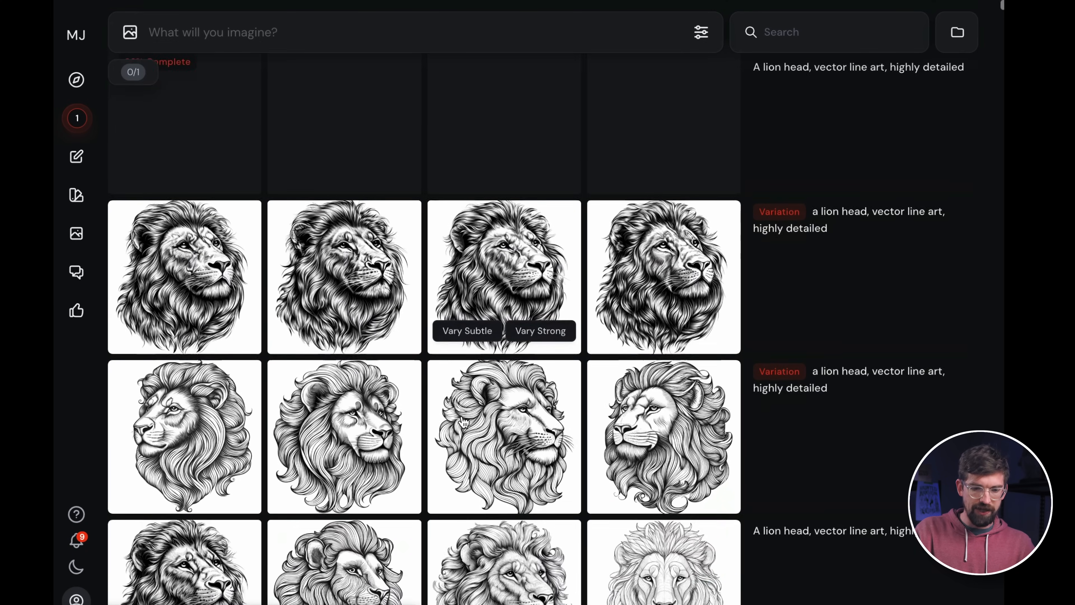
scroll("down", 3)
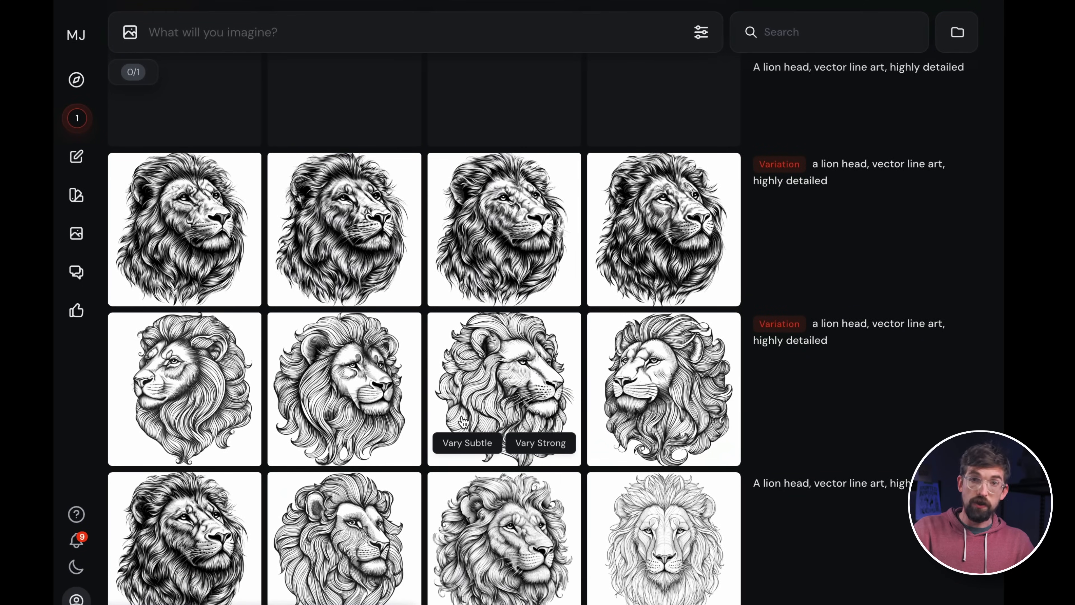
mouse_move(596, 241)
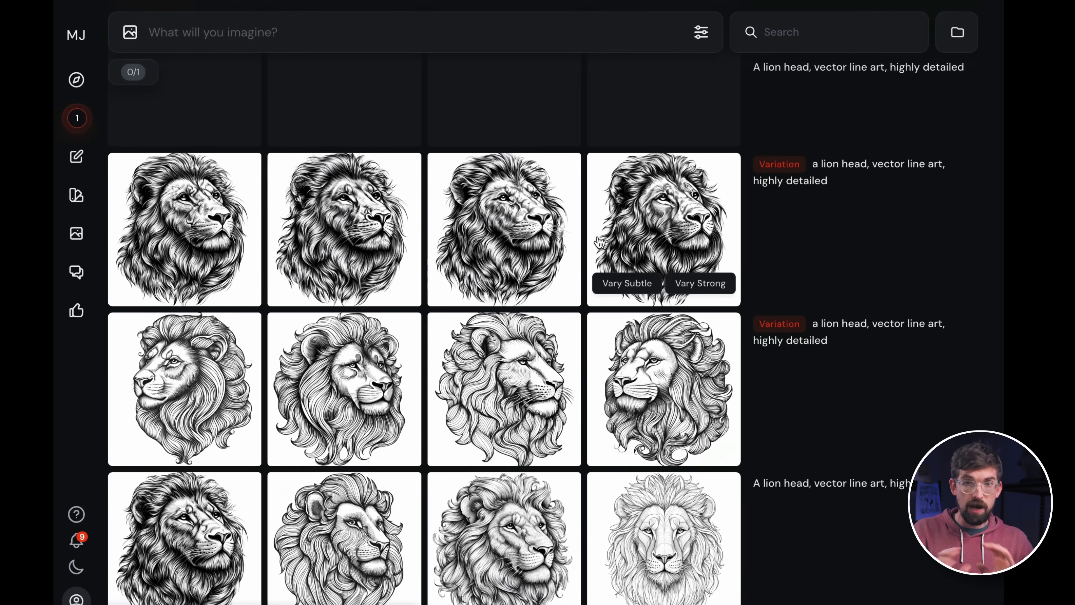
Step: Generate four images for the prompt 'give me a laser lion head'
type("give me a lase")
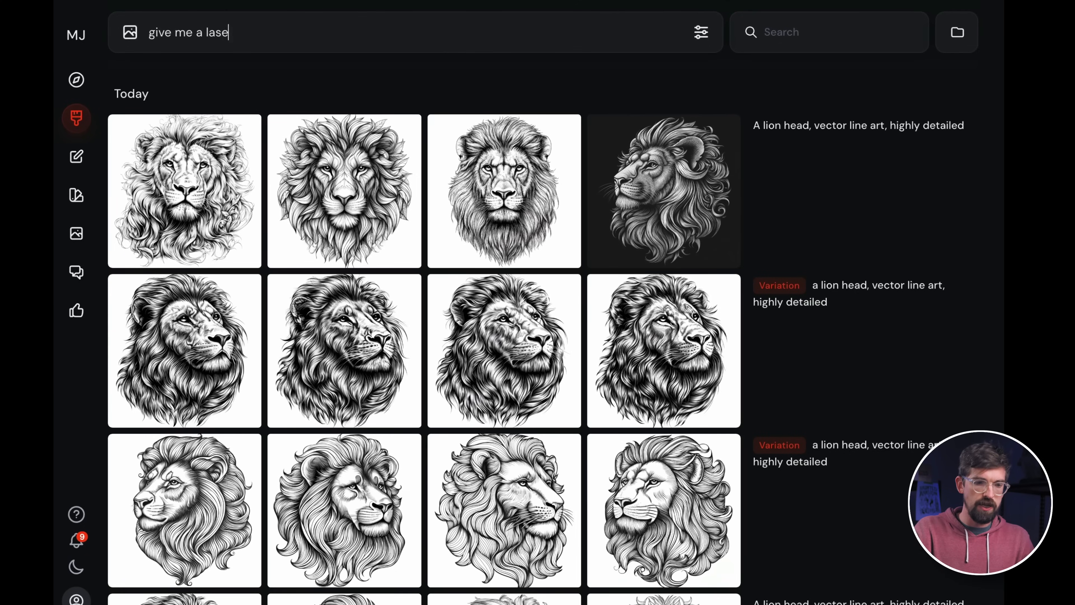
key("Return")
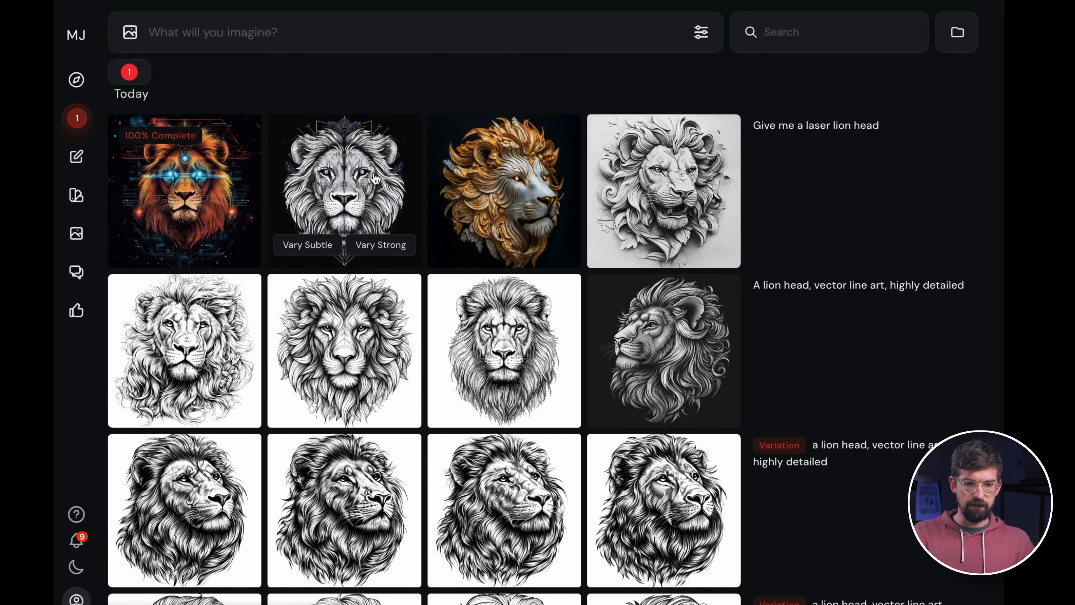
mouse_move(698, 107)
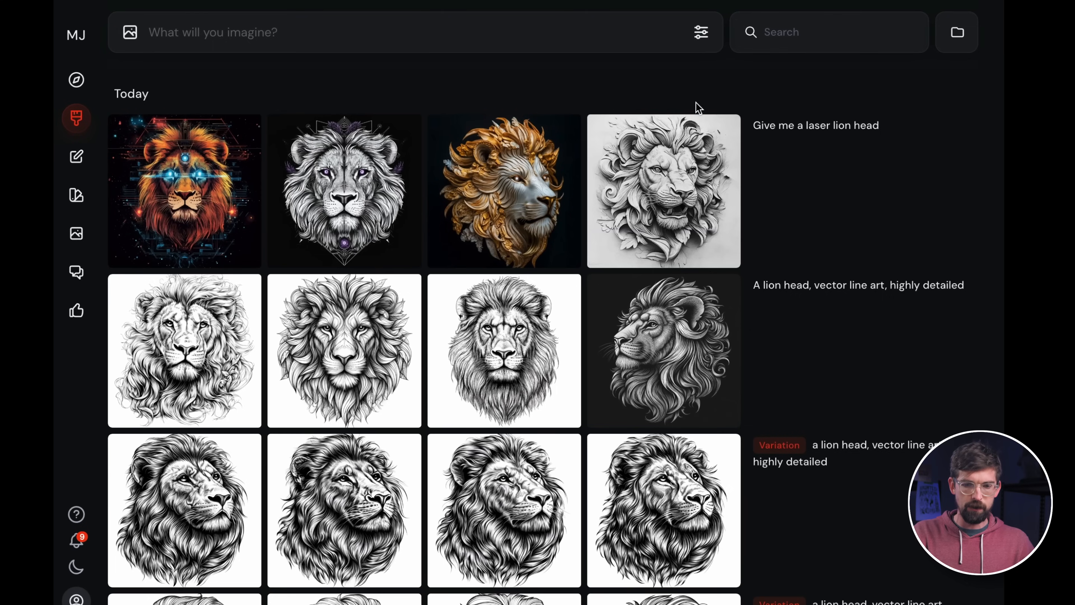
mouse_move(504, 191)
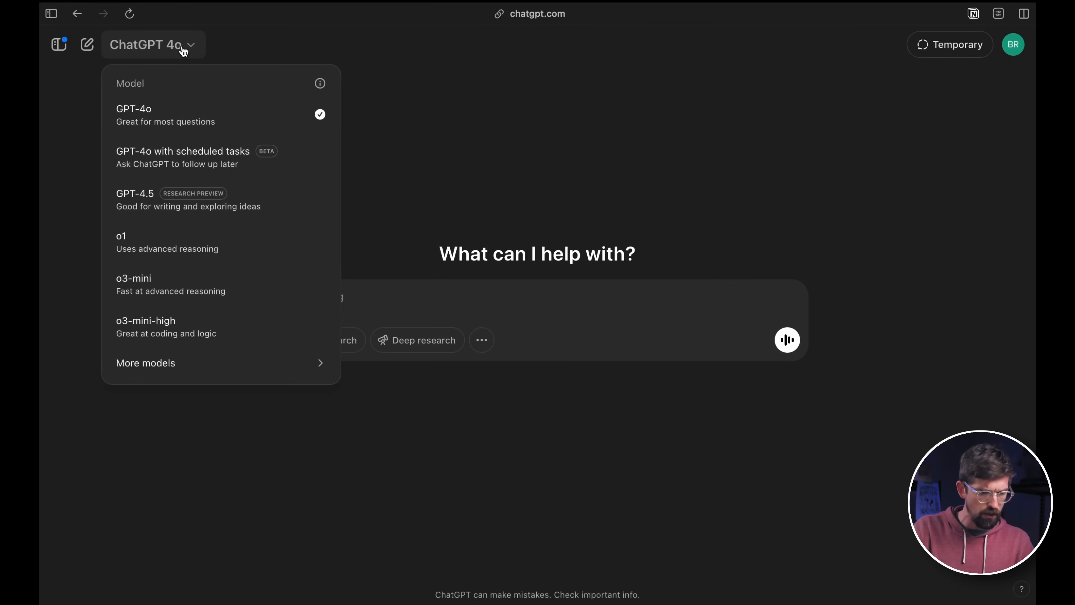
Step: Send ChatGPT the goat head reference image asking for a Midjourney 6 line-art prompt template
type("gi")
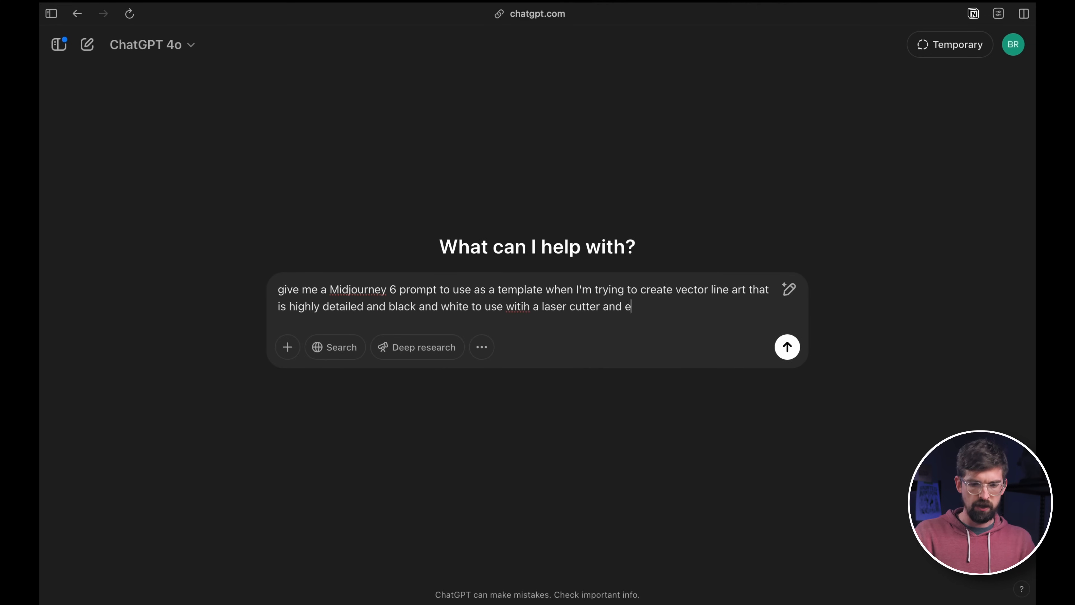
left_click(219, 562)
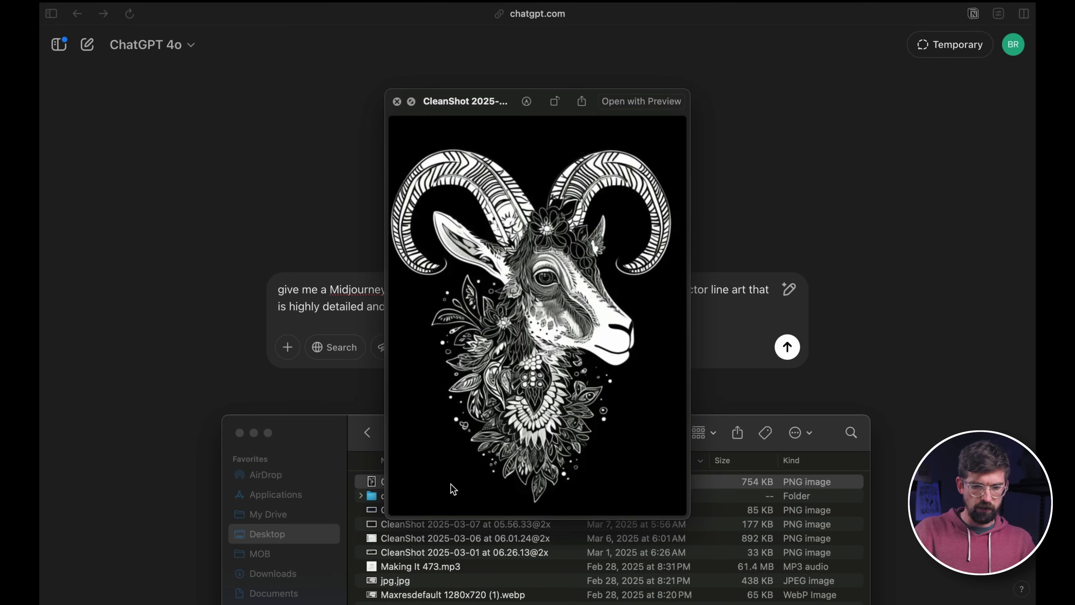
left_click(397, 101)
type(" black and white to use witih a laser cutter and engraver.  Use the image as a")
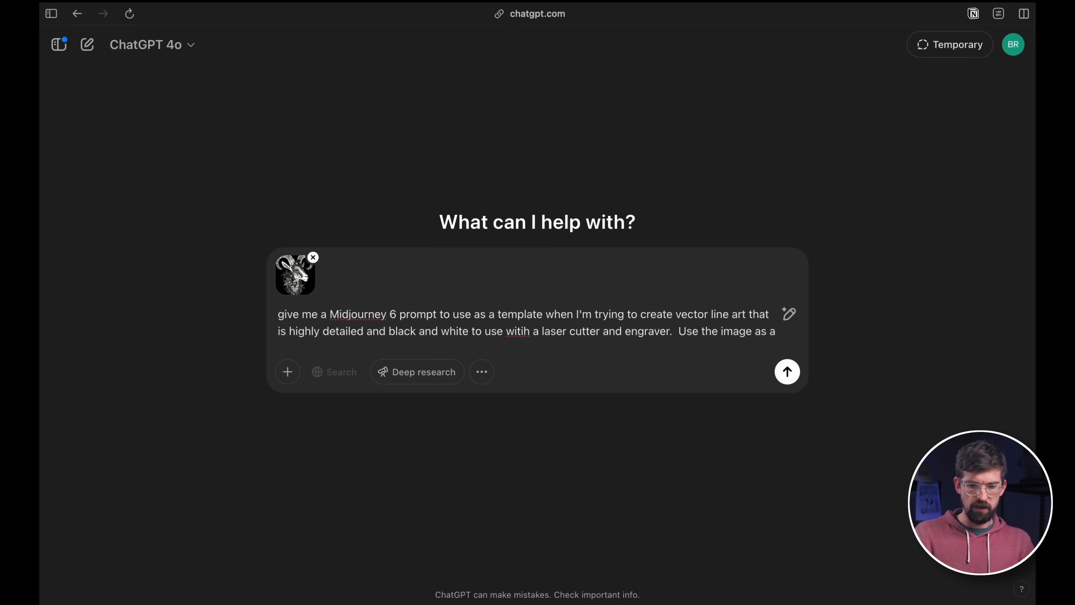
type("reference for what I wa")
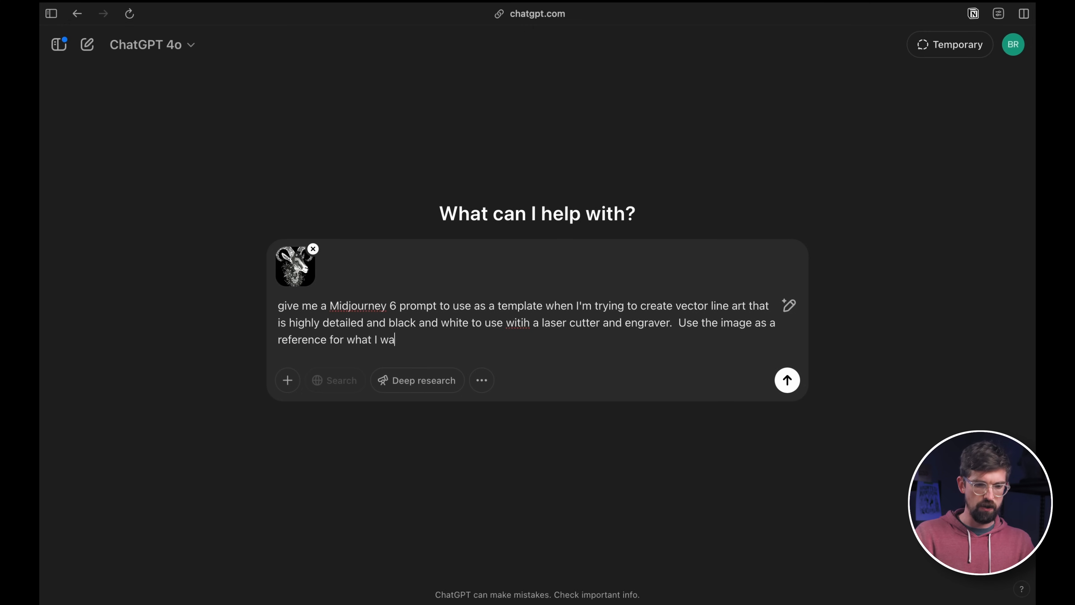
left_click(786, 380)
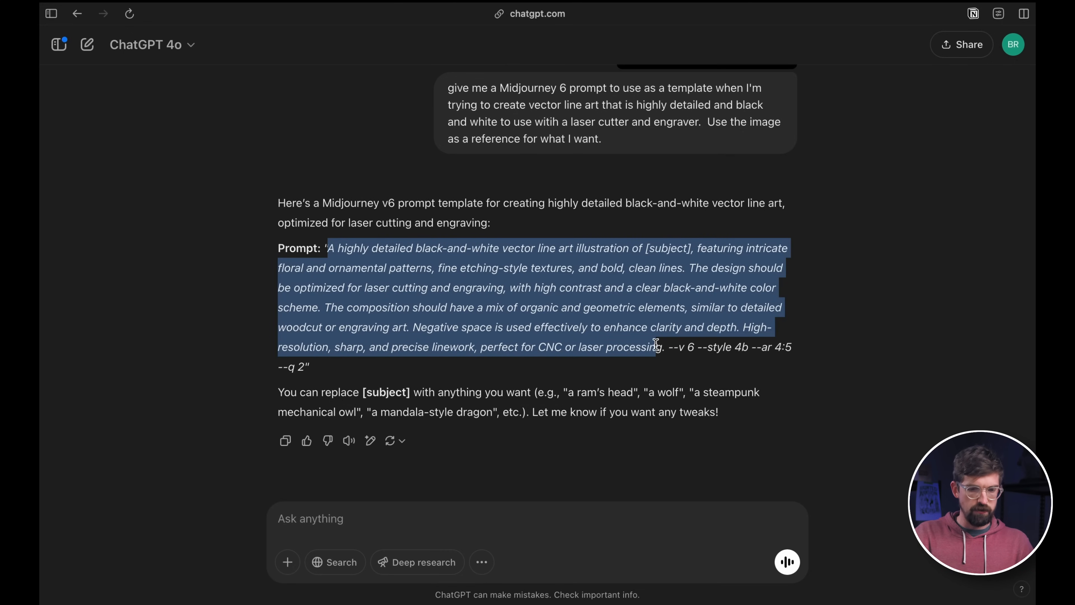
Step: Copy the returned prompt template and switch back to Midjourney
left_click(770, 353)
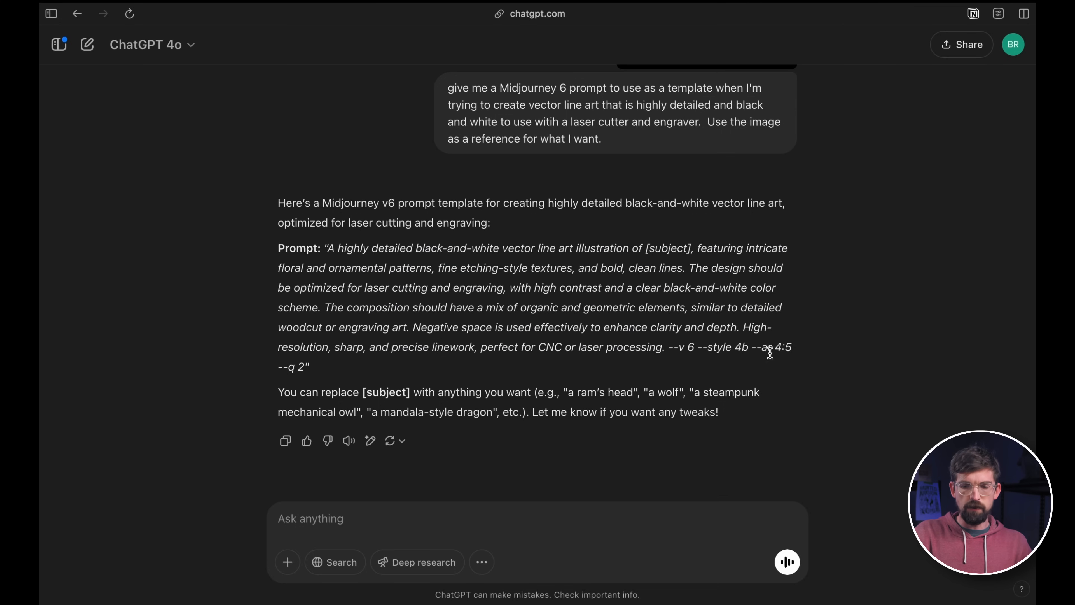
mouse_move(776, 343)
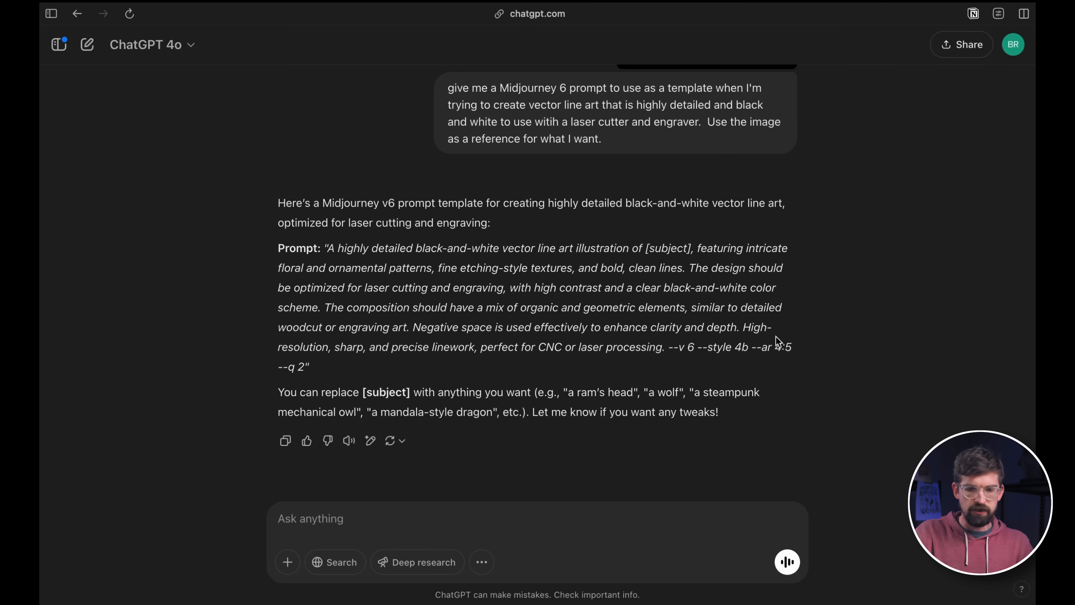
mouse_move(421, 240)
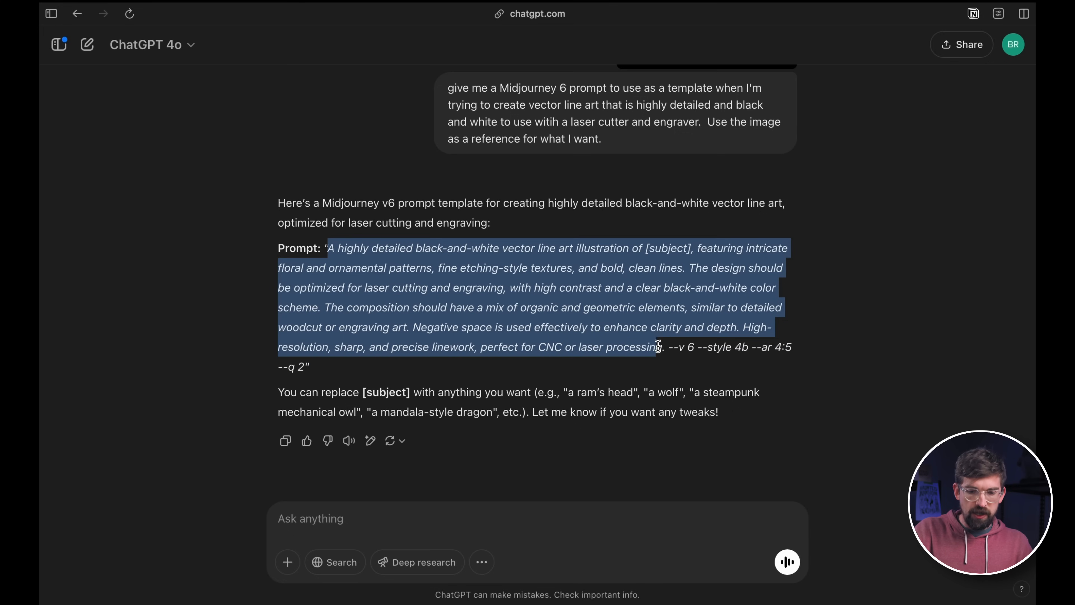
left_click(58, 13)
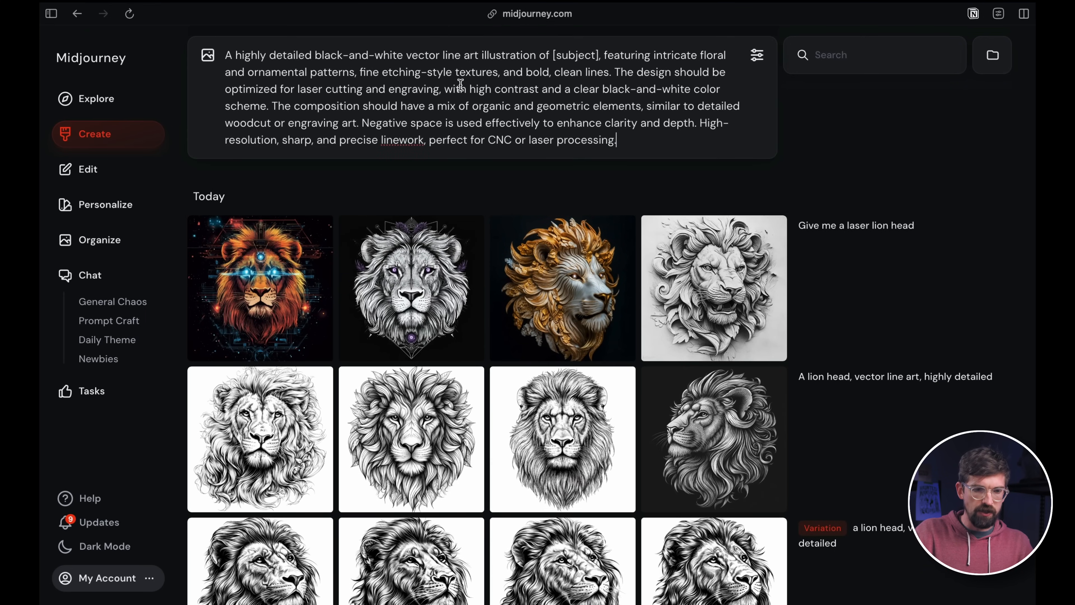
Step: Replace [subject] in the template prompt with 'dragon attacking a castle' and submit it
left_click(578, 55)
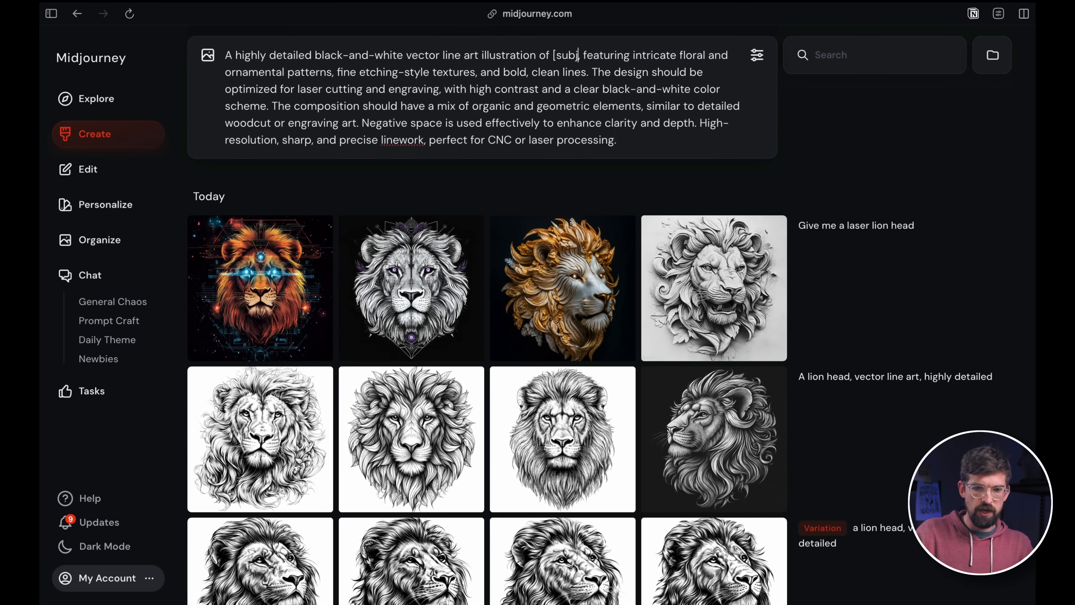
type("dragon art")
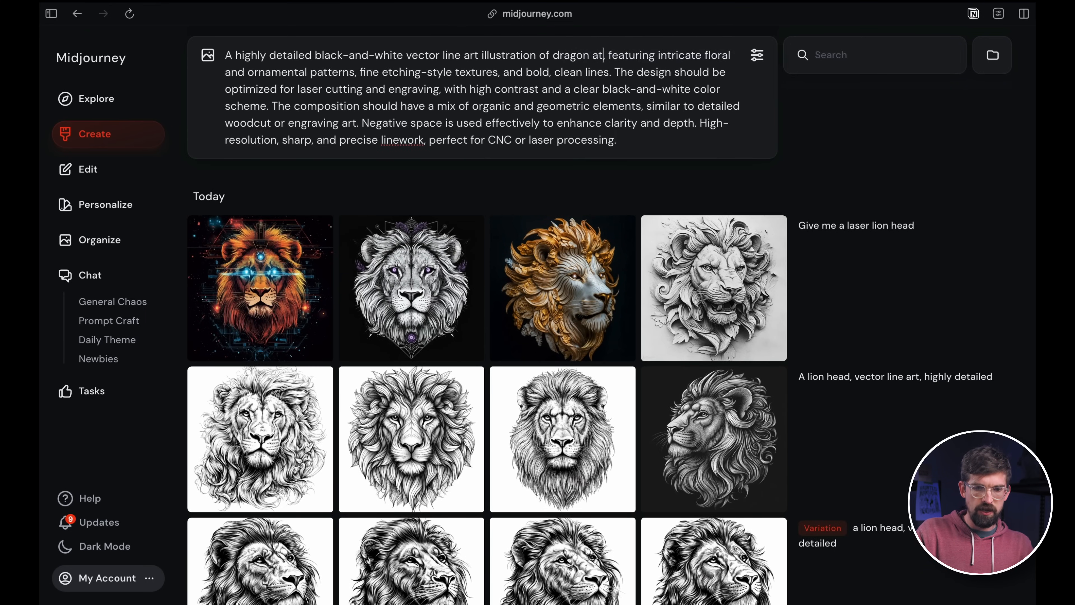
type("tack")
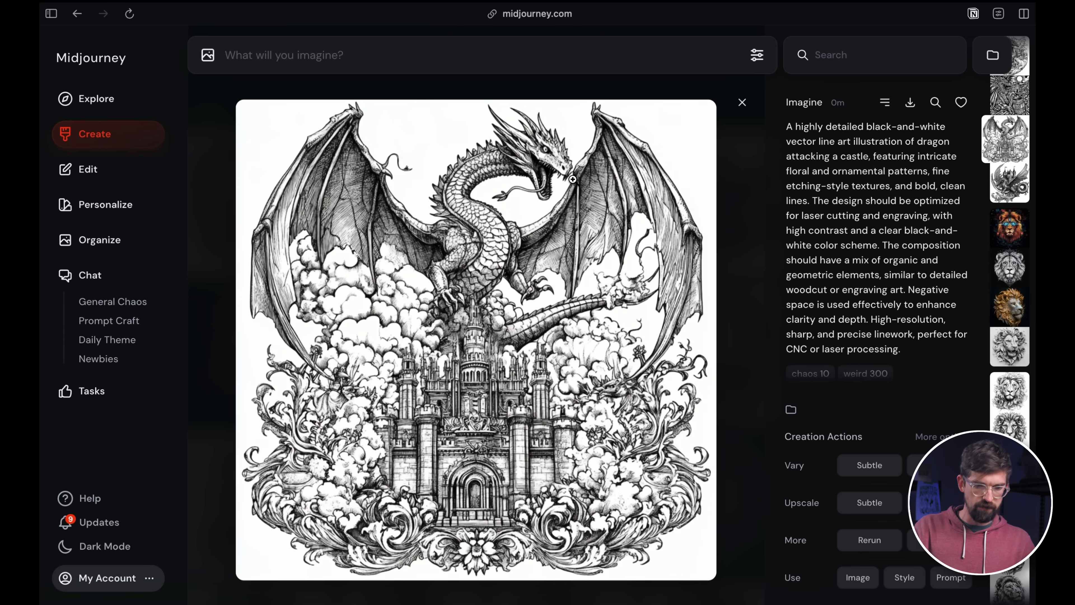
mouse_move(510, 418)
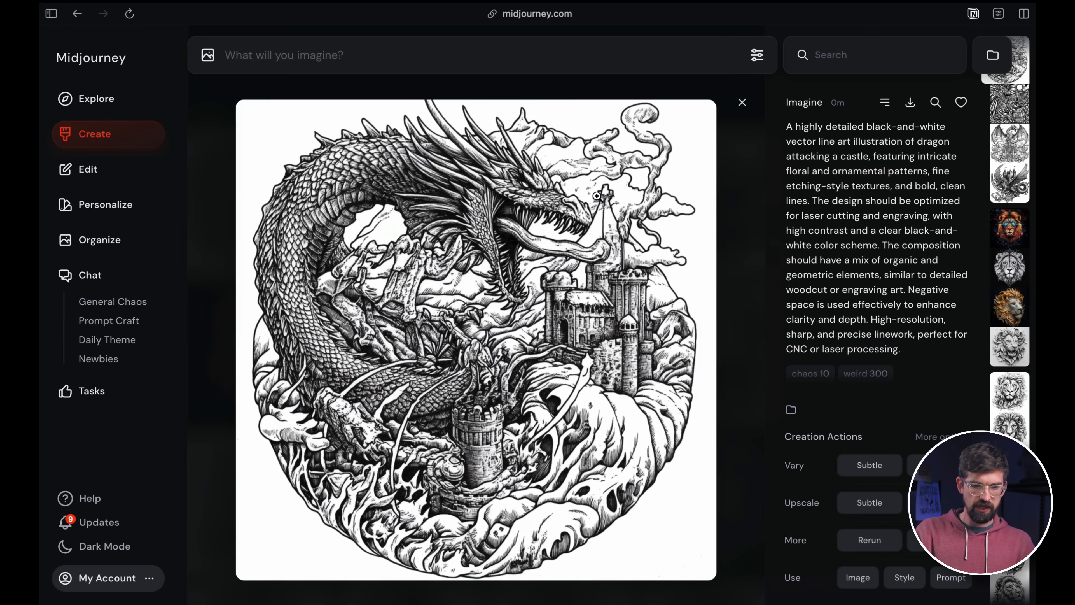
Step: Inspect the generated dragon-and-castle line-art images, including the coiled-tail dragon
left_click(741, 101)
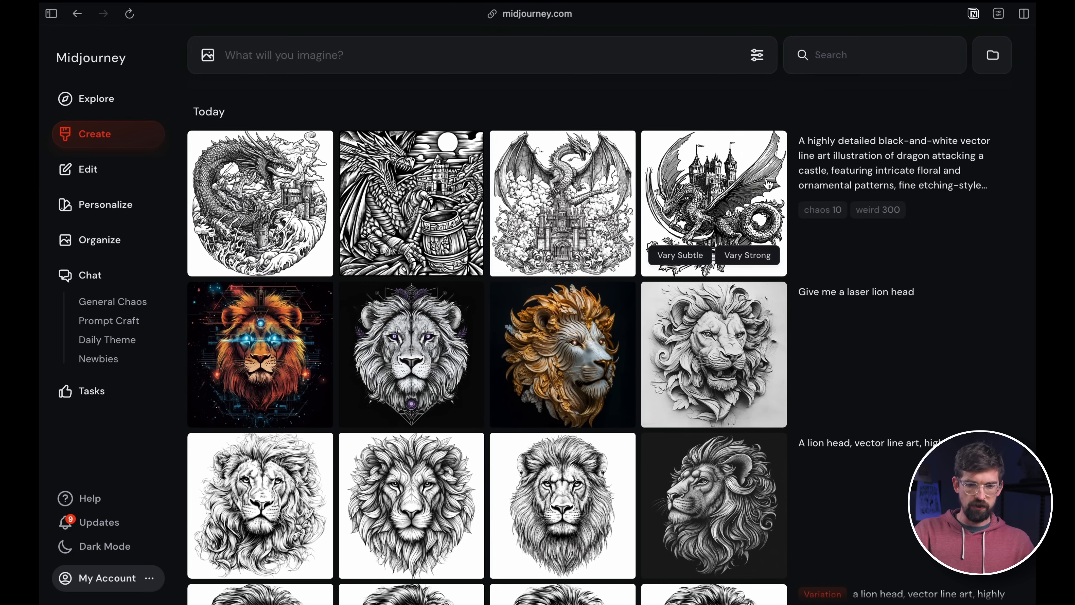
left_click(713, 203)
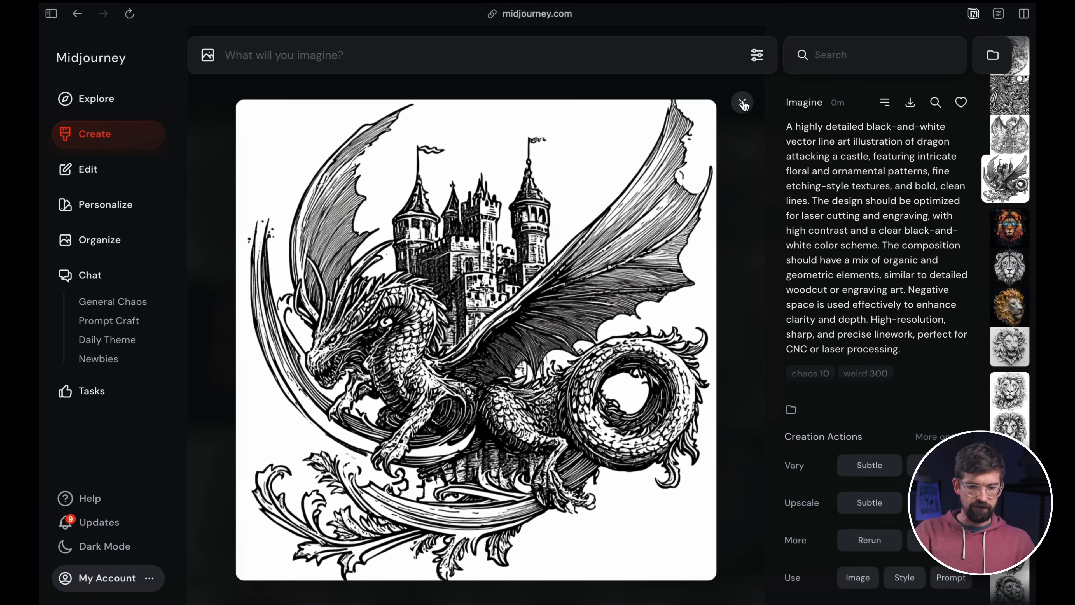
left_click(742, 102)
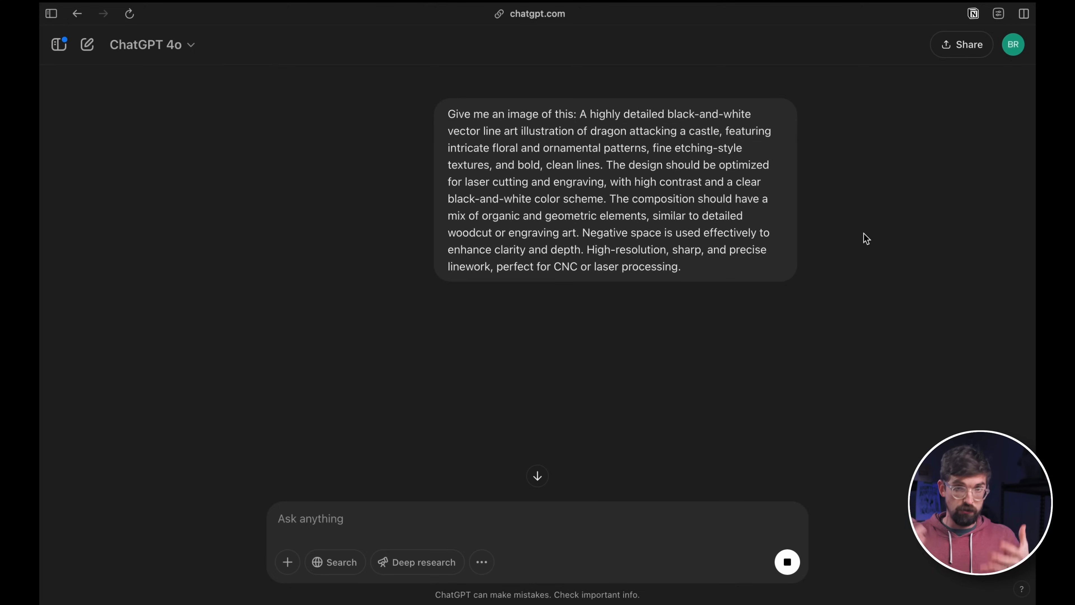
Step: Scroll the ChatGPT chat while the dragon-attacking-a-castle image generates
scroll("down", 3)
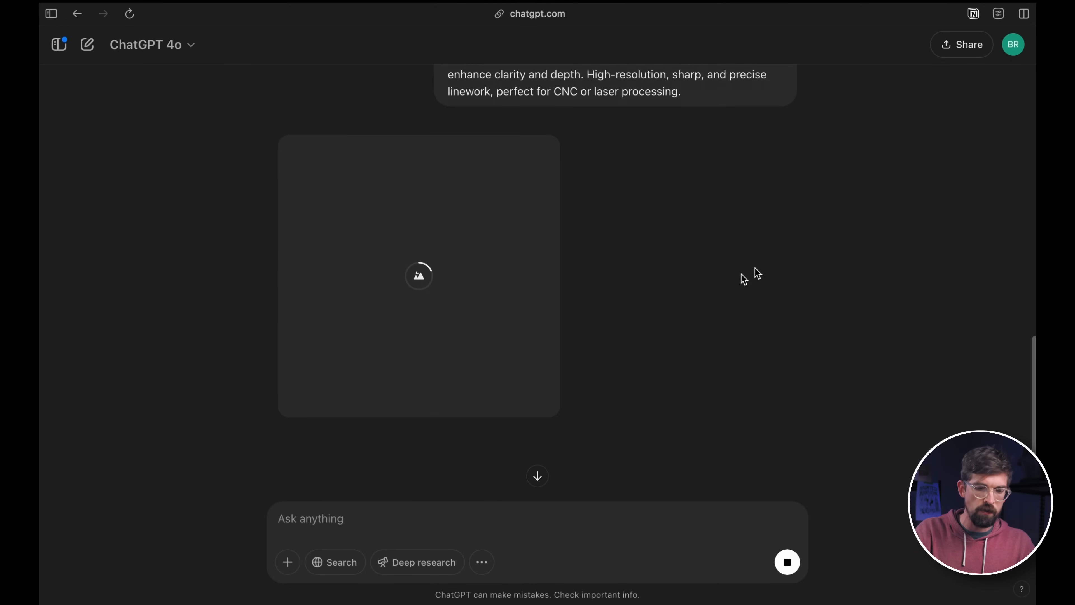
mouse_move(670, 266)
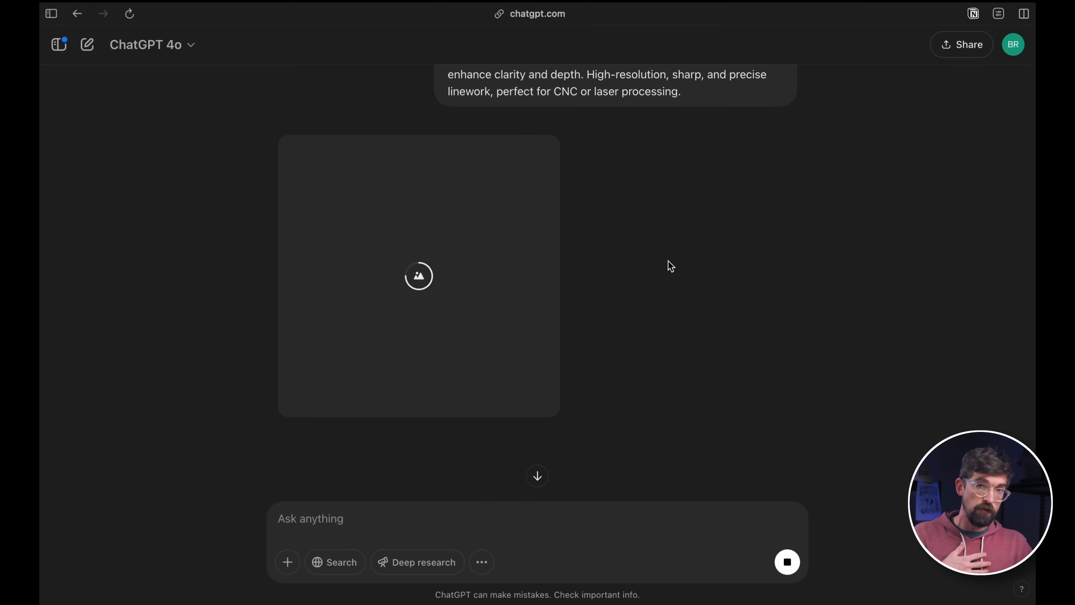
mouse_move(484, 207)
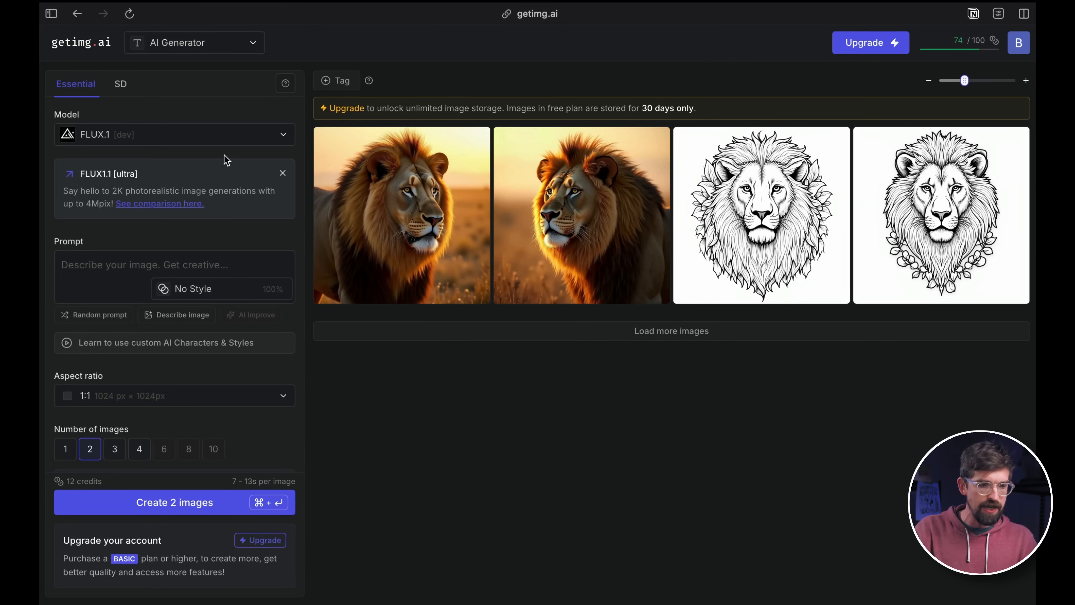
Step: Focus the empty Prompt field of getimg.ai's FLUX.1 AI Generator
left_click(164, 265)
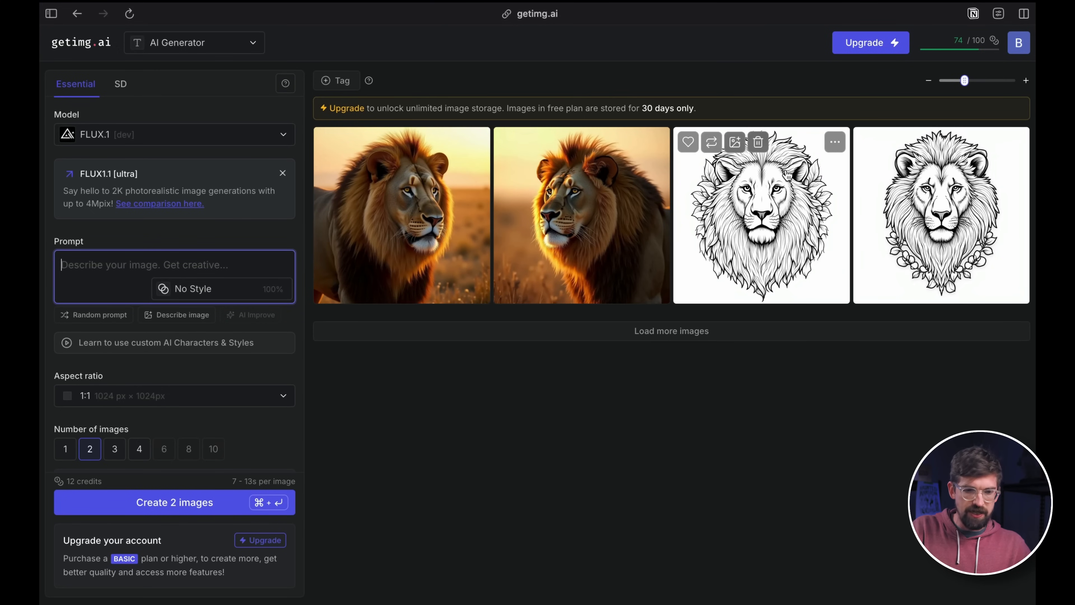
Step: Write 'give me a dragon attacking a castle.', expand it with AI Improve, and create 2 images
type("give")
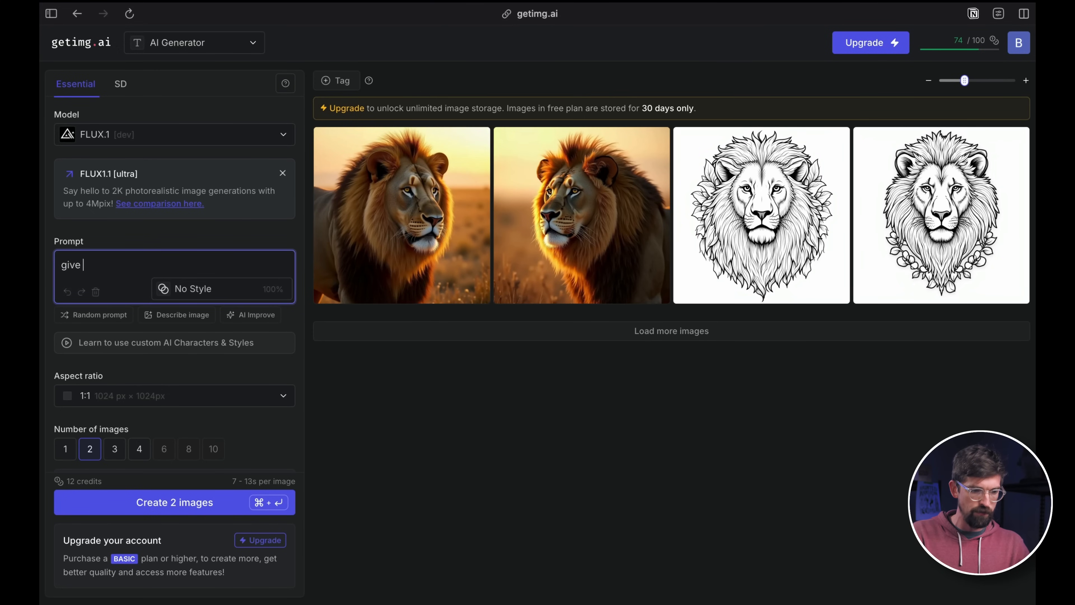
type("me a dragon attacking a castl")
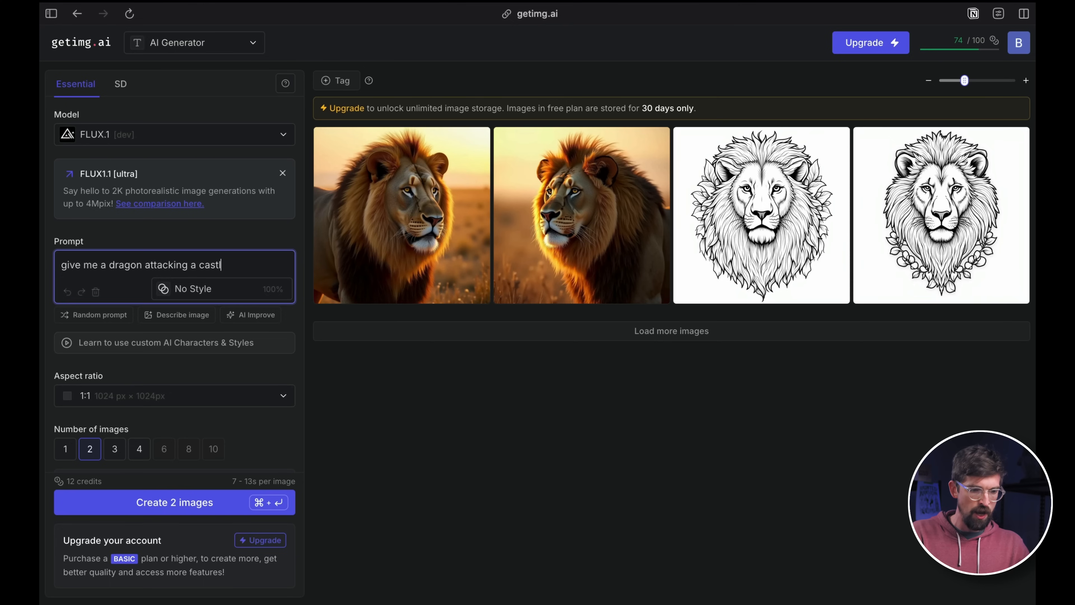
type("e.")
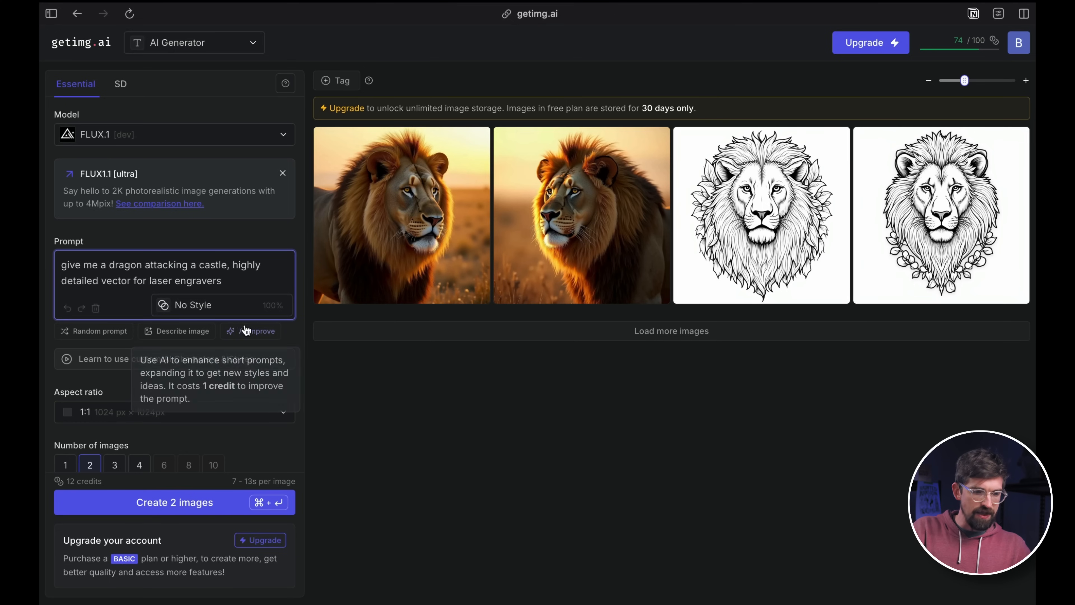
mouse_move(254, 331)
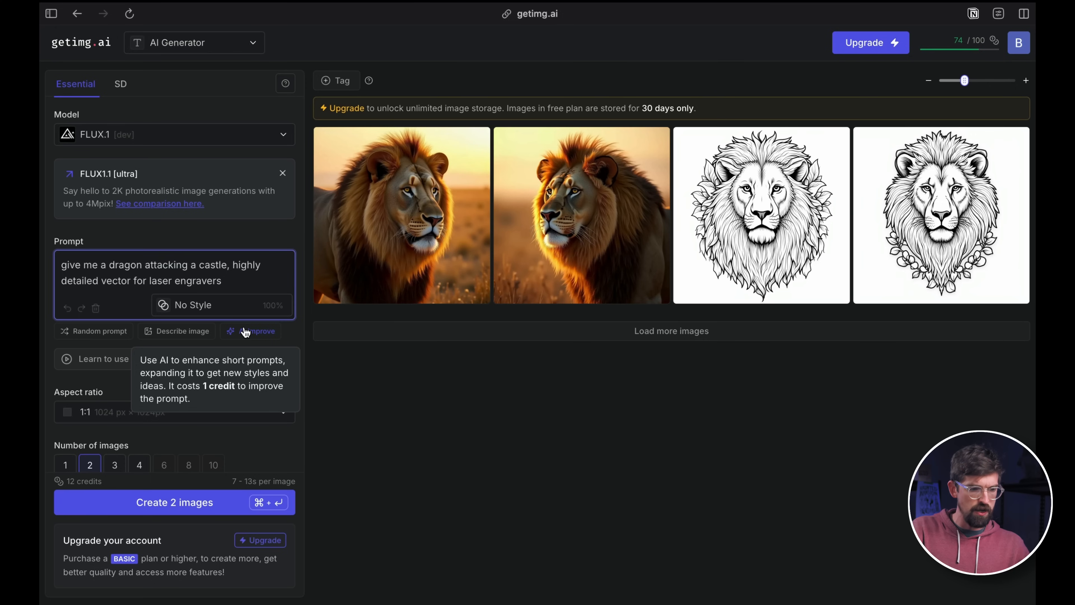
left_click(257, 331)
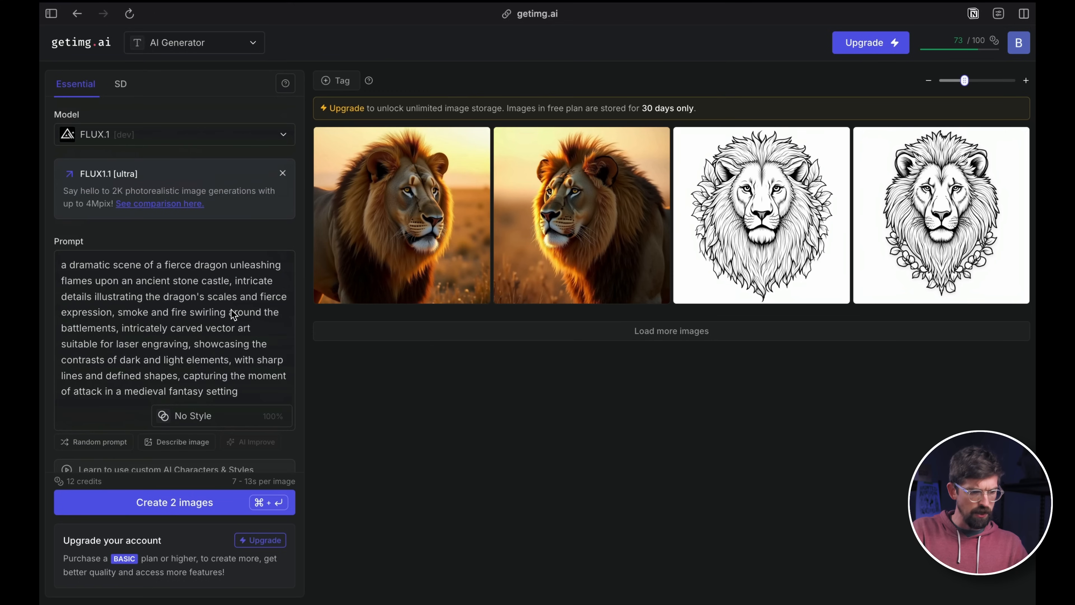
left_click(174, 502)
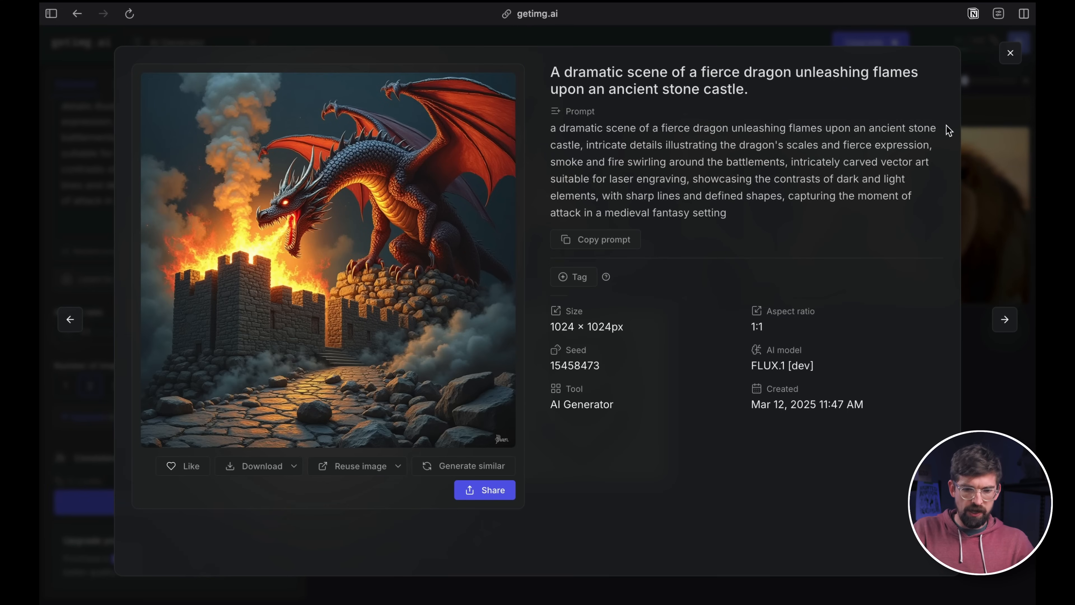
Step: Add 'black and white, line art' to the dragon prompt and create 2 new images
left_click(1010, 53)
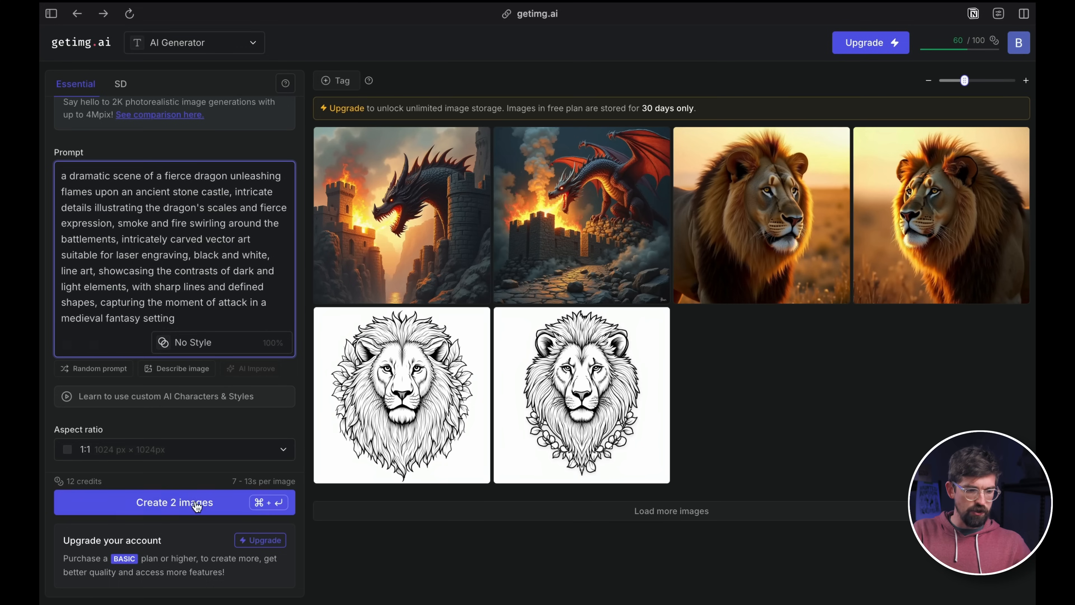
left_click(174, 502)
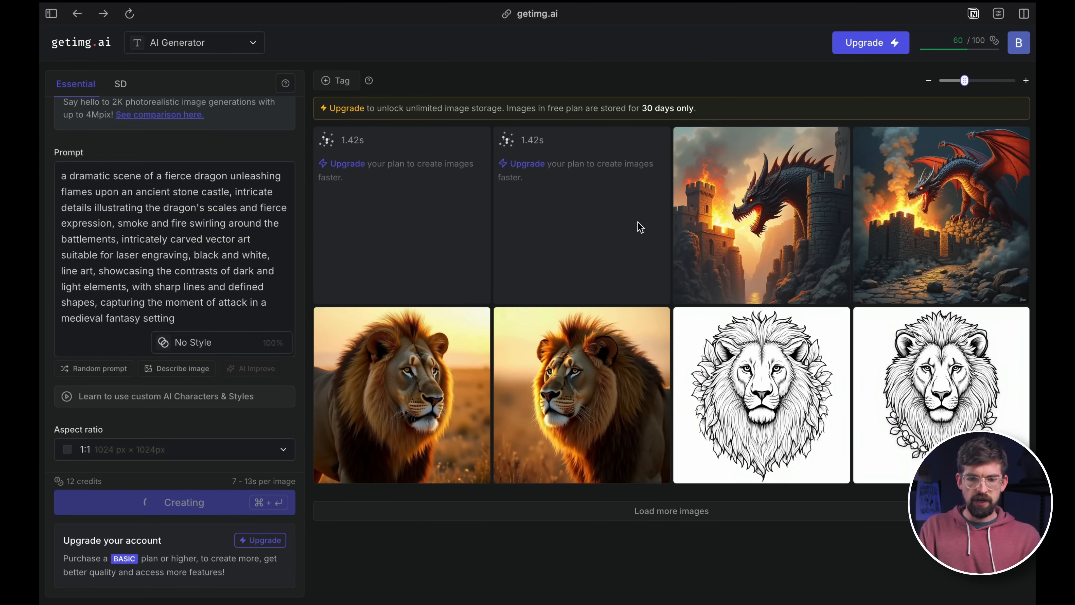
mouse_move(720, 202)
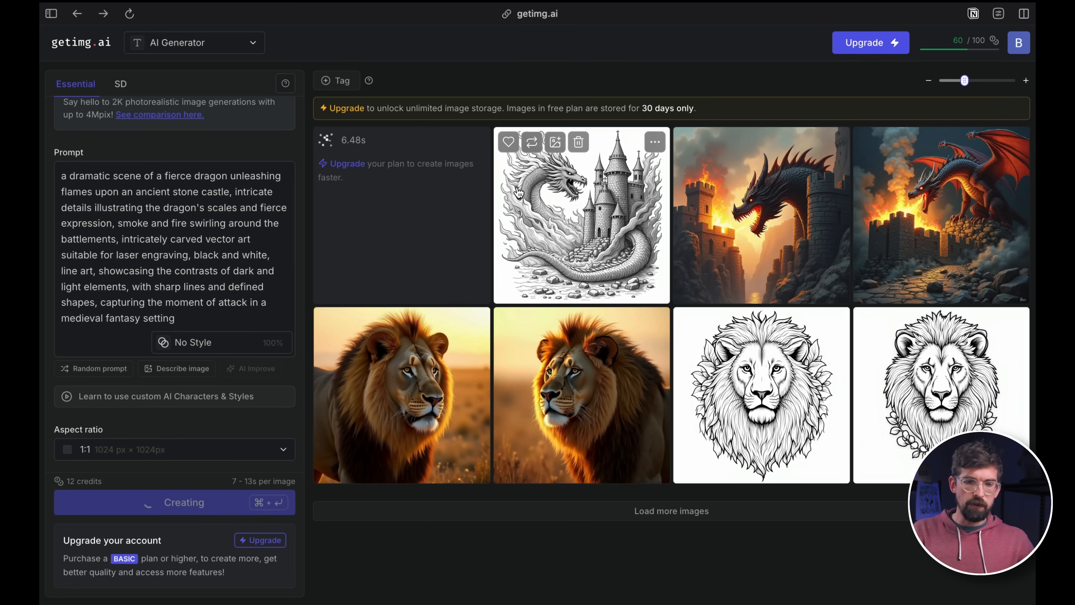
mouse_move(454, 211)
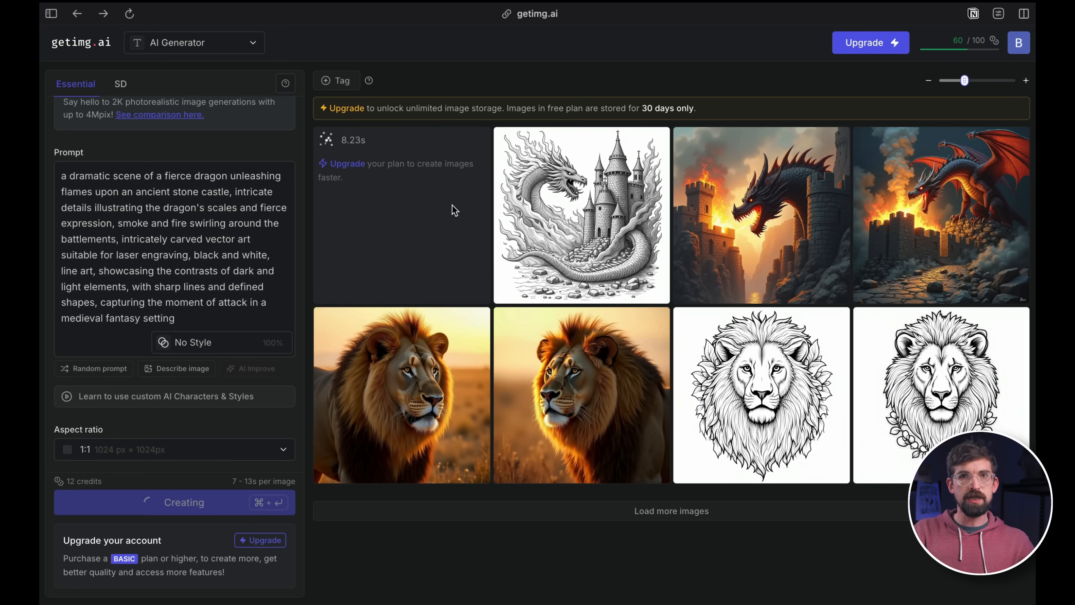
mouse_move(493, 450)
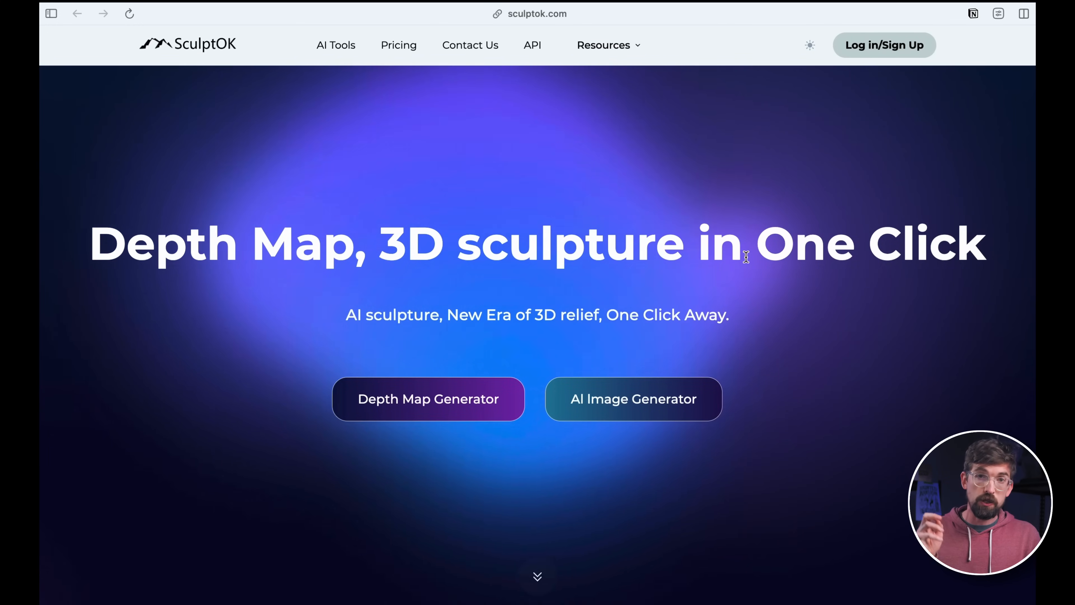
Step: Preview the lower-left grayscale depth map of the man's portrait in 3D
scroll("down", 3)
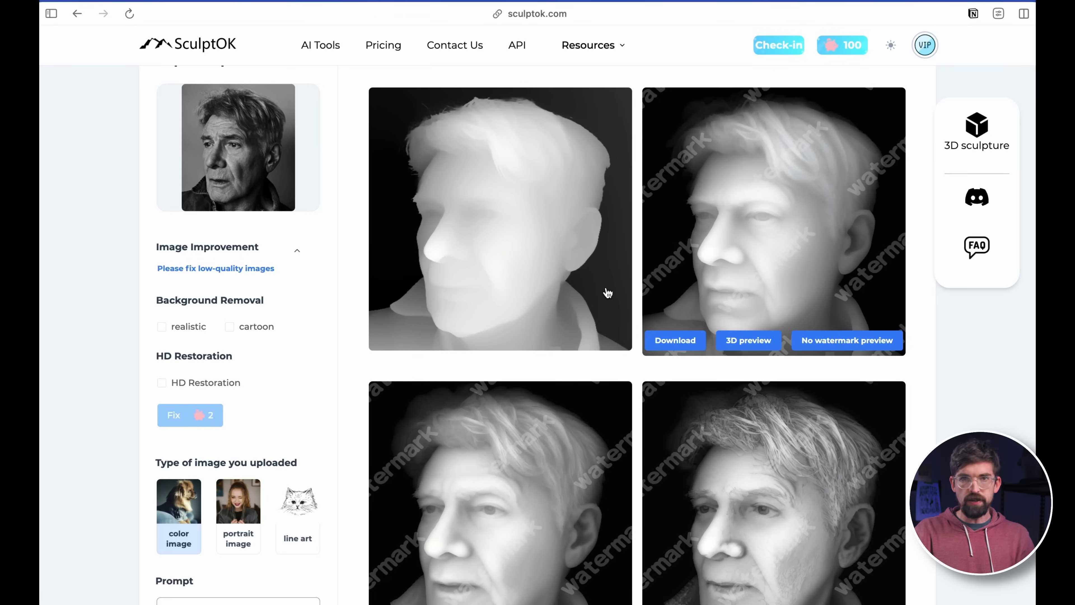
mouse_move(602, 218)
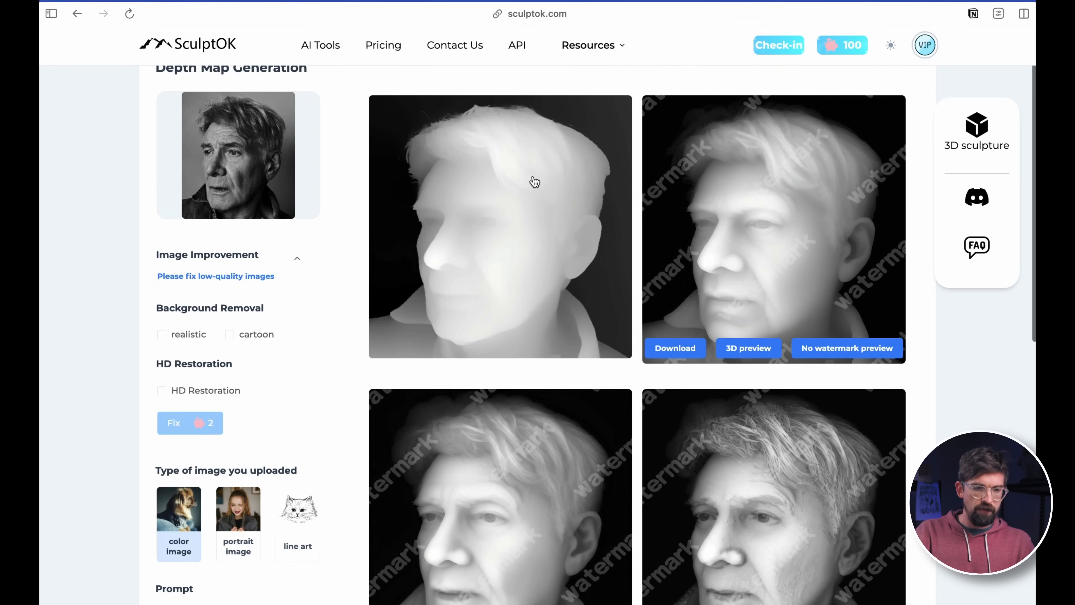
scroll("down", 3)
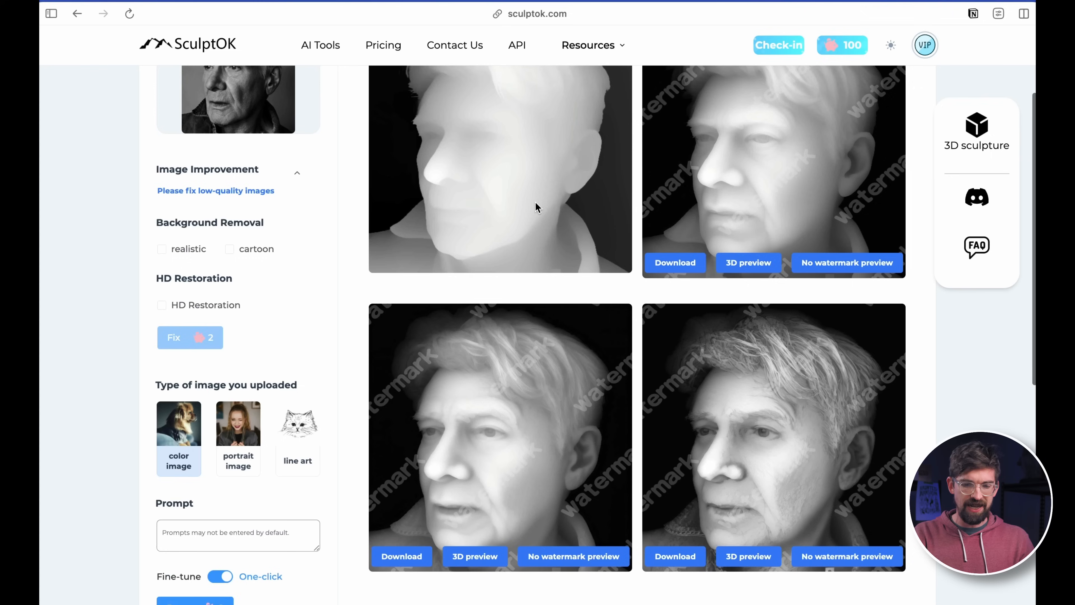
scroll("down", 3)
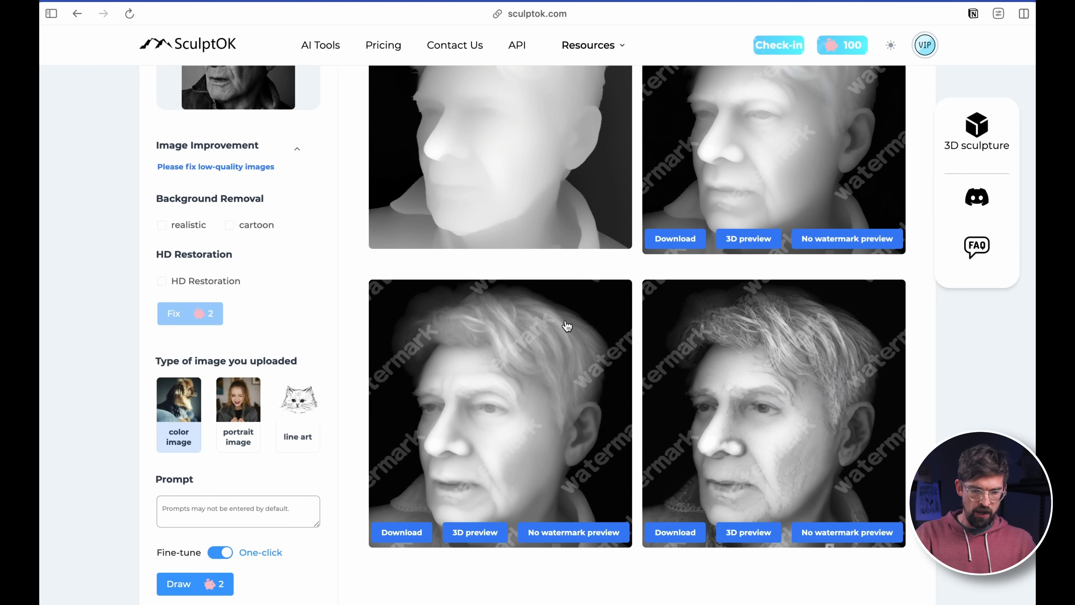
mouse_move(486, 538)
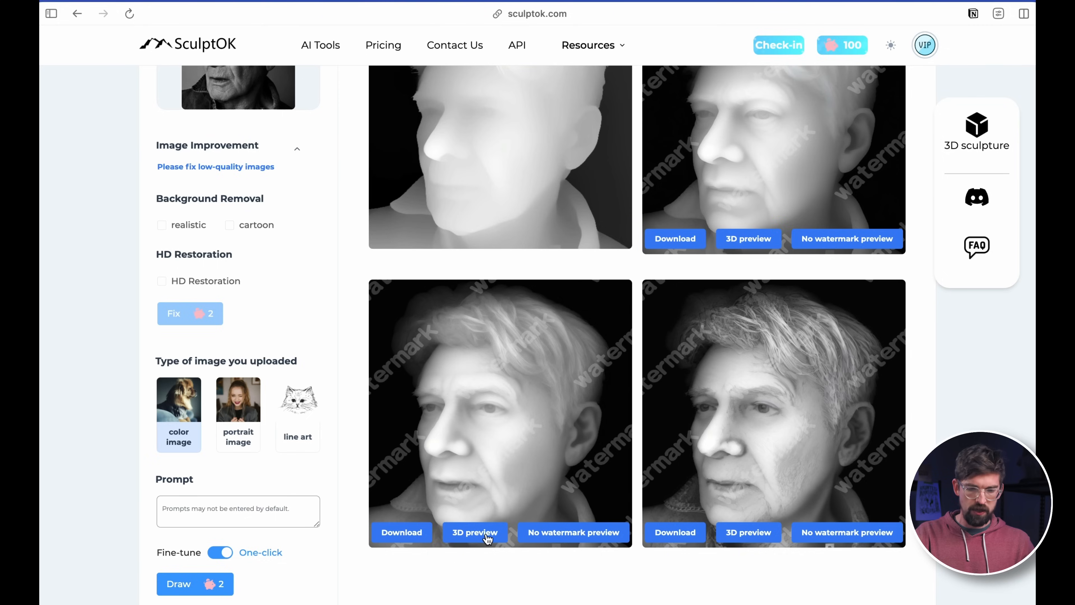
left_click(474, 531)
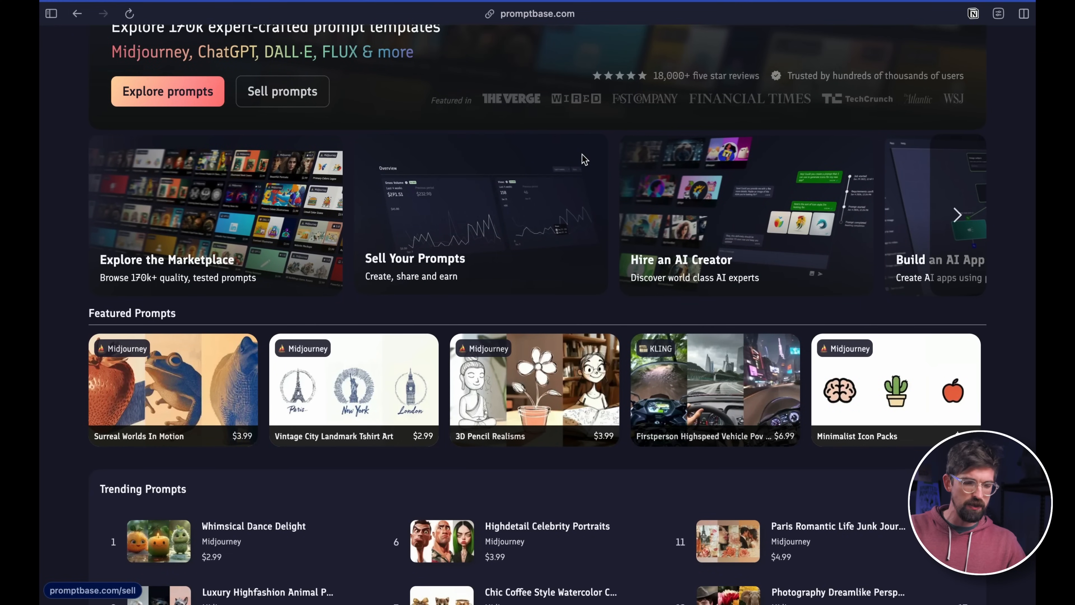
Step: Search PromptBase for 'laser' and view the $3.99 Laser Engravings Midjourney prompt
scroll("down", 3)
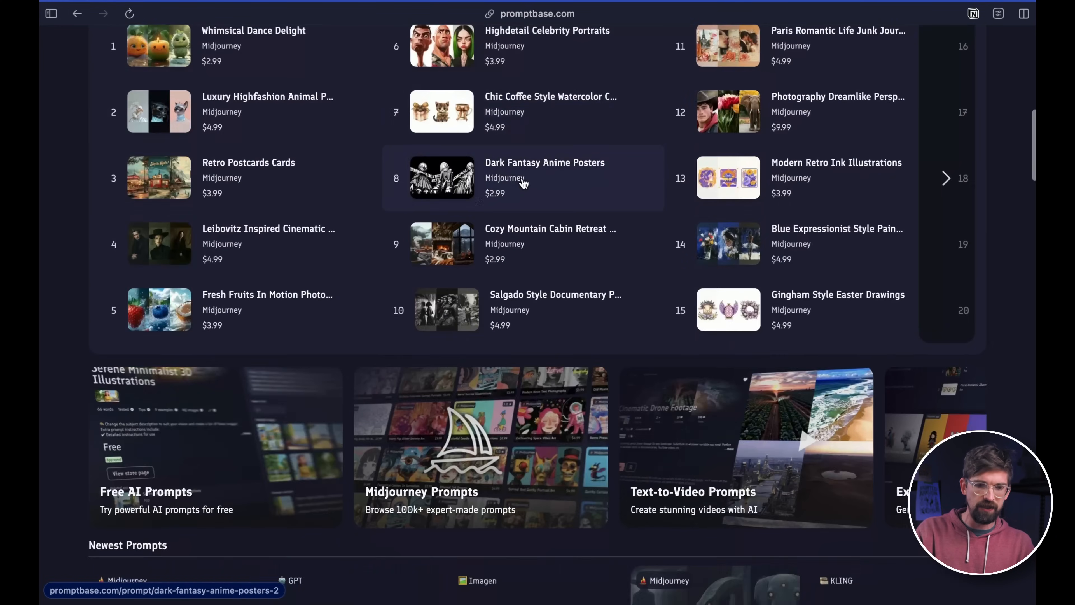
scroll("up", 3)
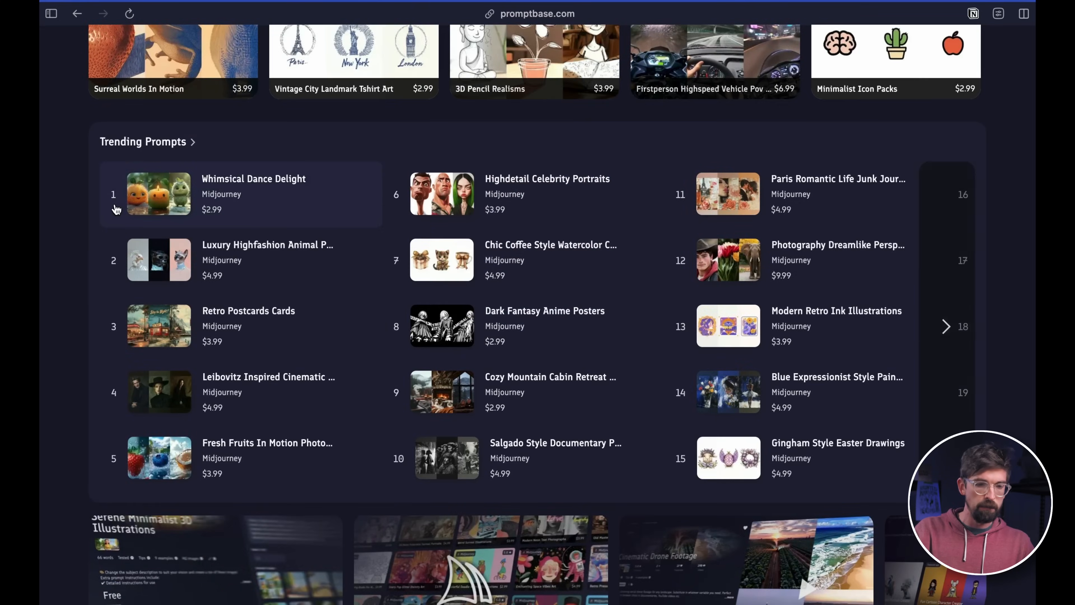
scroll("up", 3)
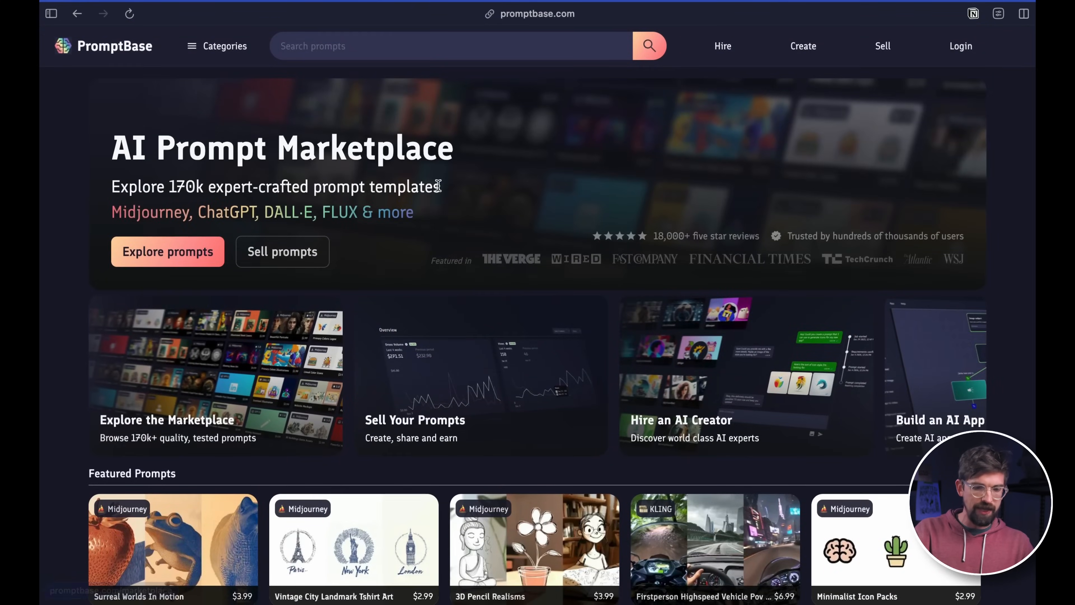
type("laser")
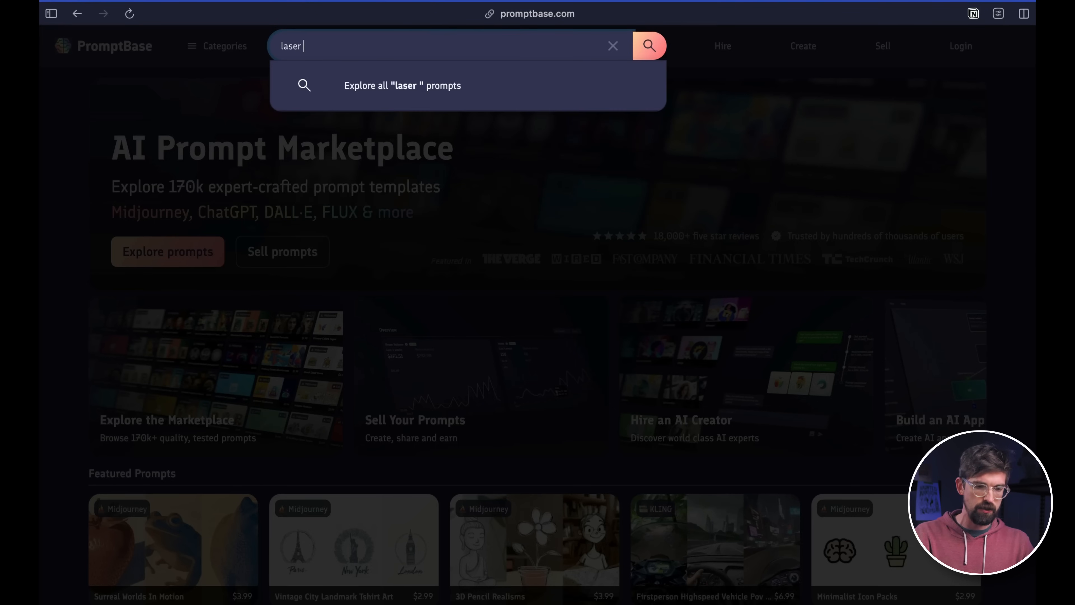
left_click(648, 45)
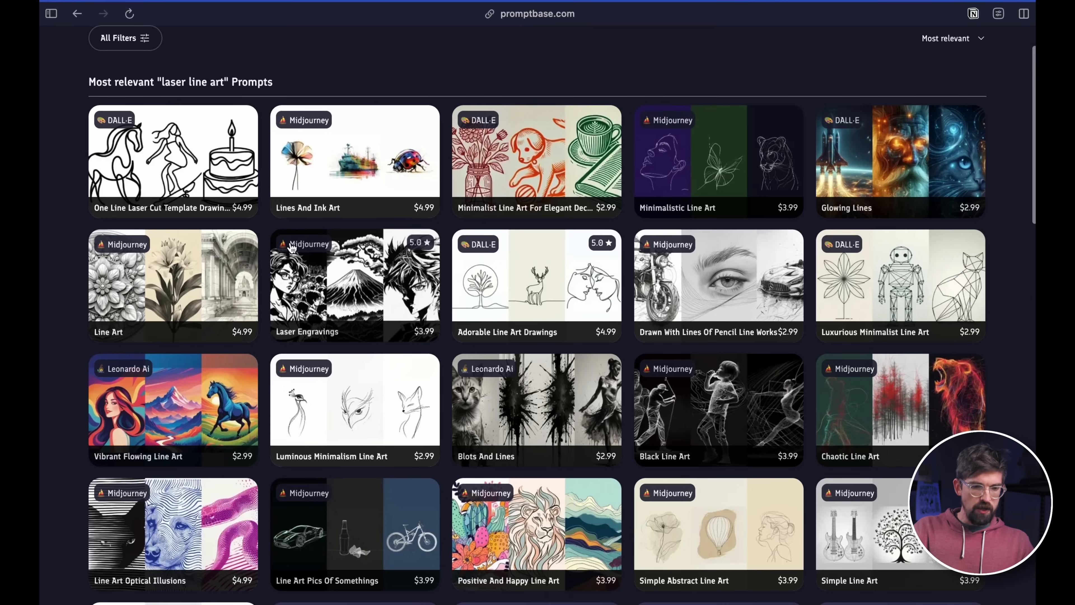
left_click(355, 284)
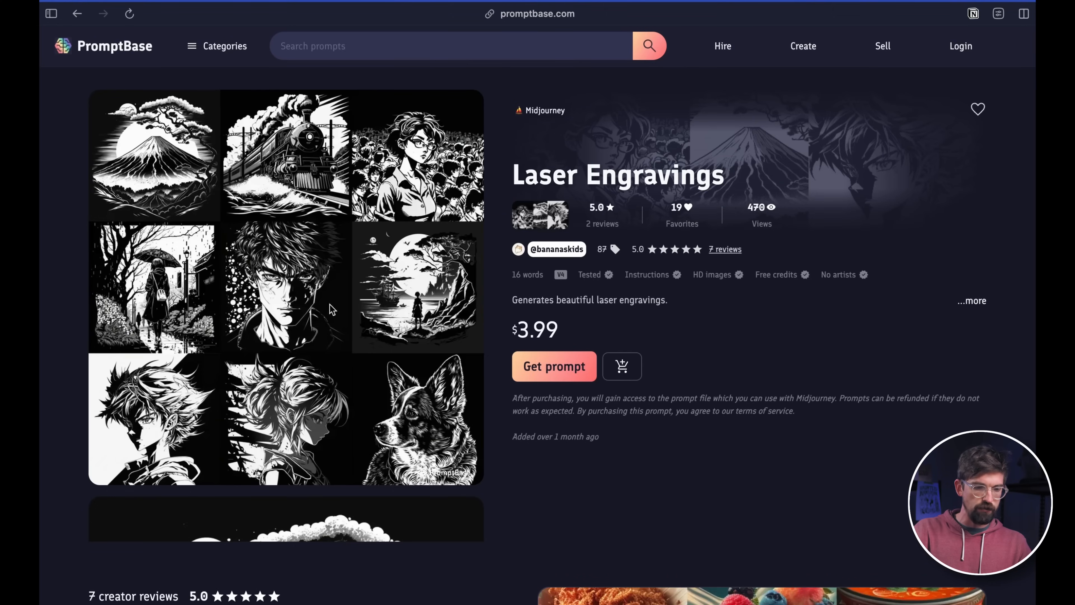
mouse_move(570, 426)
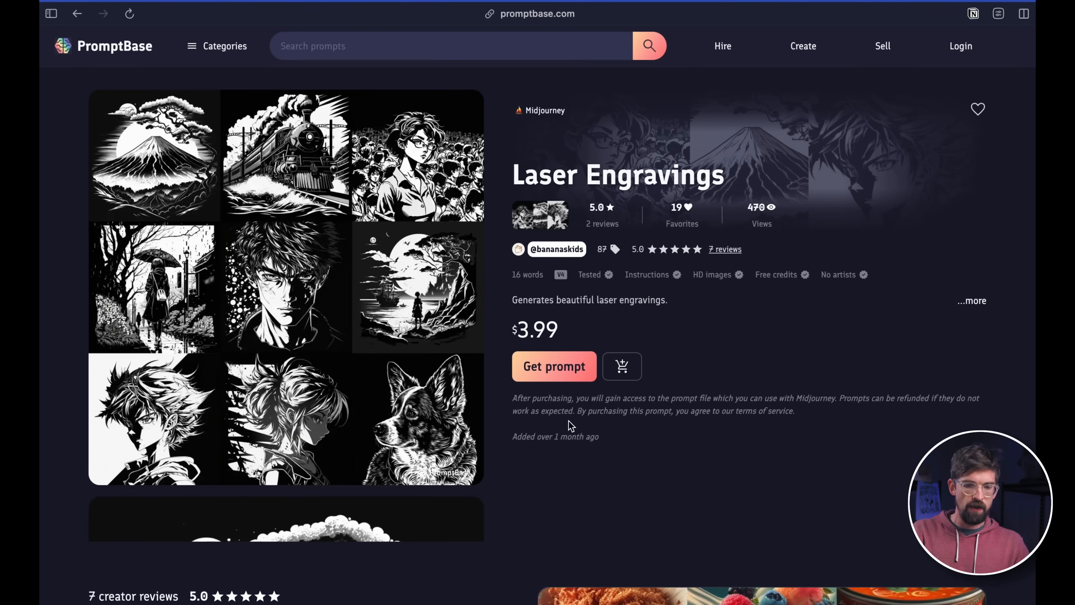
mouse_move(351, 300)
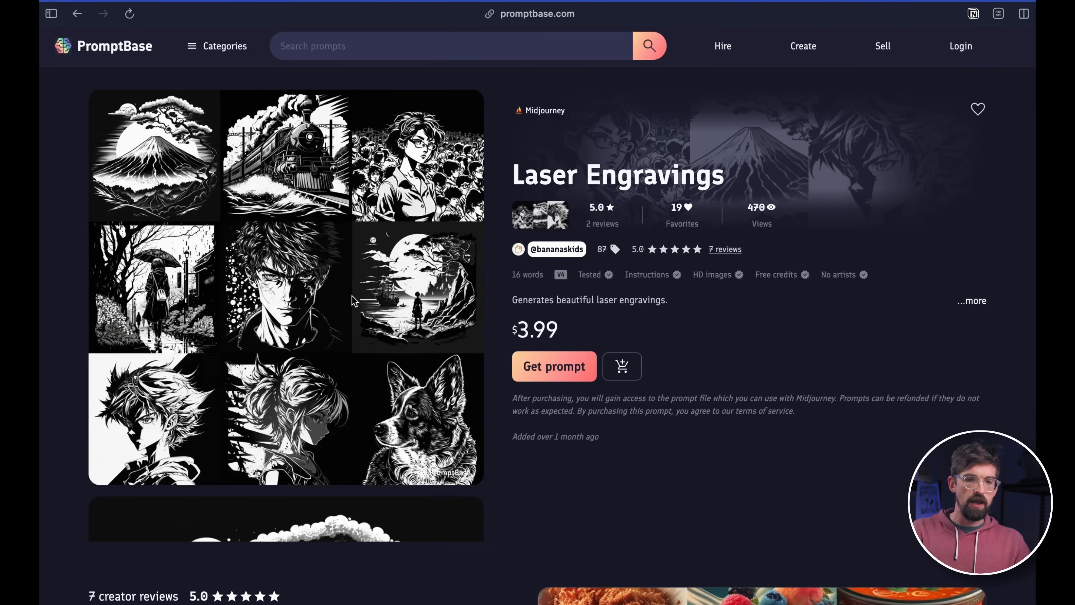
mouse_move(384, 336)
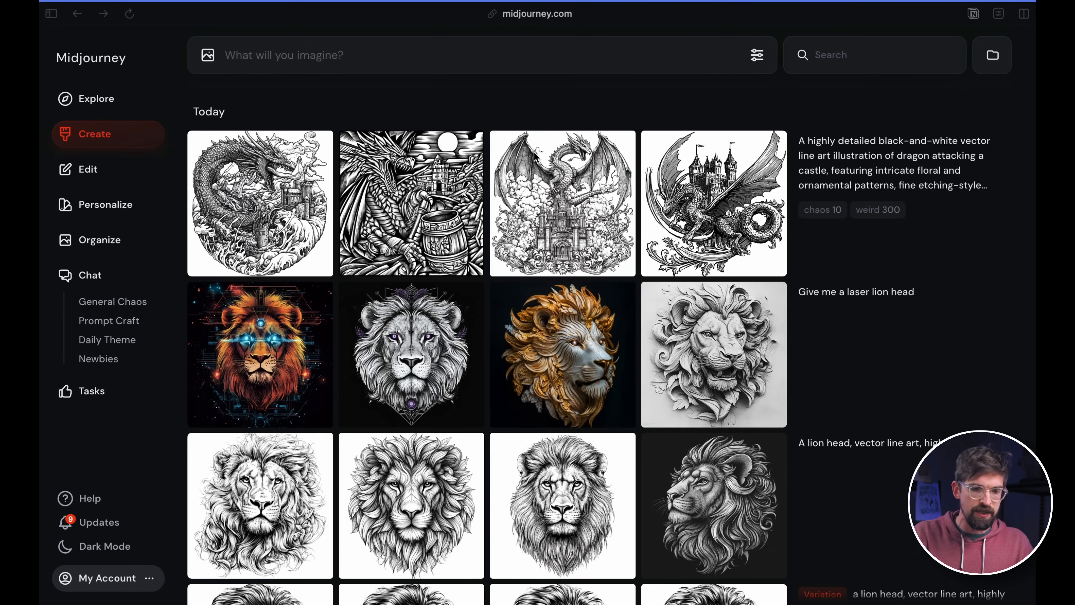
mouse_move(513, 103)
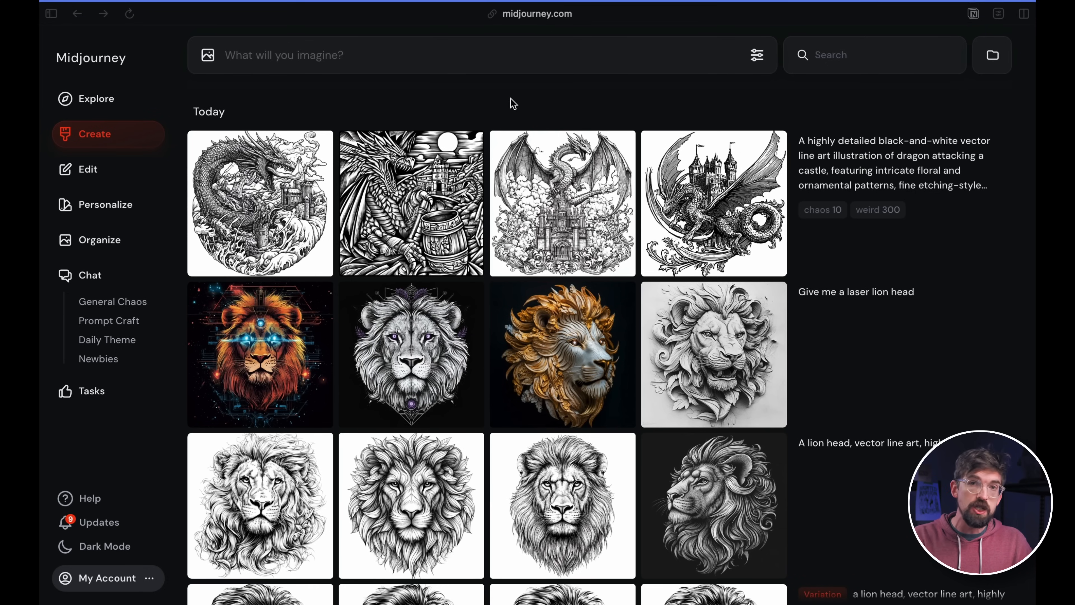
Step: Enter the prompt 'a dragon attacking a castle' in the imagine bar
type("ad")
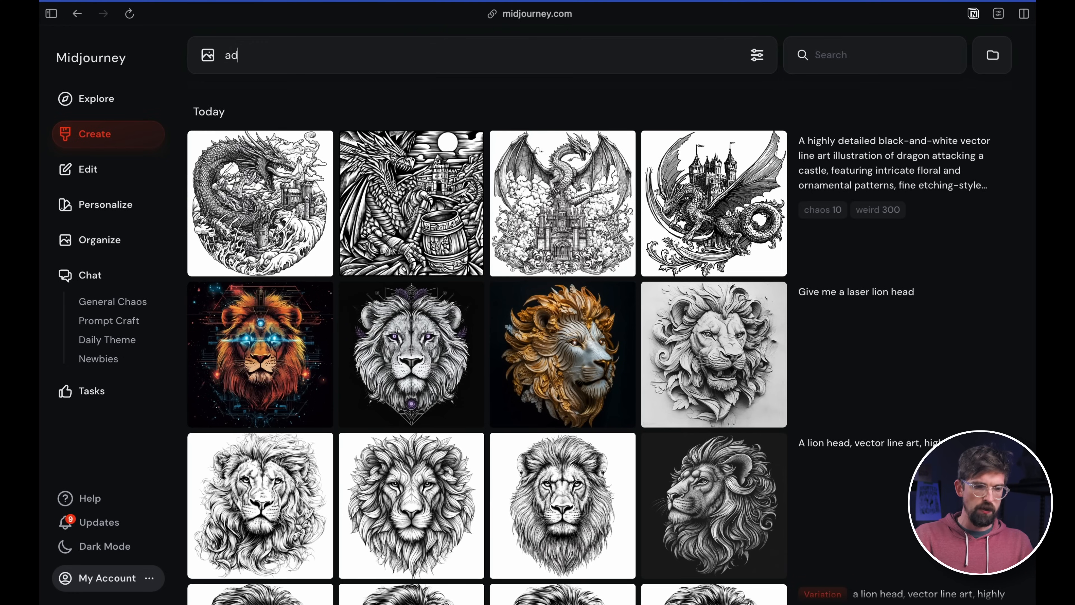
type("a dragon attacking a castle")
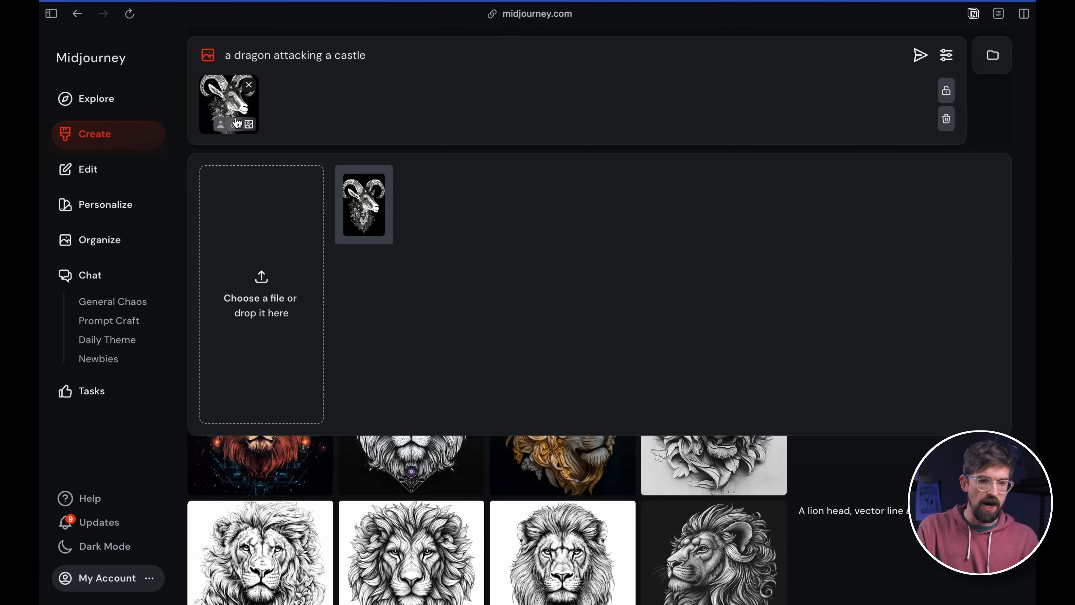
mouse_move(232, 124)
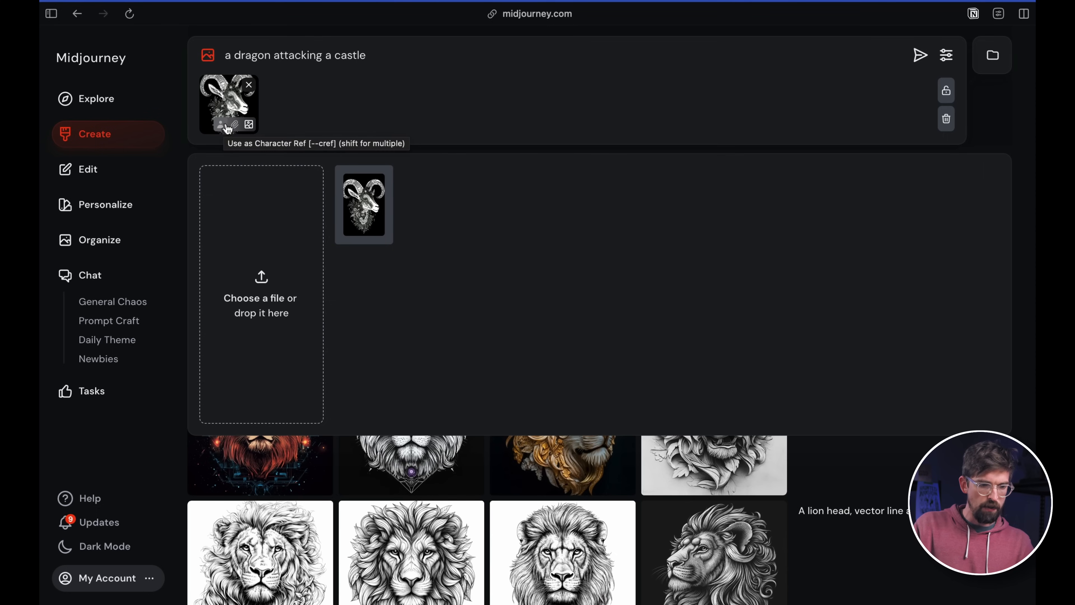
mouse_move(248, 124)
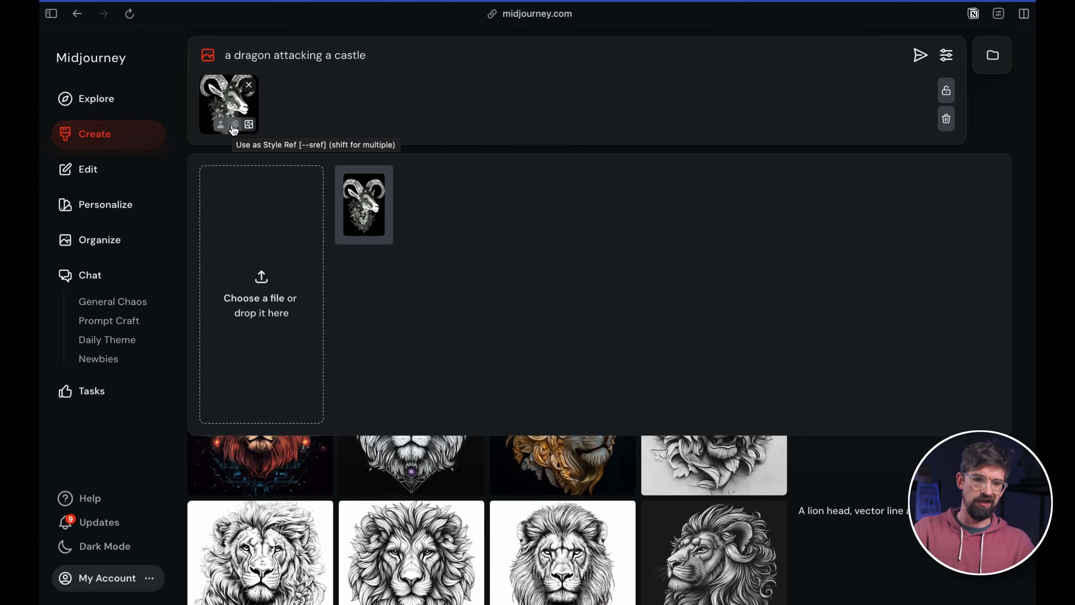
mouse_move(235, 126)
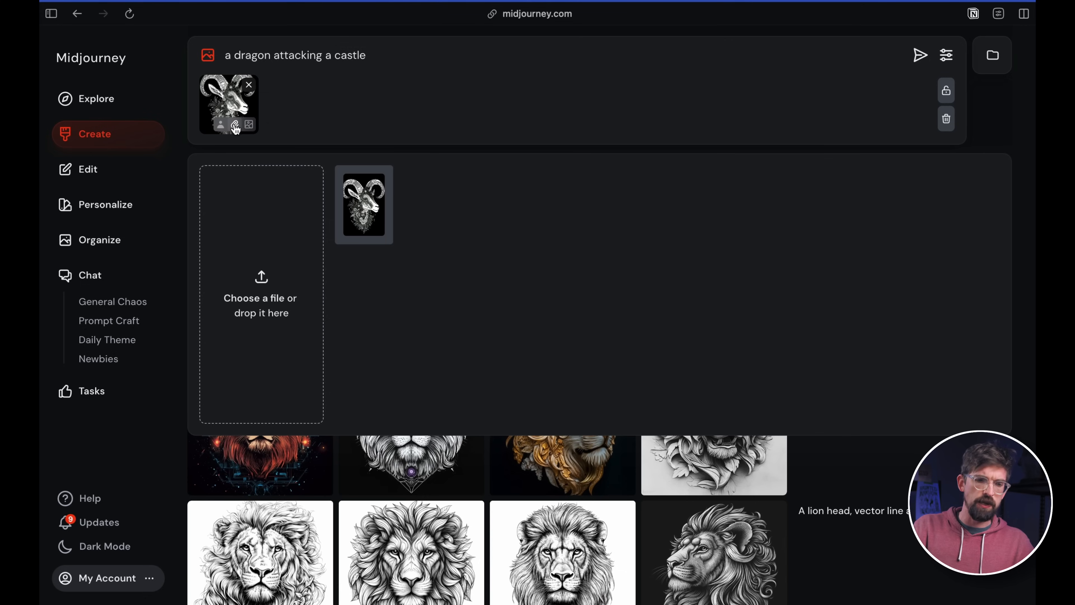
mouse_move(354, 71)
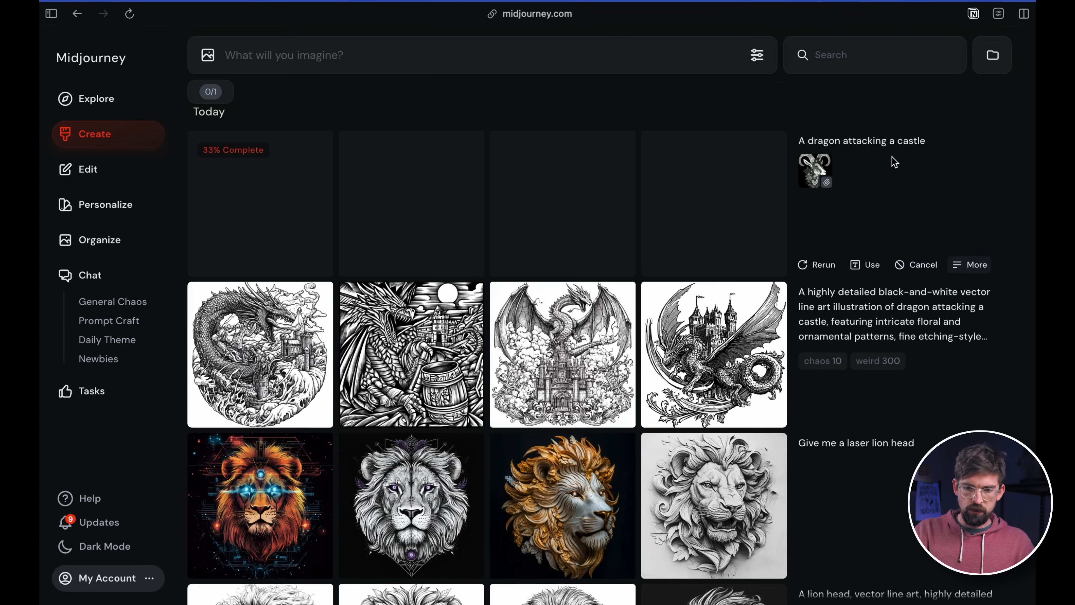
Step: Resubmit the dragon prompt with its reference image and style weight --sw 1000
left_click(870, 265)
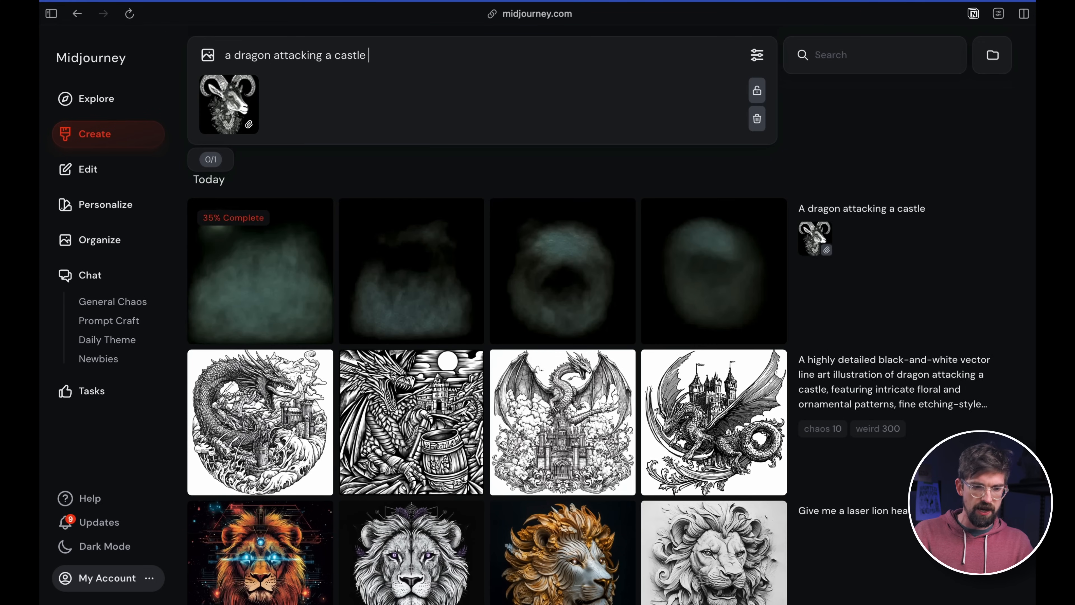
type("--")
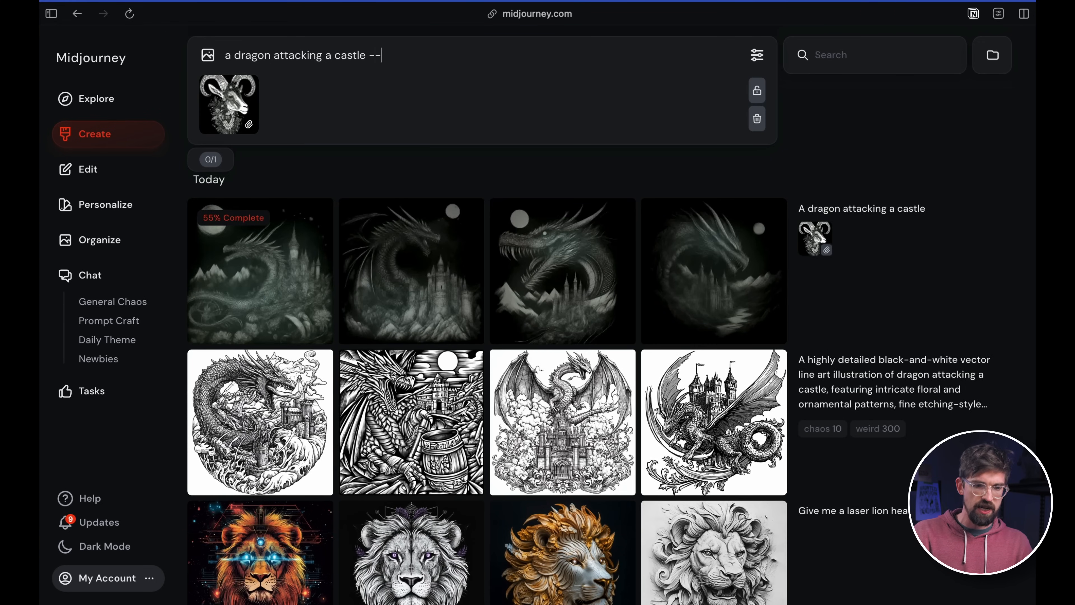
type("sw 10000")
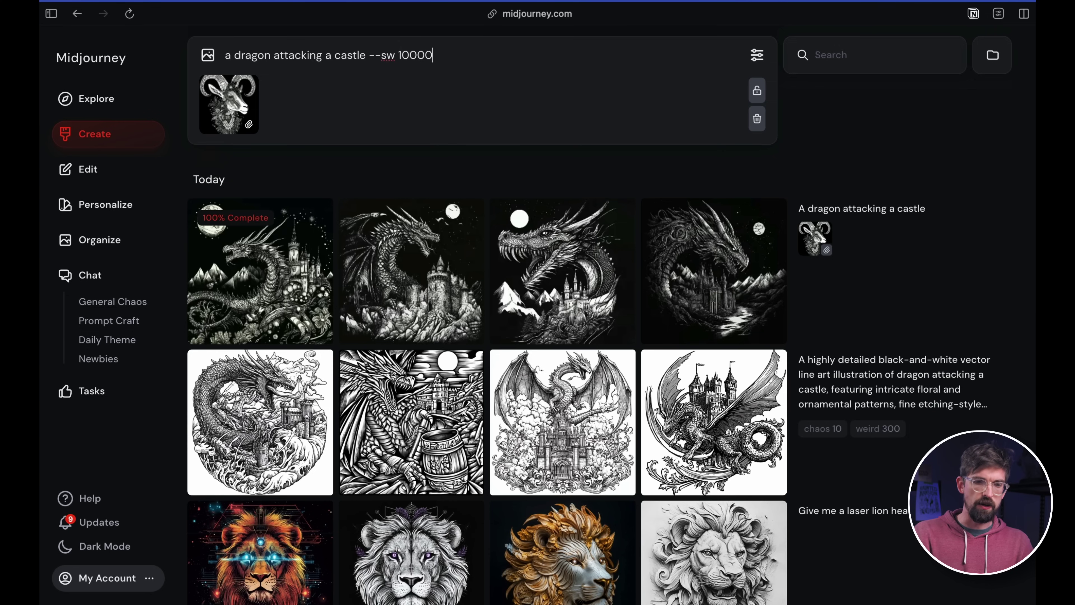
key("Backspace")
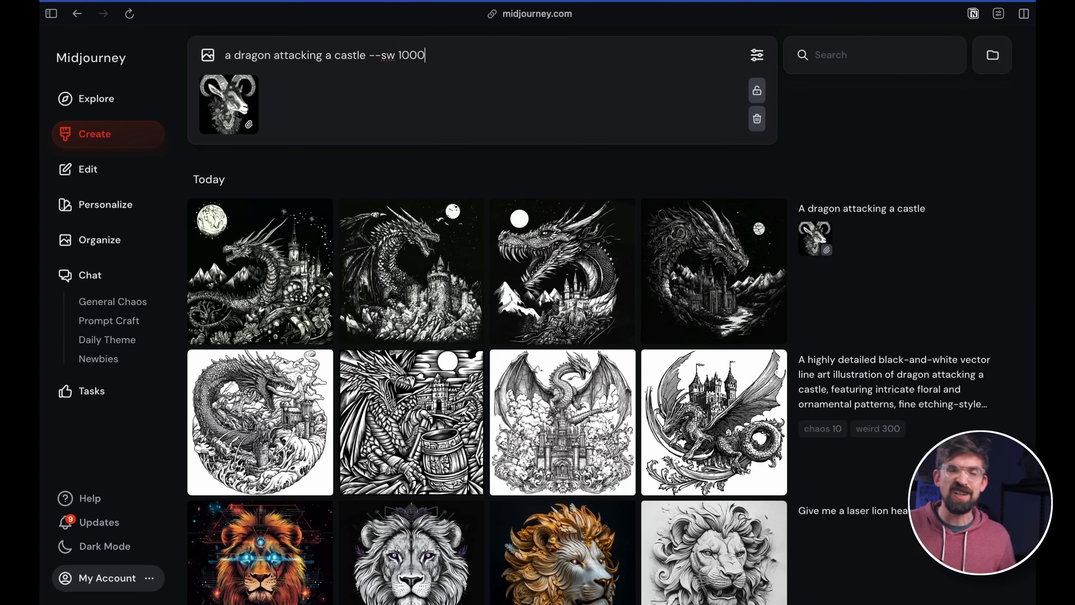
mouse_move(413, 62)
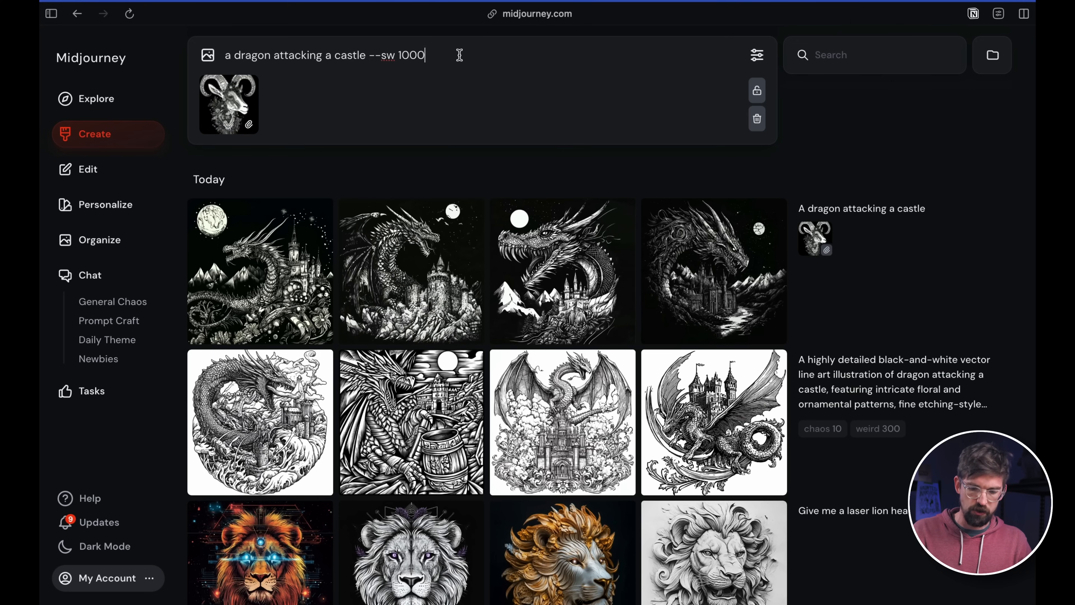
key("Return")
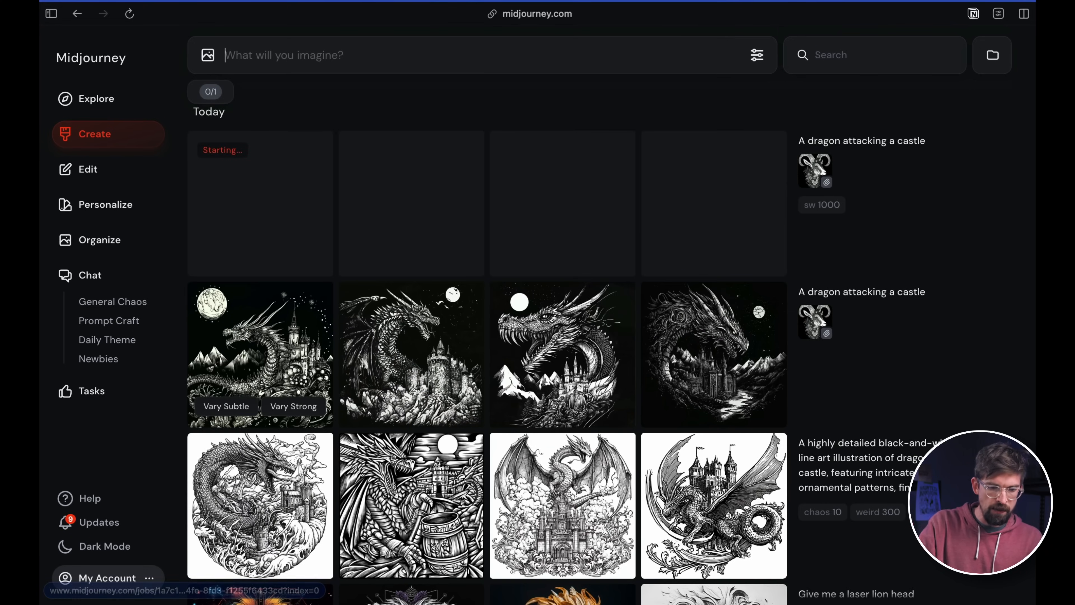
Step: Compare an image from the first batch with one from the sw 1000 batch
left_click(260, 353)
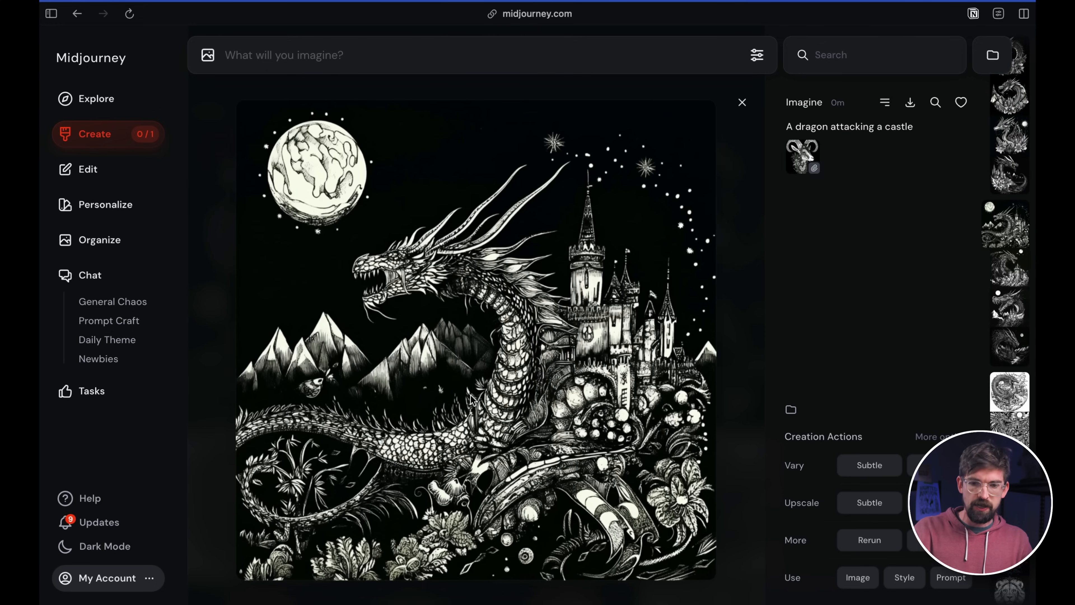
left_click(741, 102)
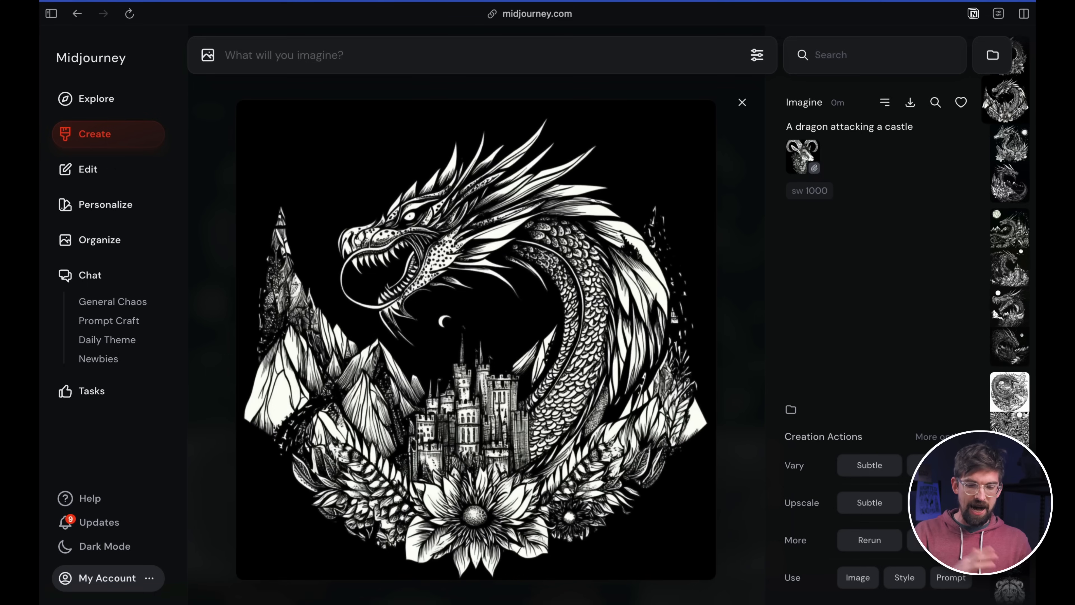
left_click(741, 101)
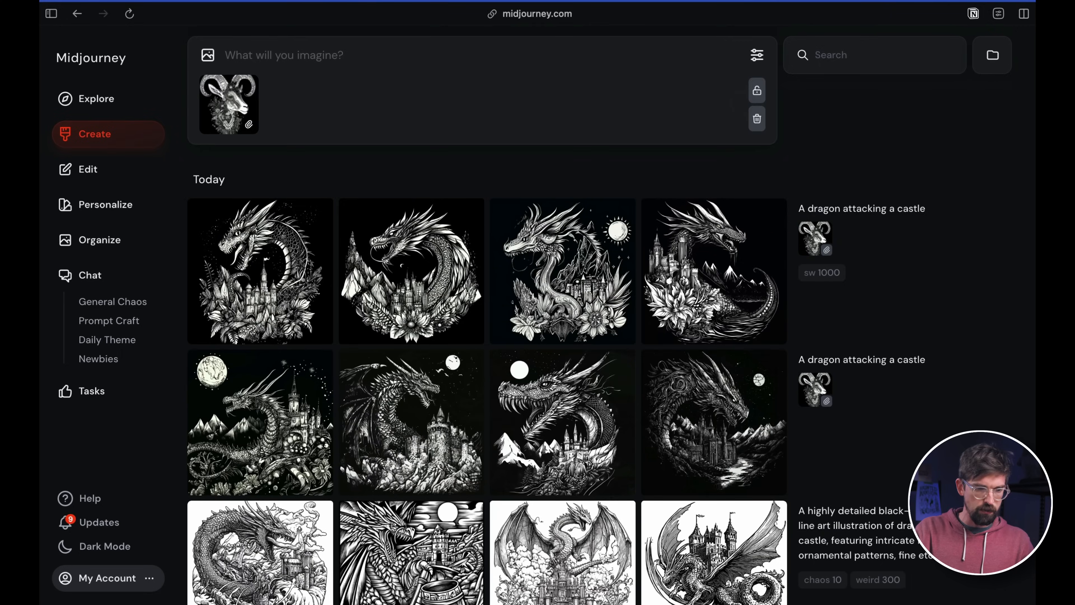
left_click(229, 104)
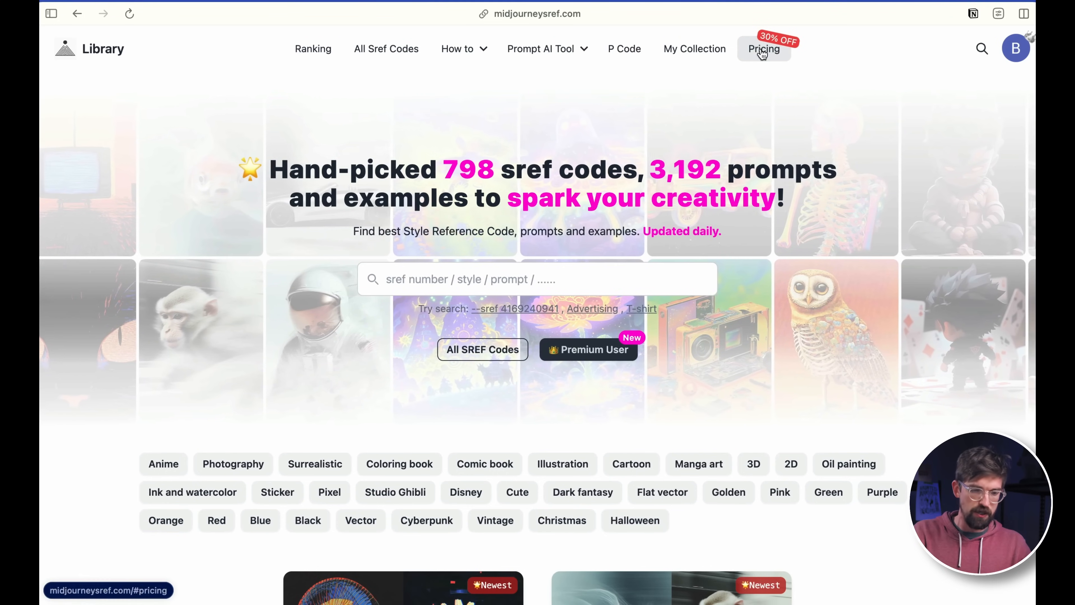
scroll("down", 3)
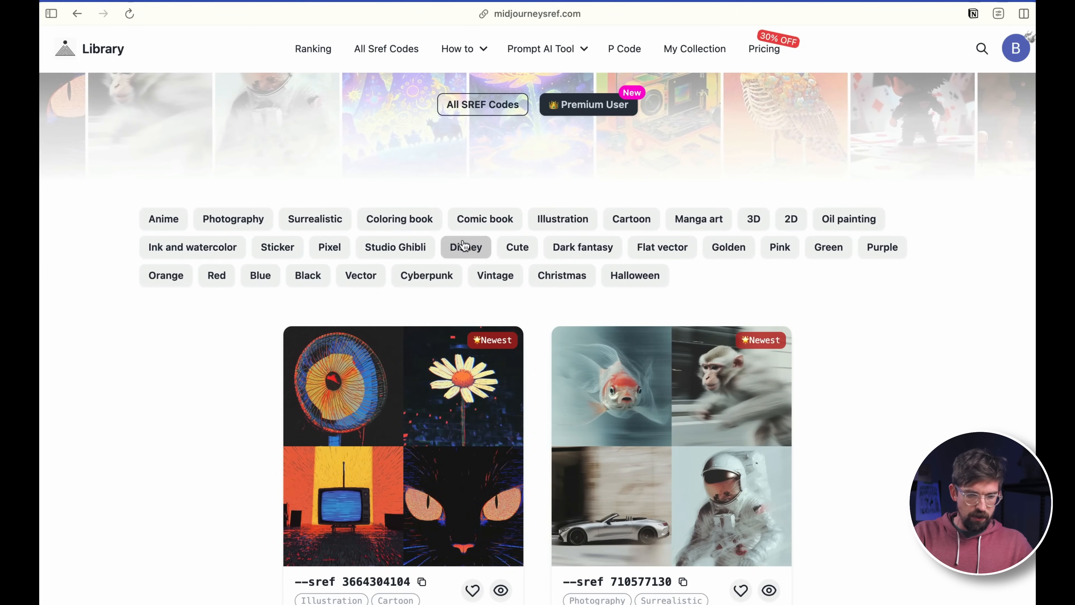
left_click(464, 247)
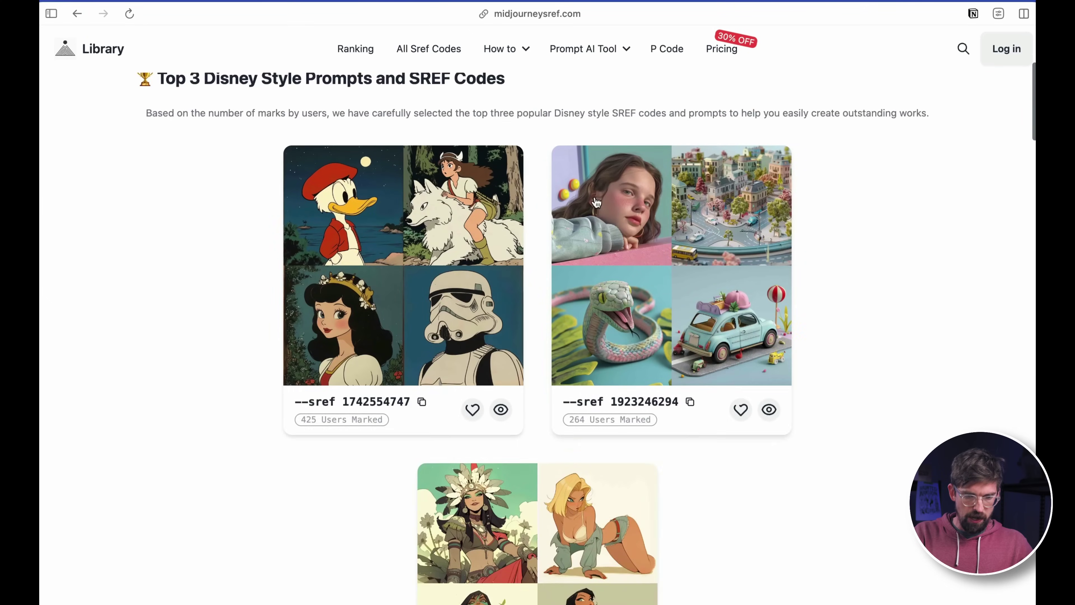
scroll("down", 3)
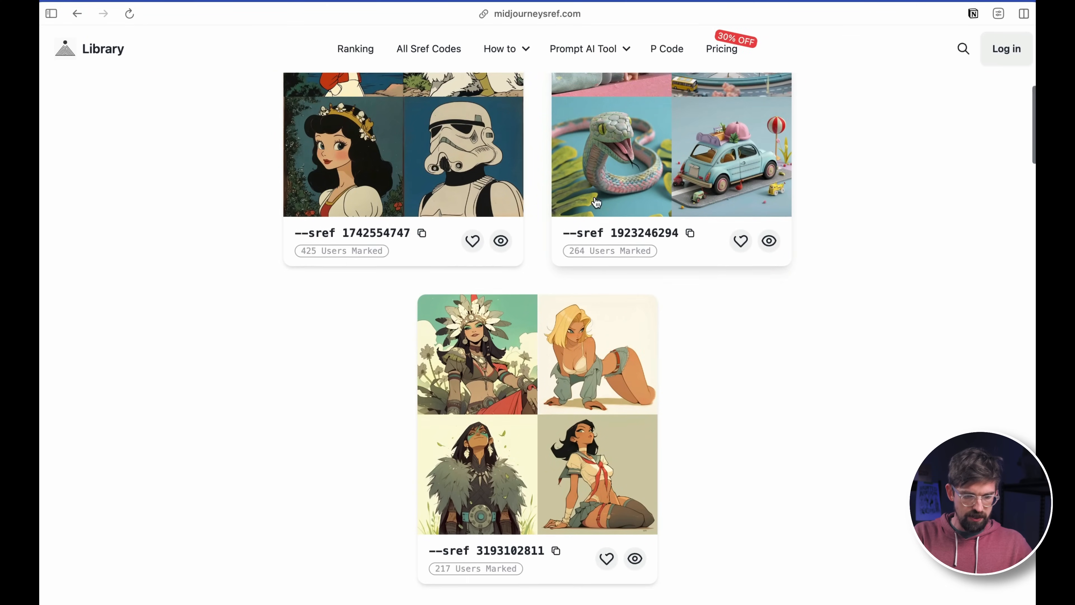
scroll("up", 3)
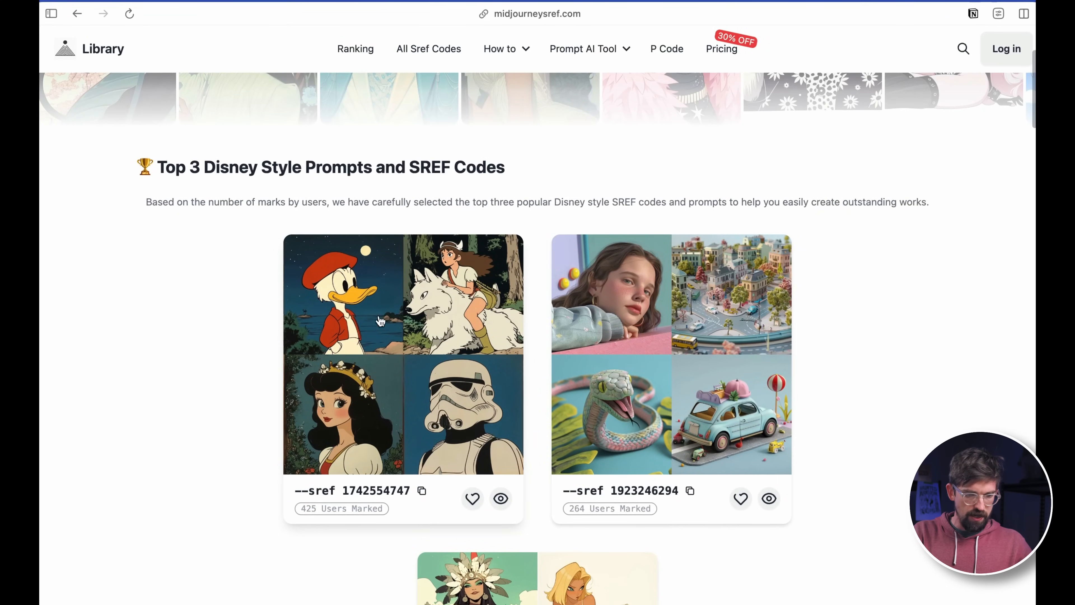
left_click(1005, 49)
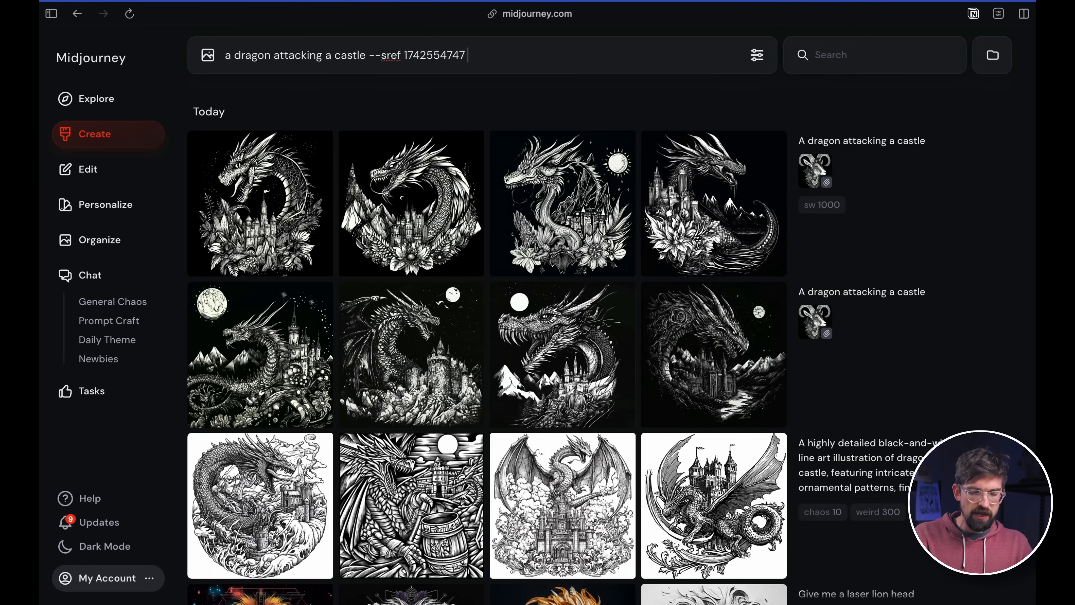
type("--")
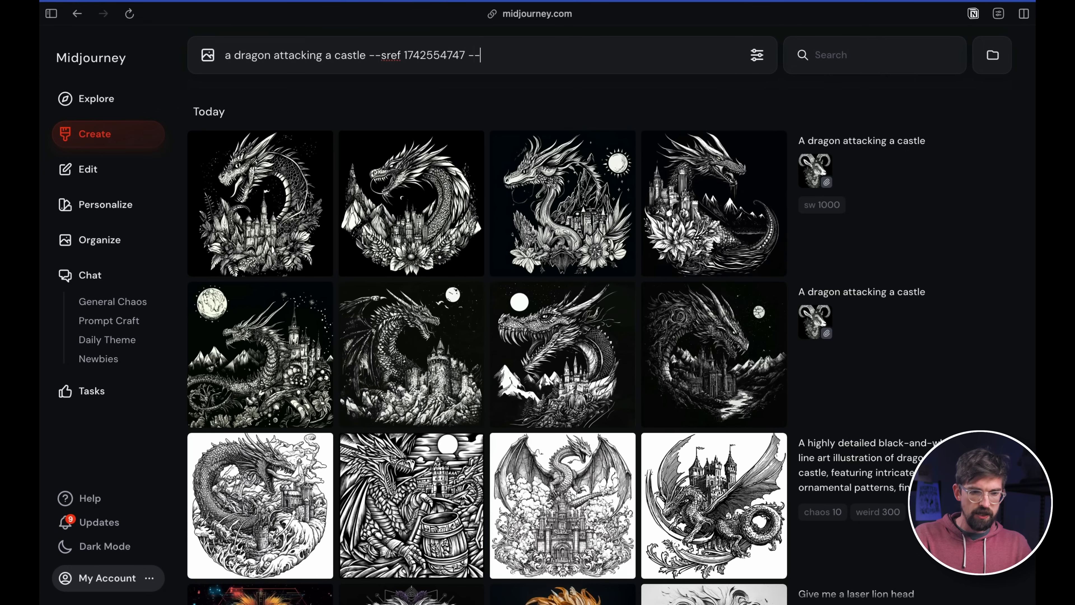
type("sw 100")
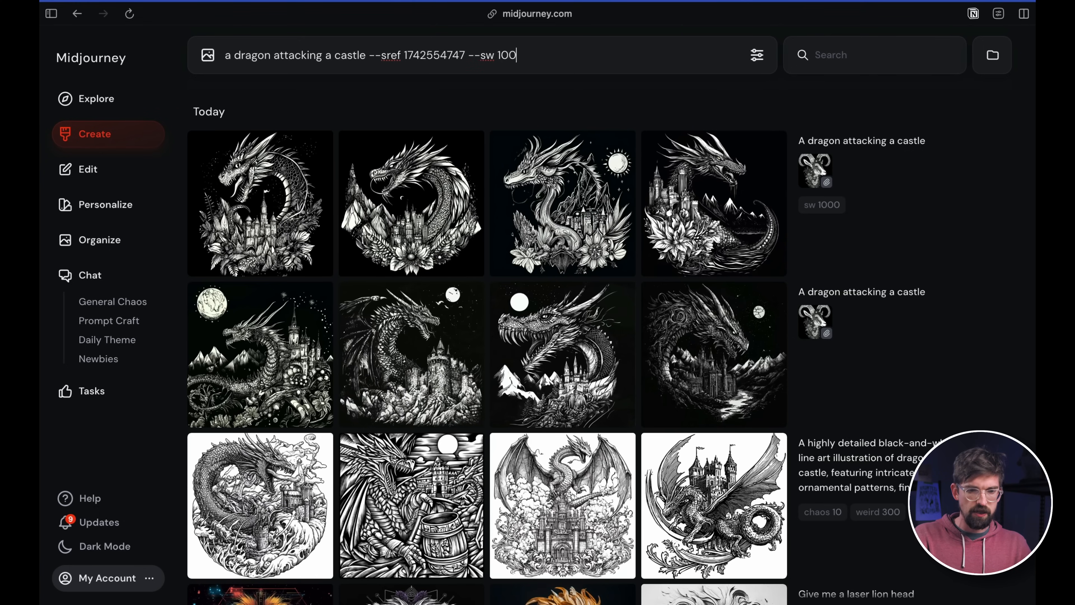
key("Return")
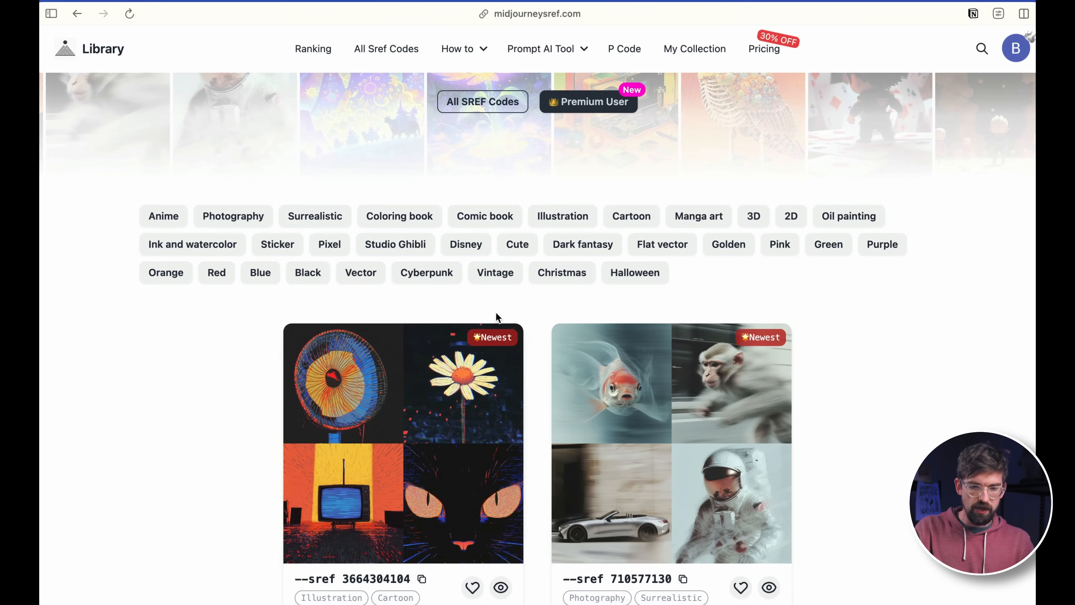
scroll("down", 3)
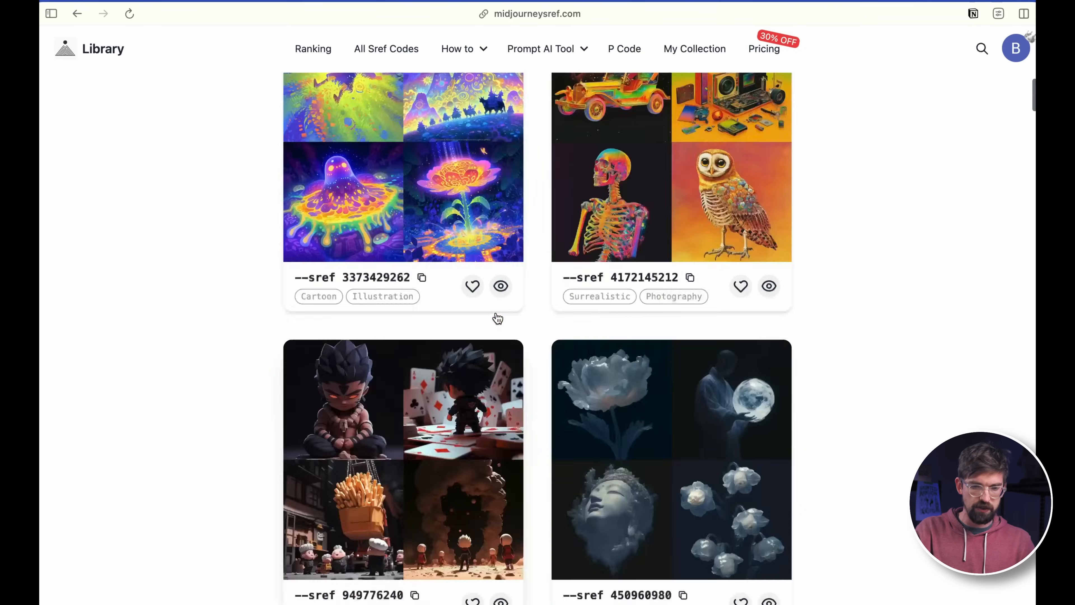
scroll("up", 3)
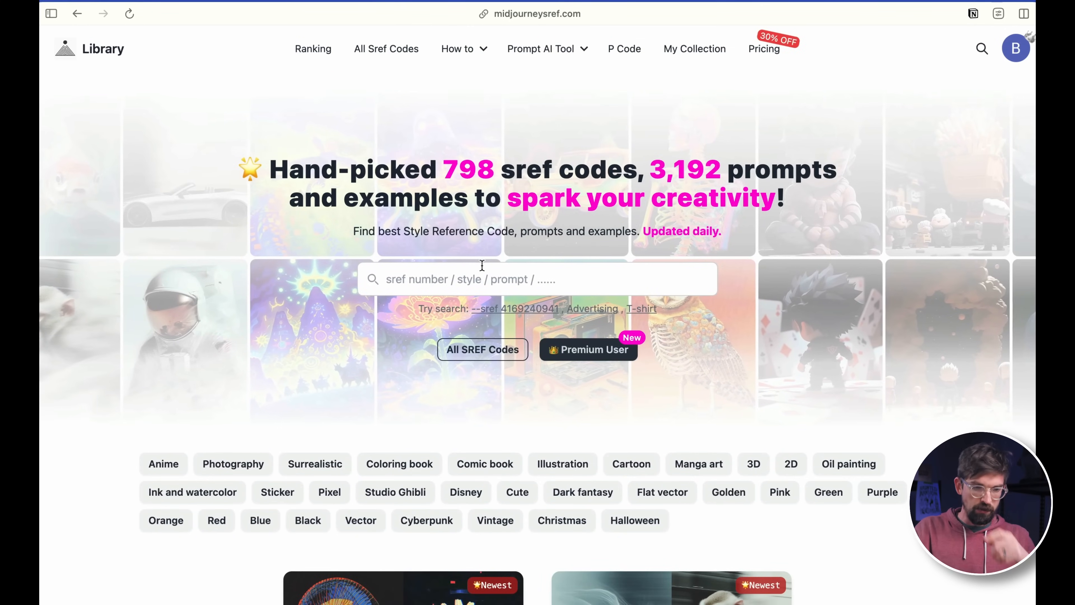
scroll("up", 3)
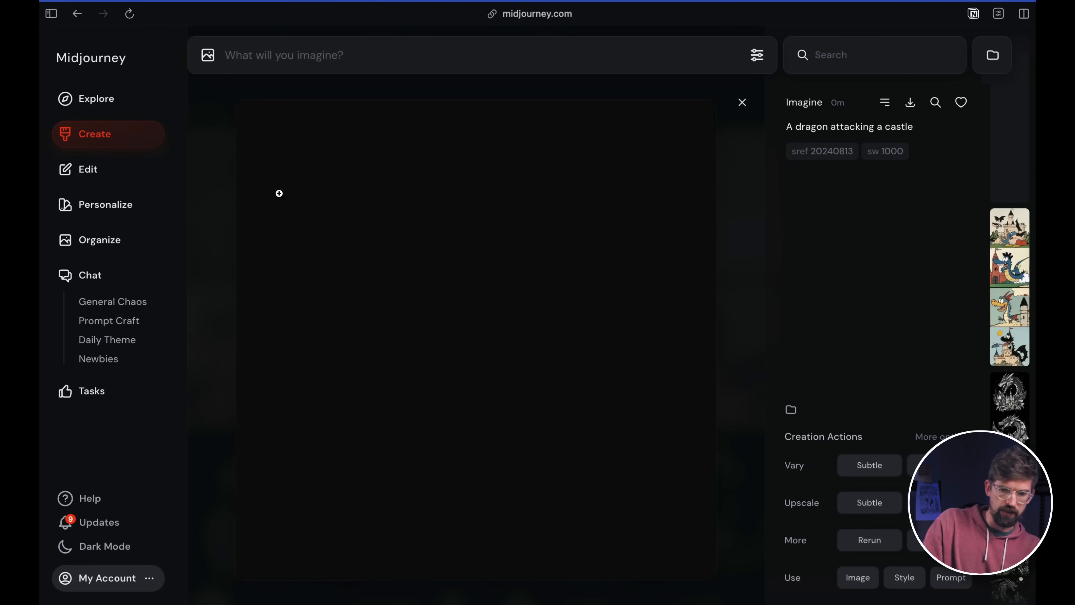
Step: View a comic-style dragon result full size and return to the Create feed
left_click(1009, 401)
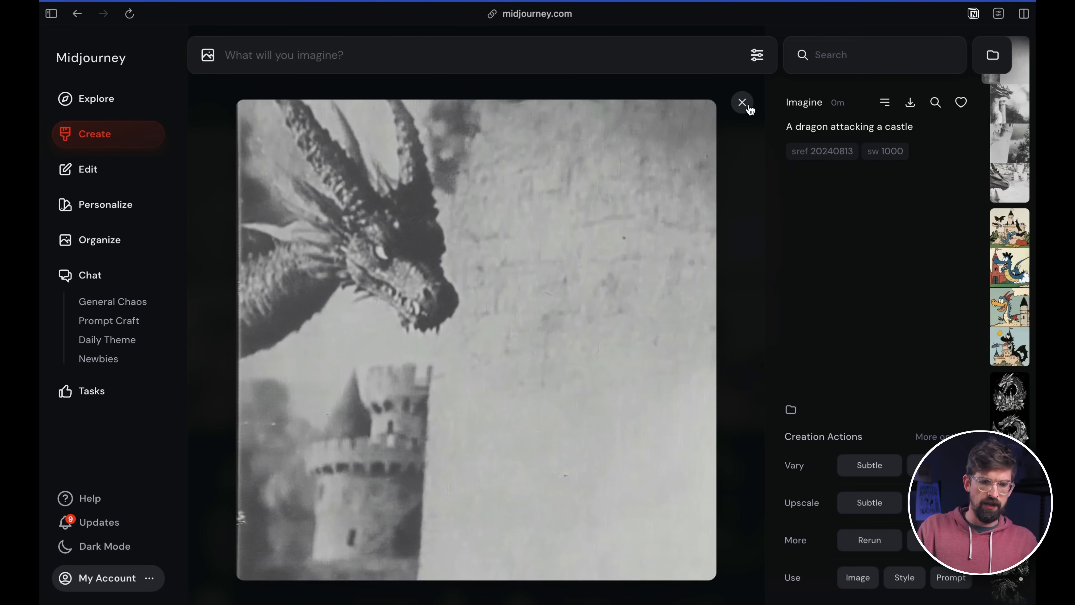
left_click(742, 102)
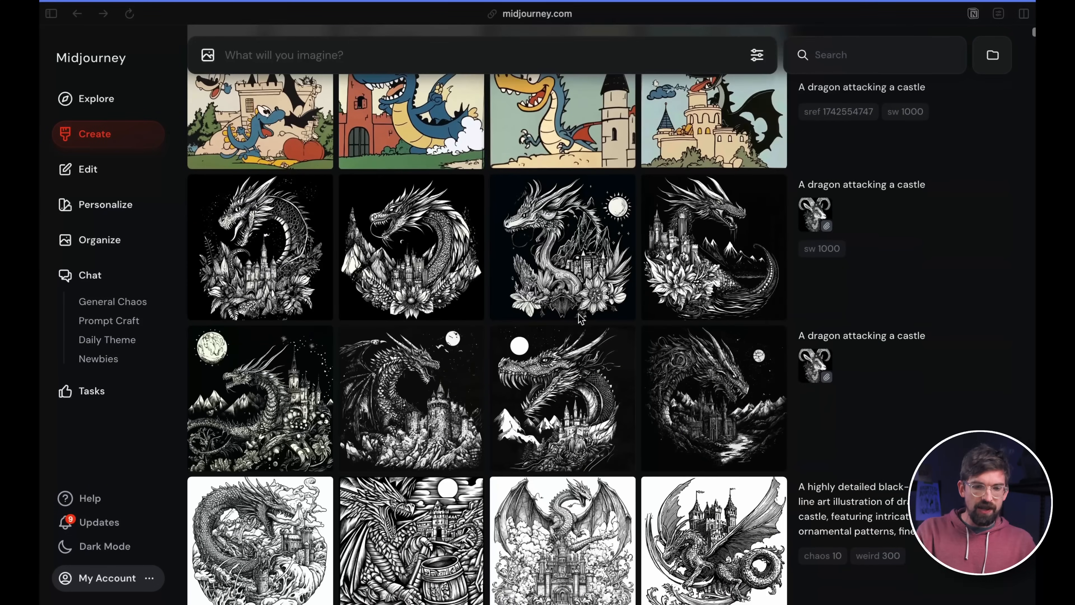
Step: Submit a Subtle upscale of the moonlit black-and-white dragon and castle image
scroll("down", 3)
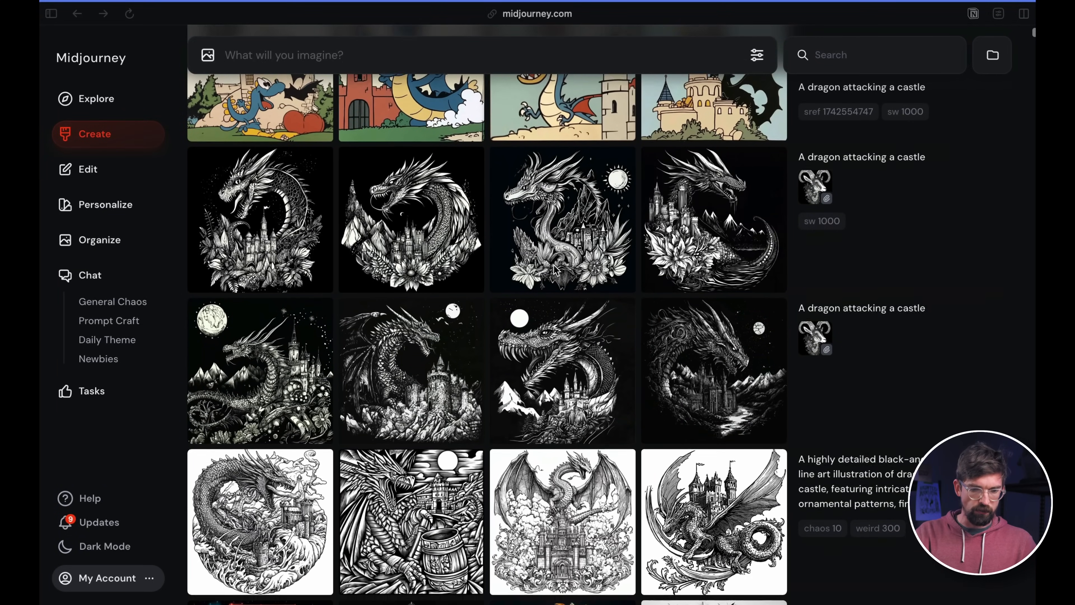
scroll("down", 3)
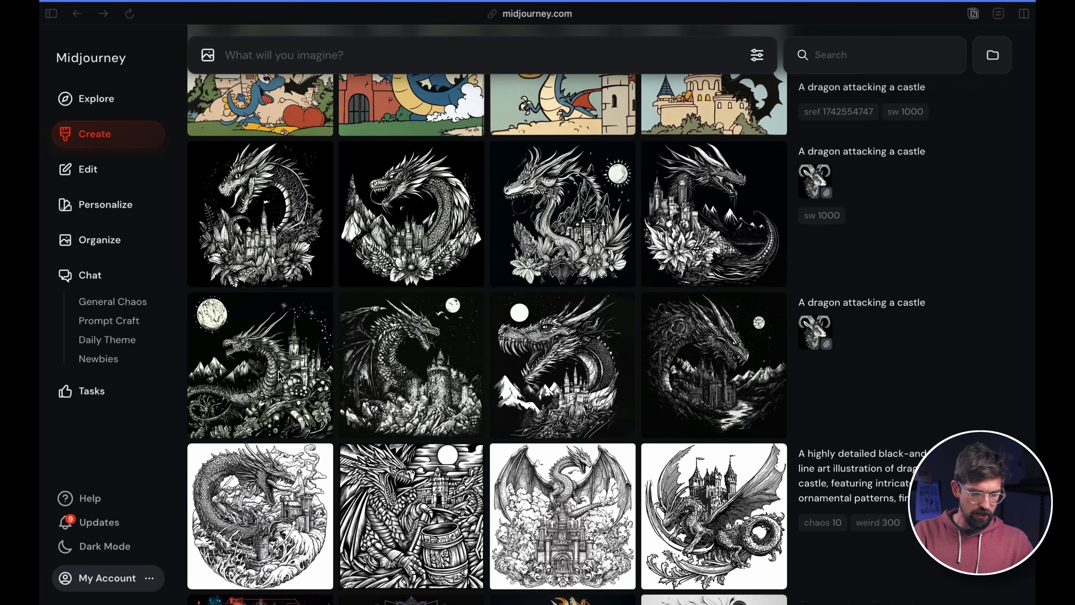
left_click(260, 364)
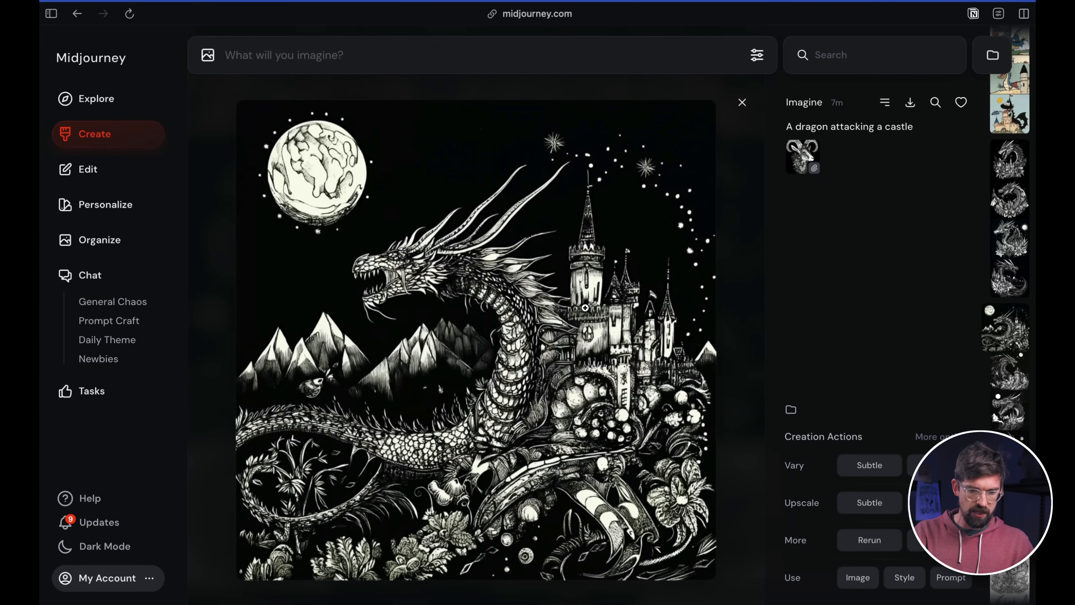
mouse_move(566, 302)
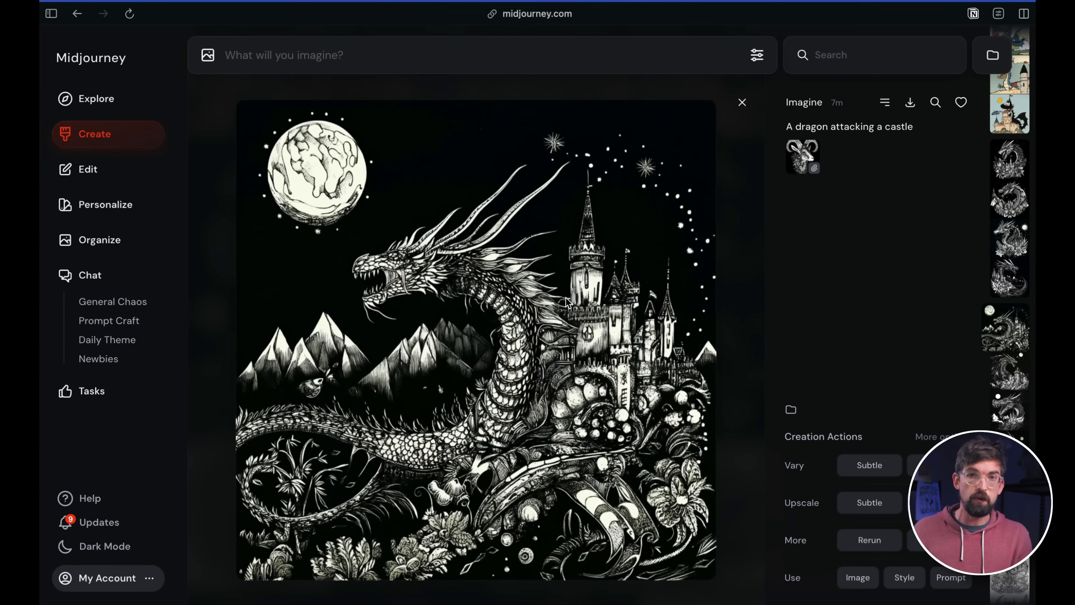
mouse_move(863, 450)
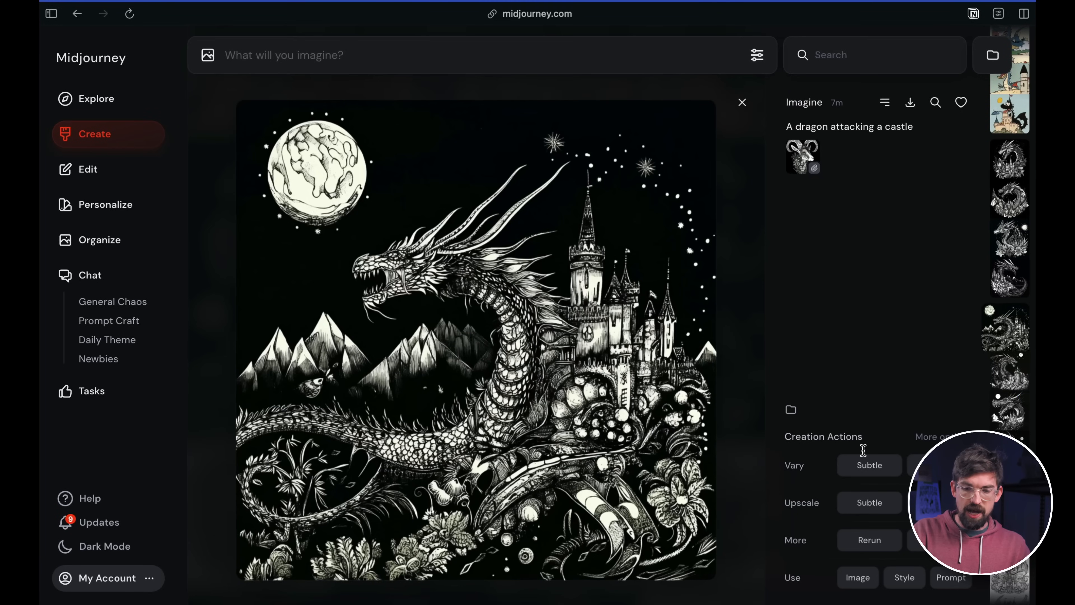
left_click(868, 502)
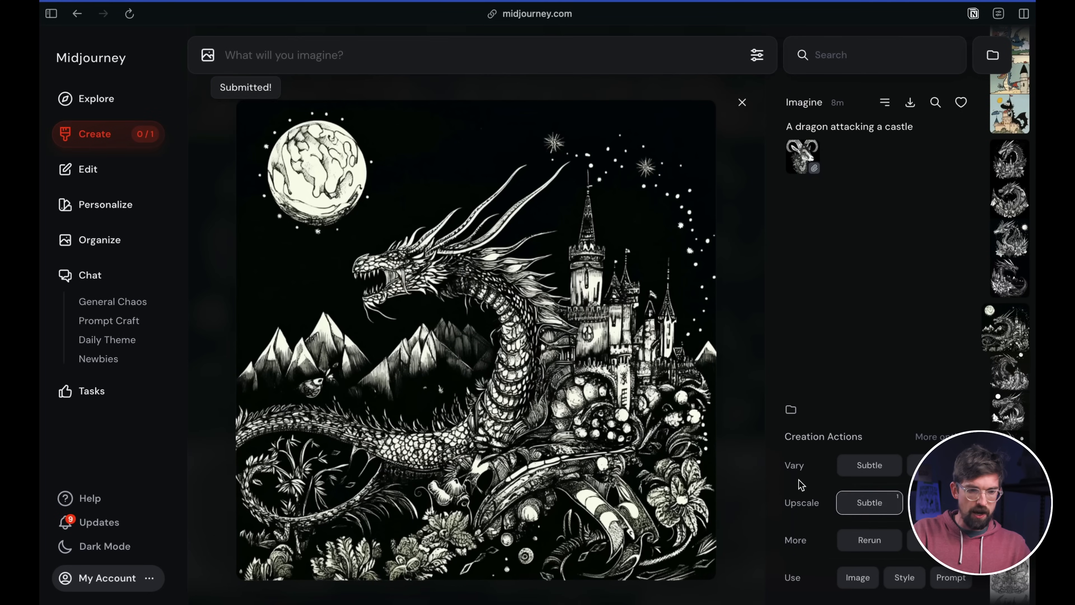
mouse_move(956, 60)
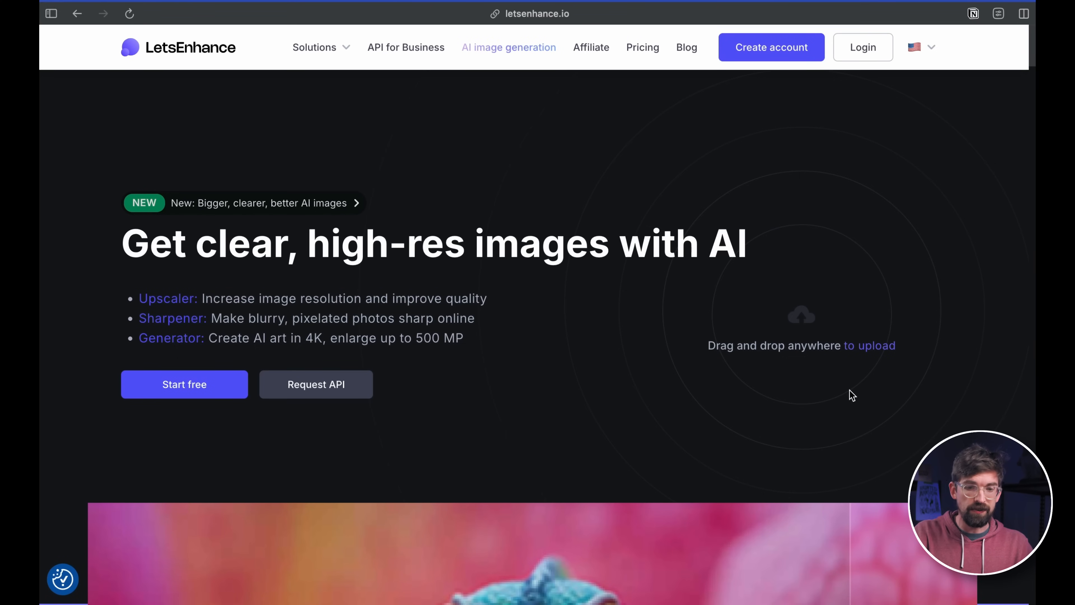
Step: Upload an image to Upscale.media for processing
left_click(50, 13)
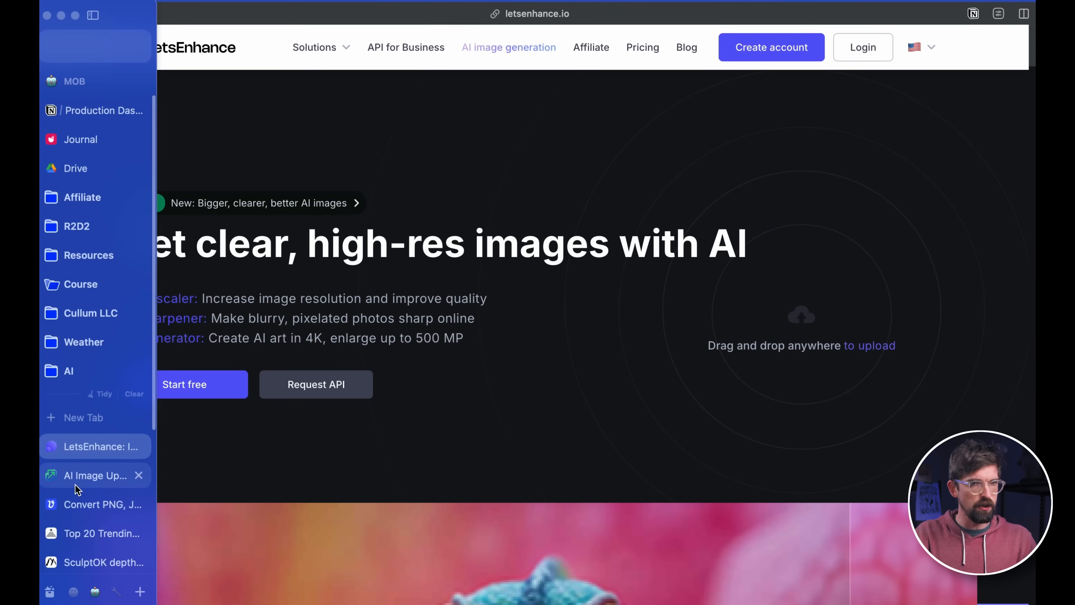
left_click(92, 475)
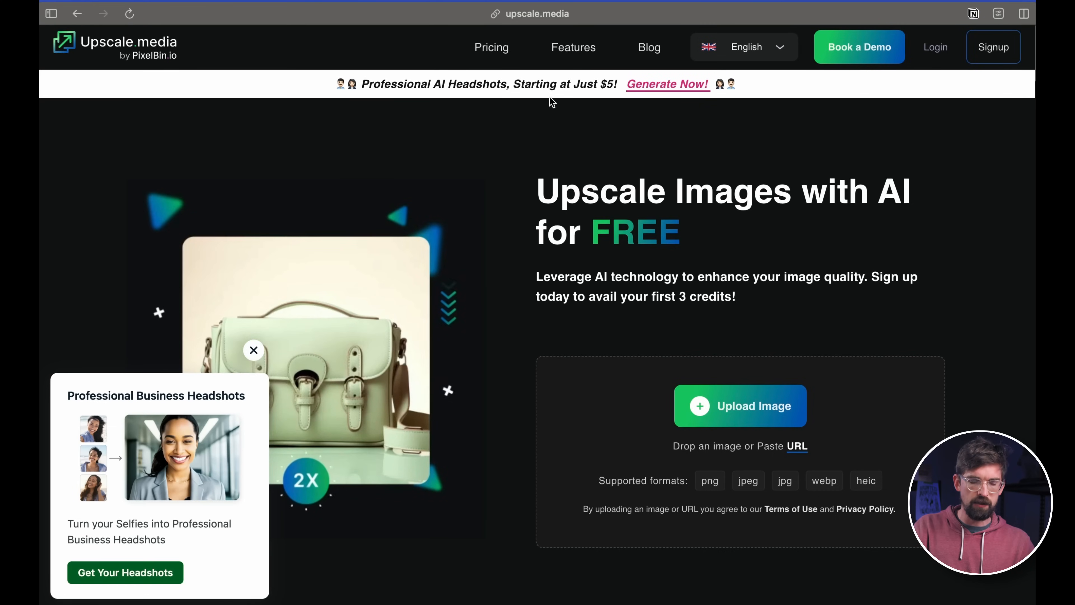
left_click(253, 351)
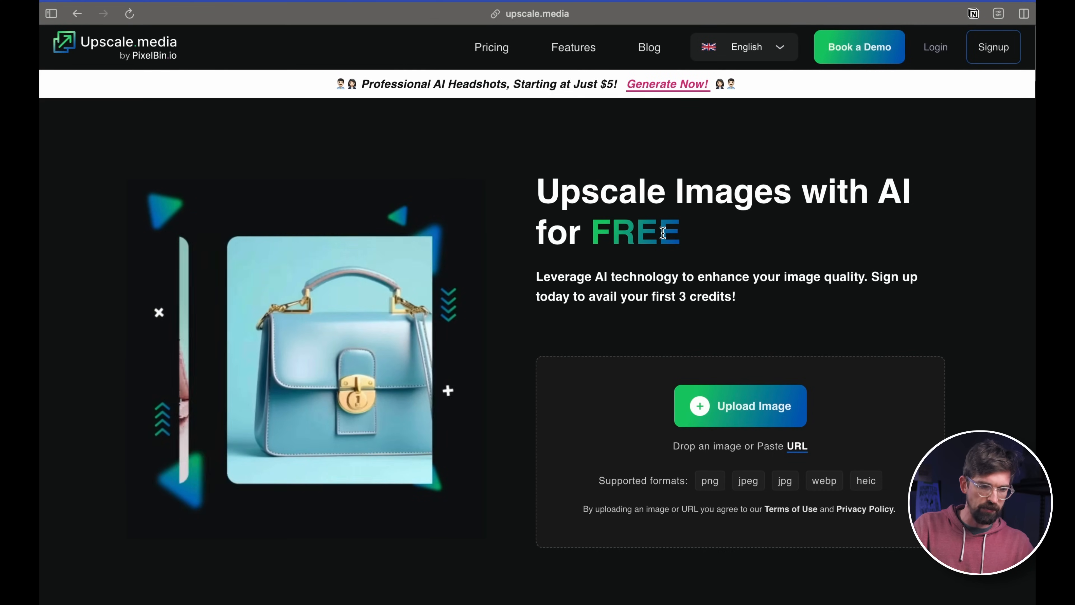
left_click(739, 406)
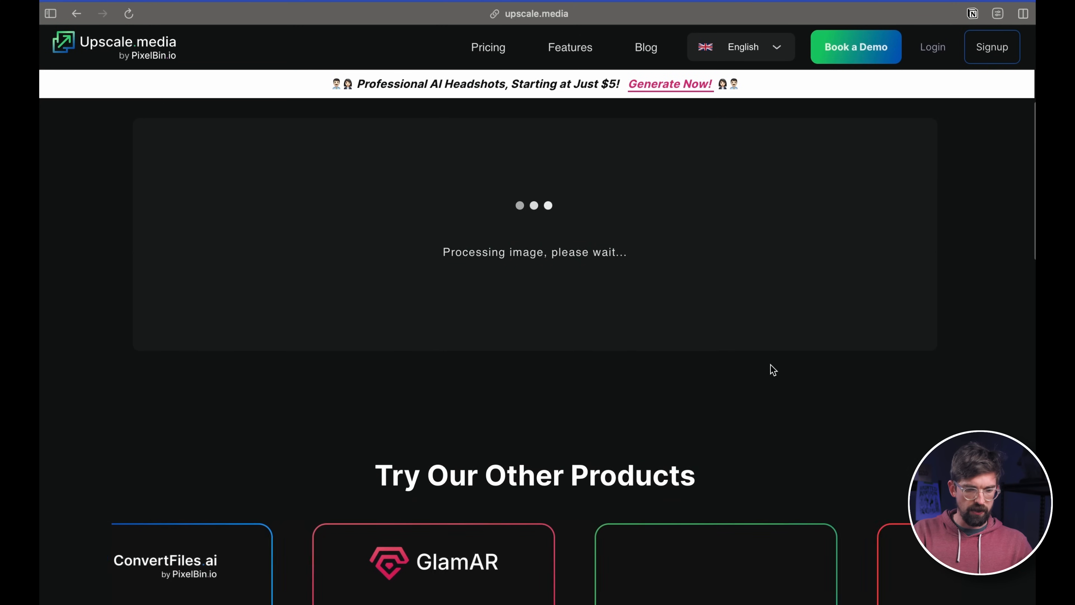
scroll("up", 3)
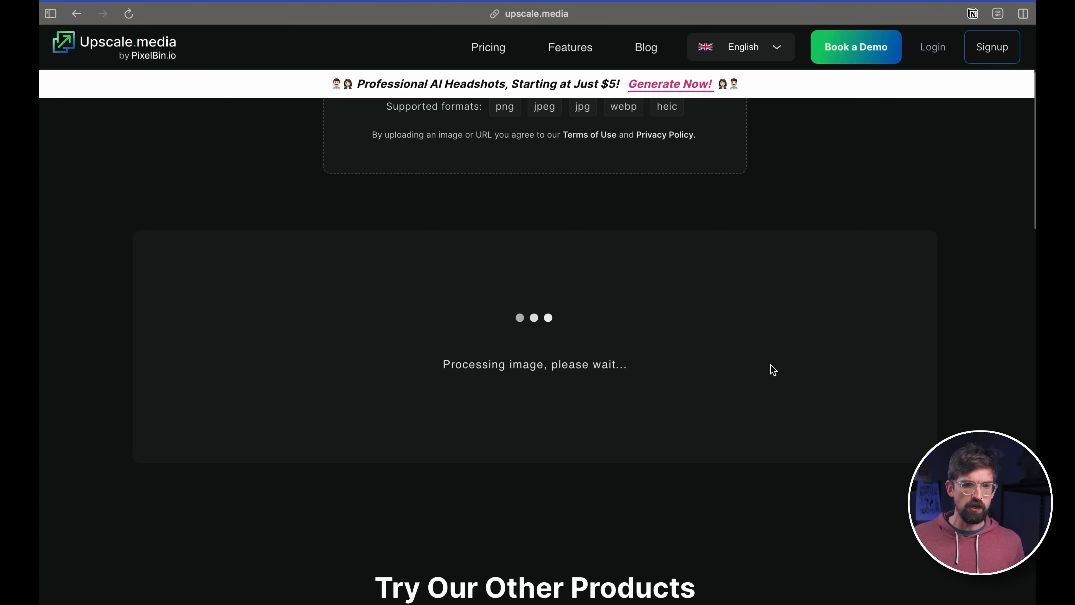
mouse_move(202, 65)
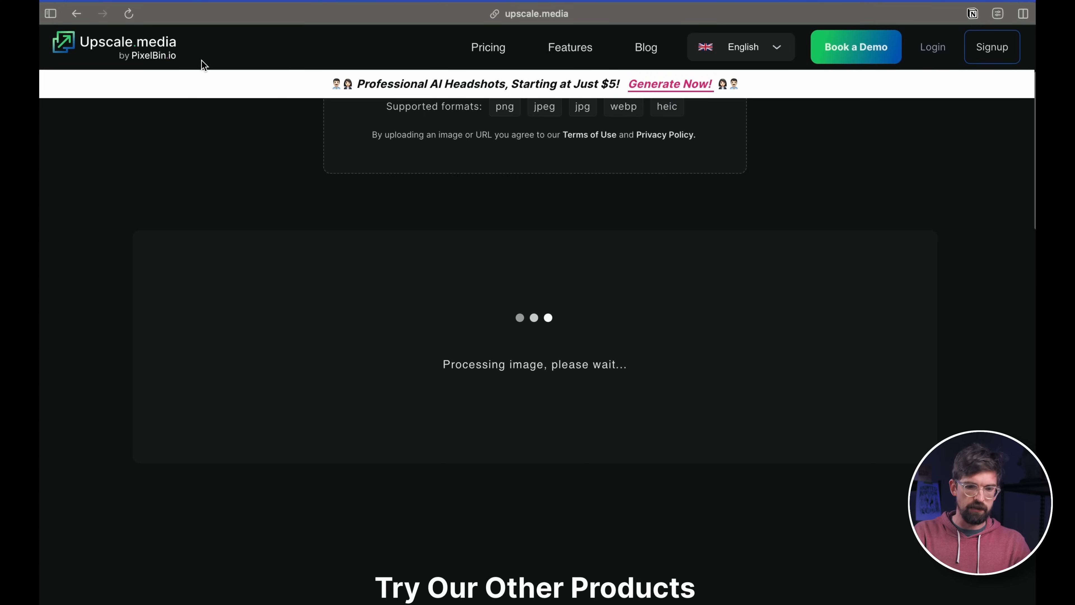
Step: Start a free LetsEnhance account sign-up
left_click(528, 13)
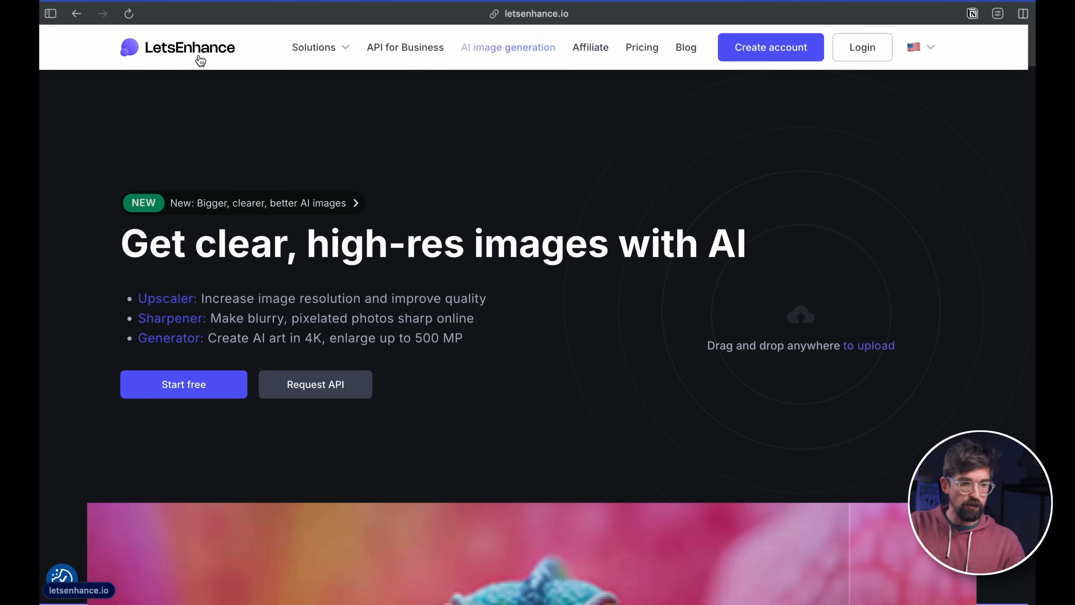
mouse_move(184, 384)
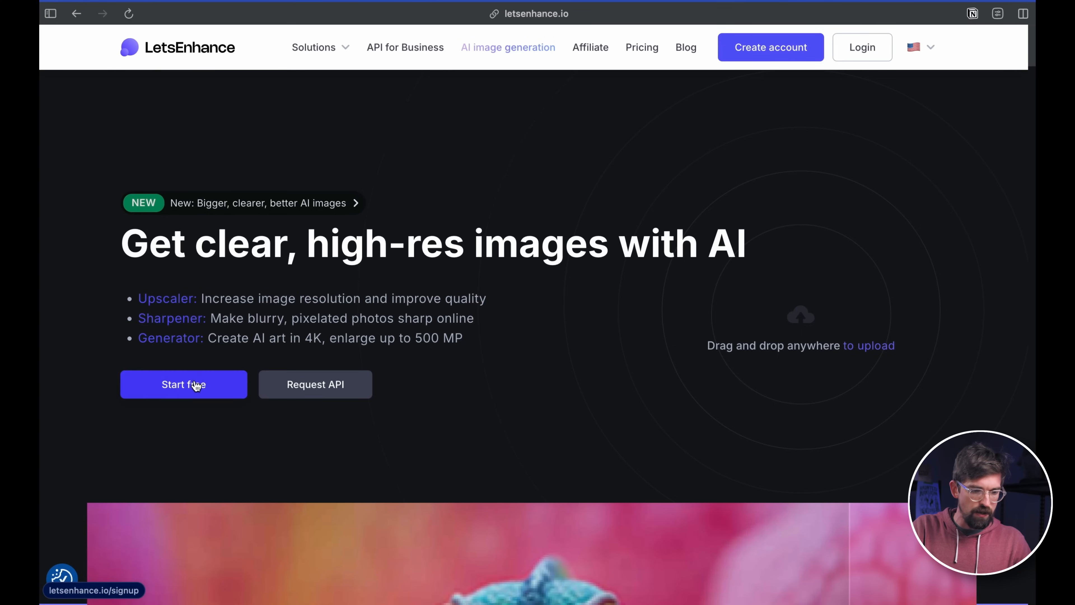
left_click(183, 384)
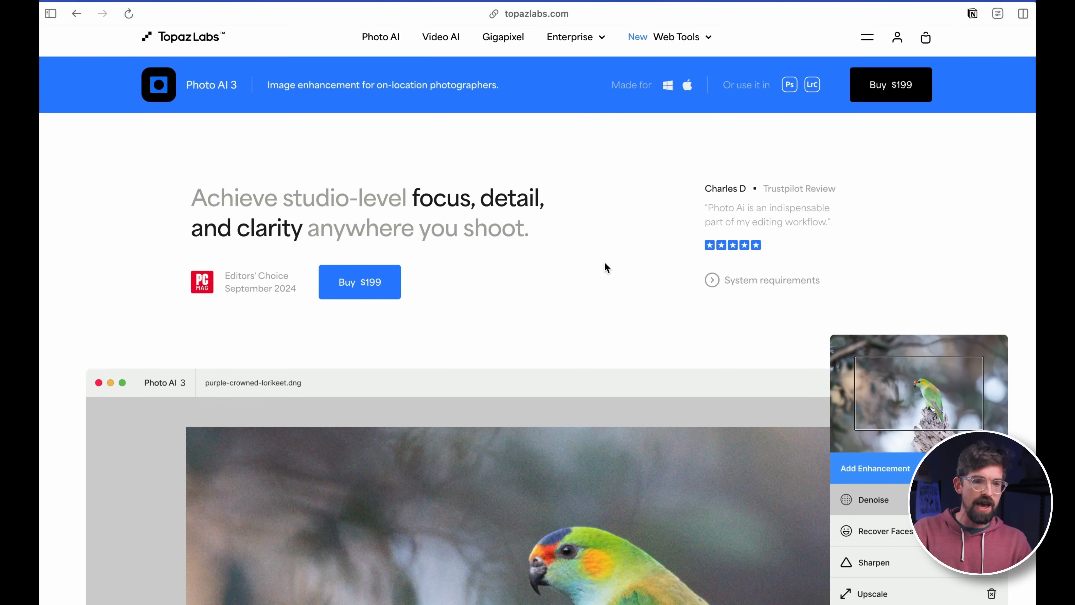
mouse_move(486, 232)
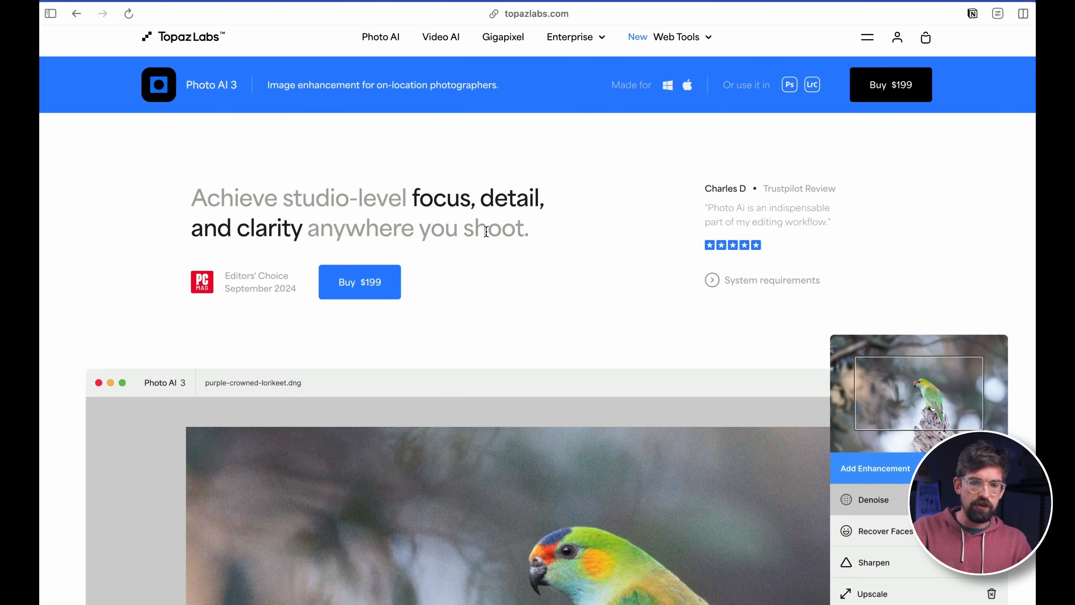
scroll("up", 3)
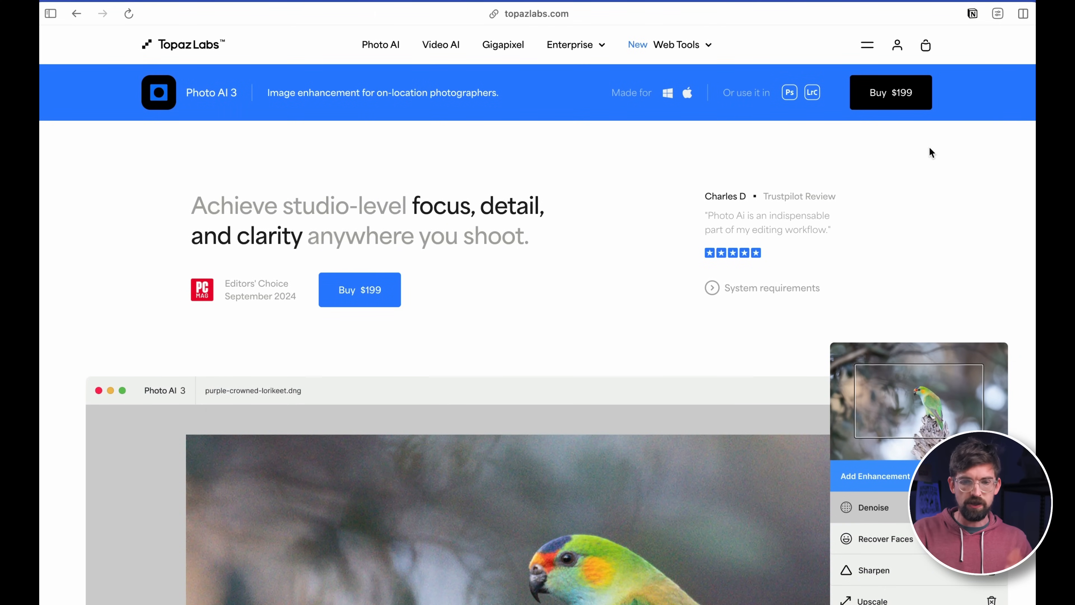
scroll("down", 3)
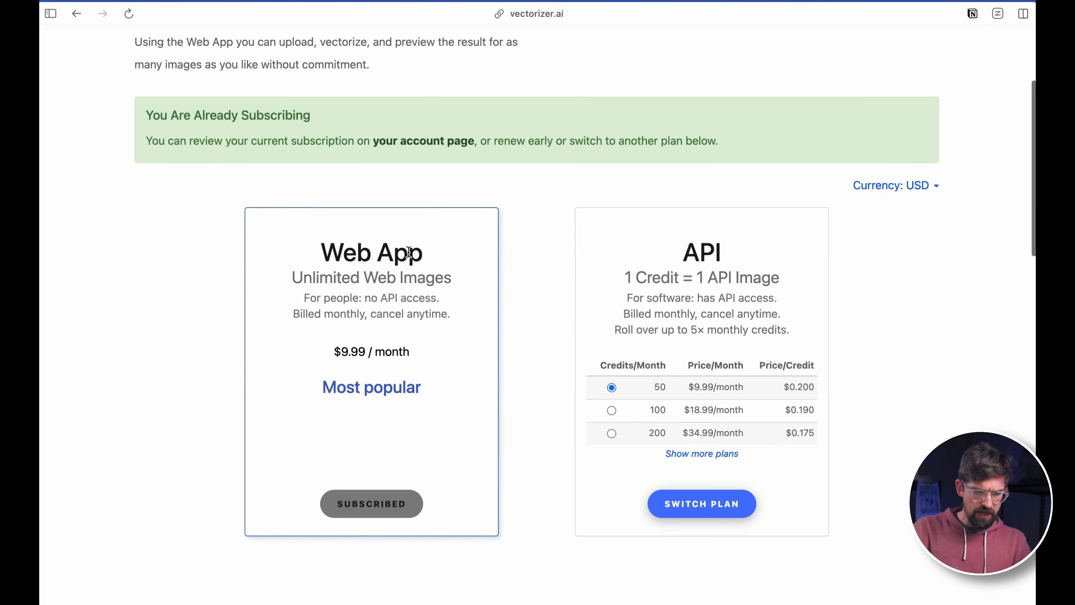
scroll("up", 3)
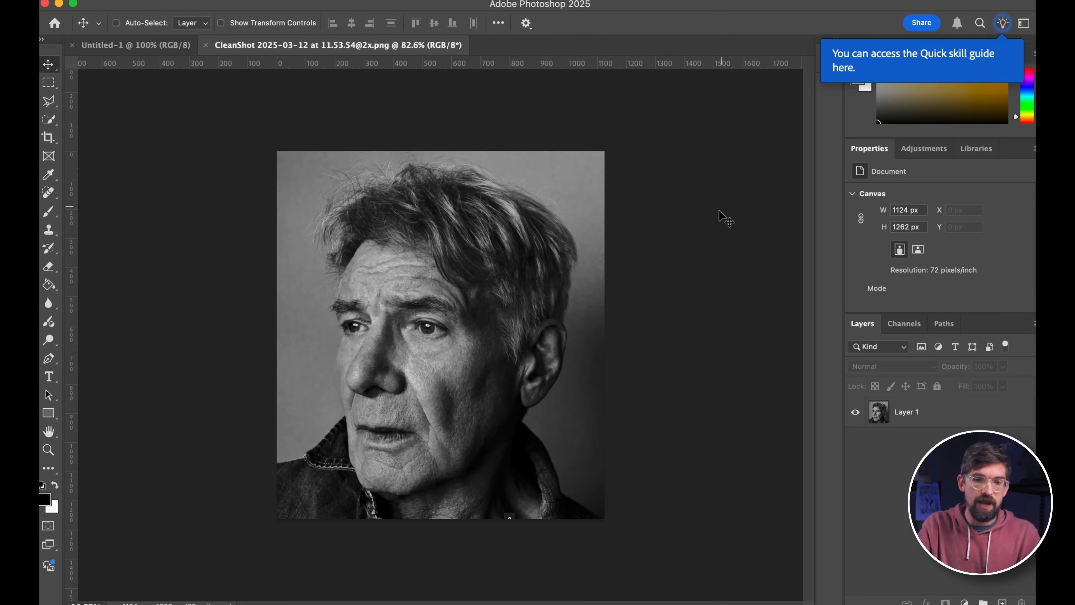
Step: Enlarge the canvas to 2000 × 2500 px and ready a rectangular selection of the lower band
left_click(906, 412)
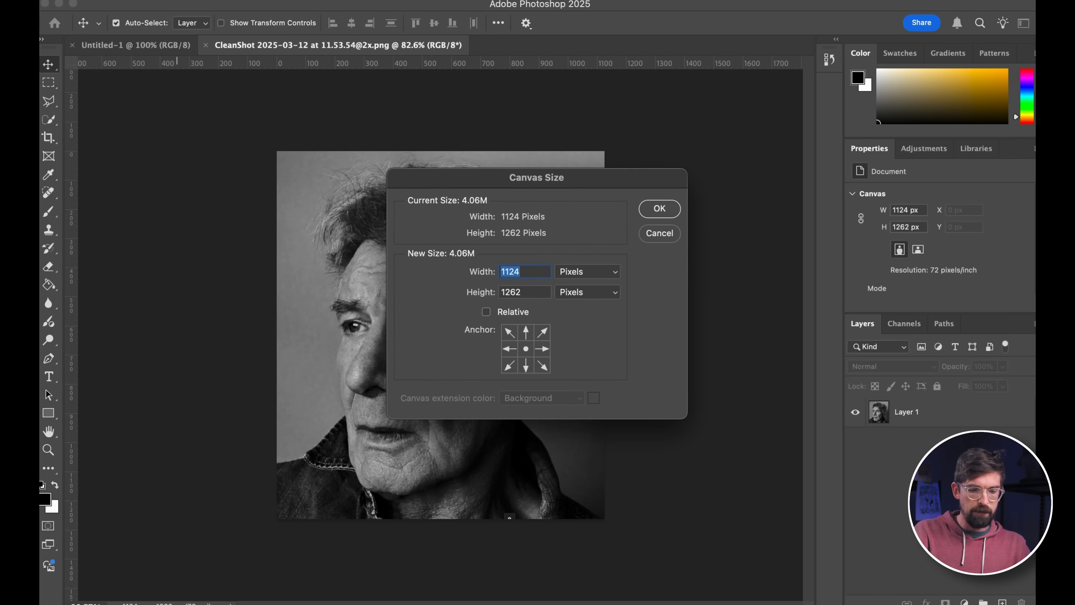
left_click(657, 209)
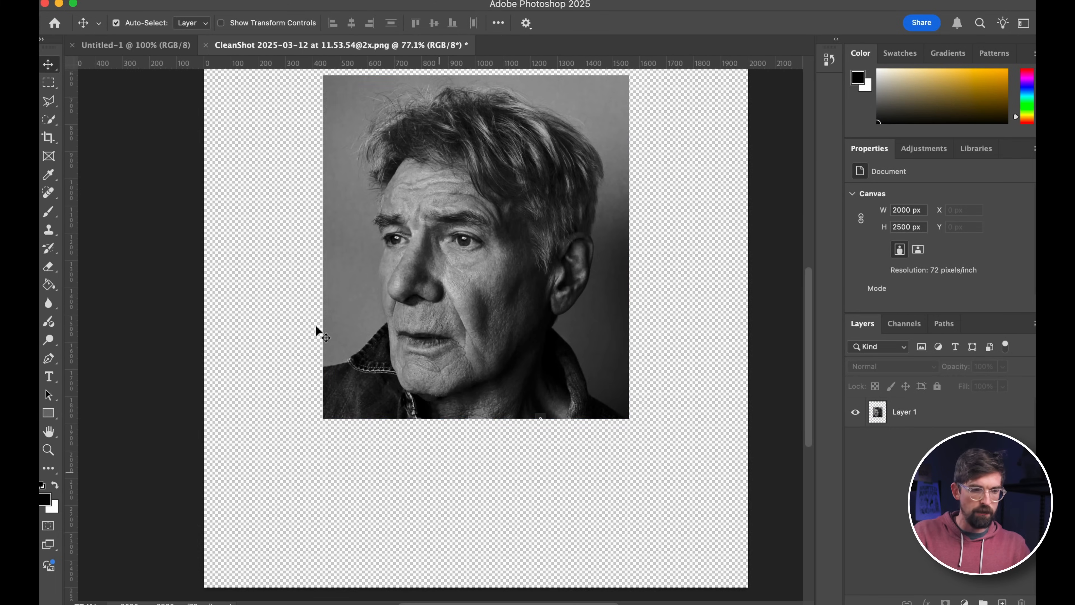
left_click(48, 83)
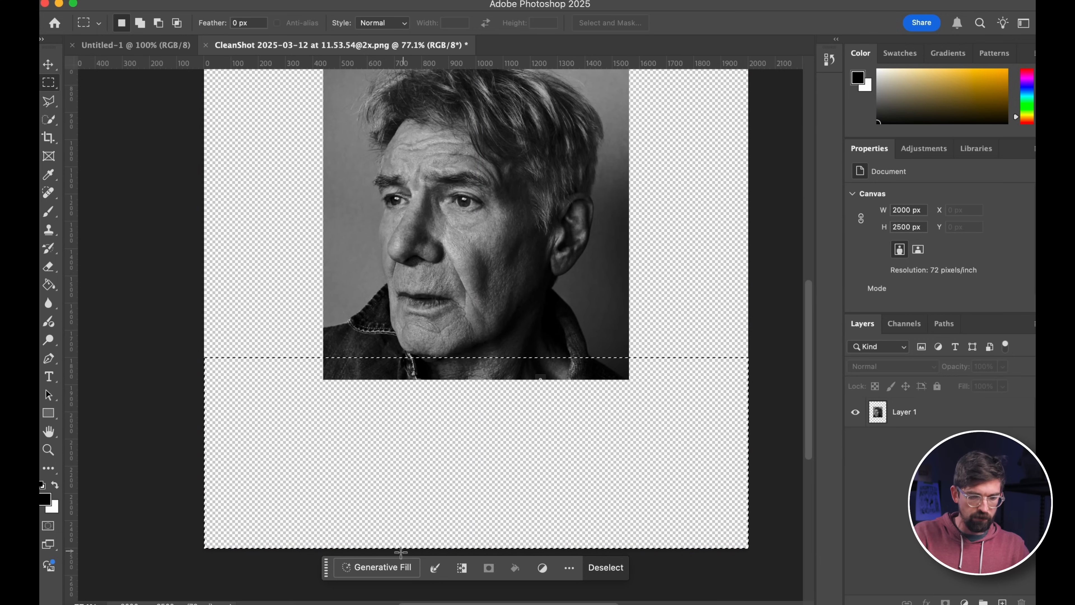
Step: Run Generative Fill with an empty prompt to extend the shirt and shoulders into the lower band
left_click(382, 567)
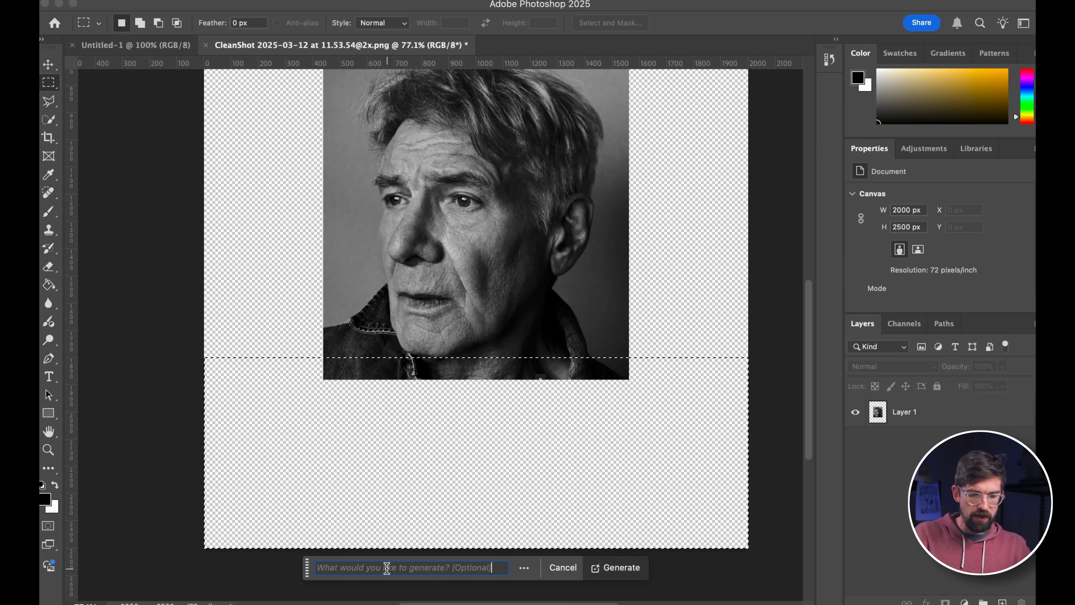
mouse_move(651, 543)
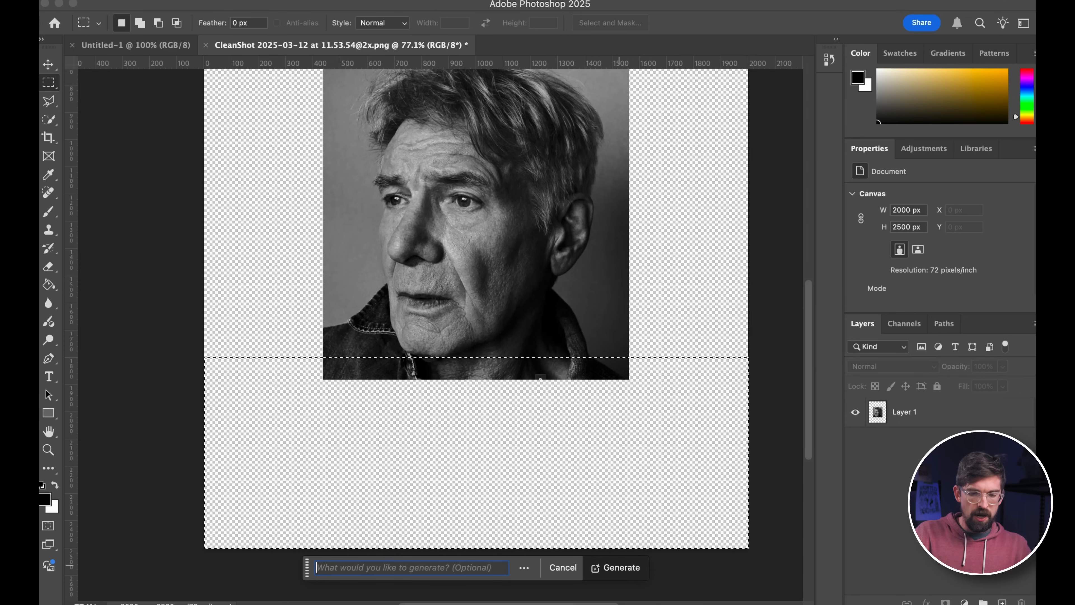
left_click(615, 567)
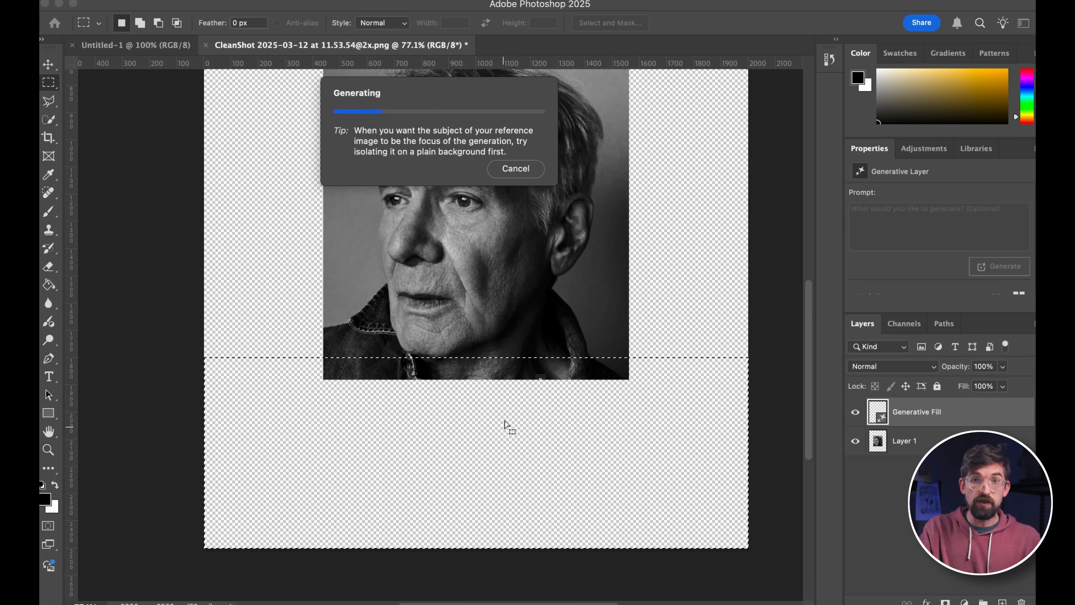
mouse_move(444, 368)
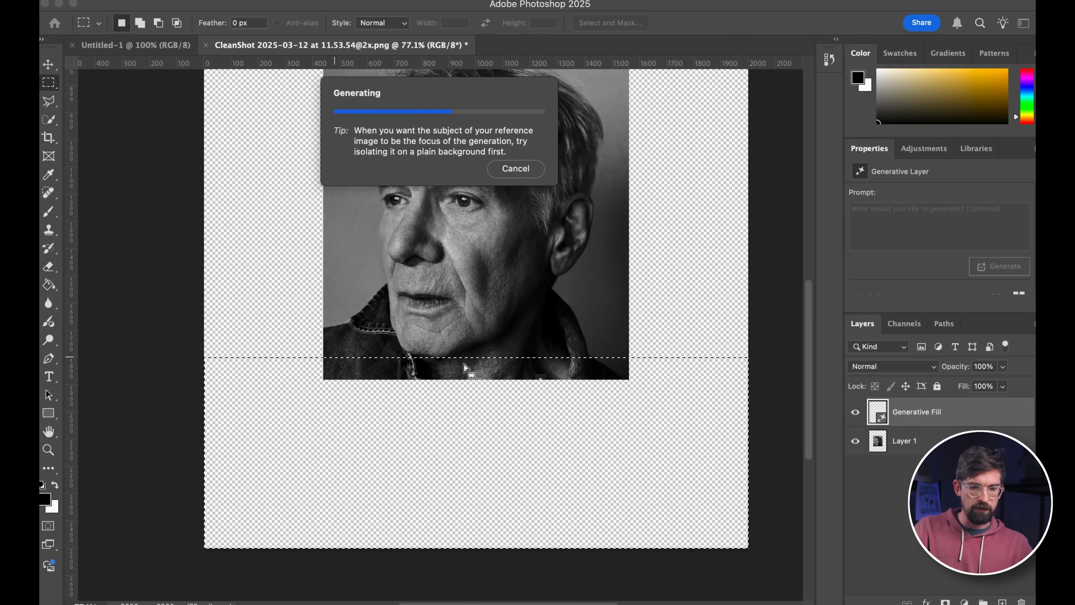
mouse_move(682, 427)
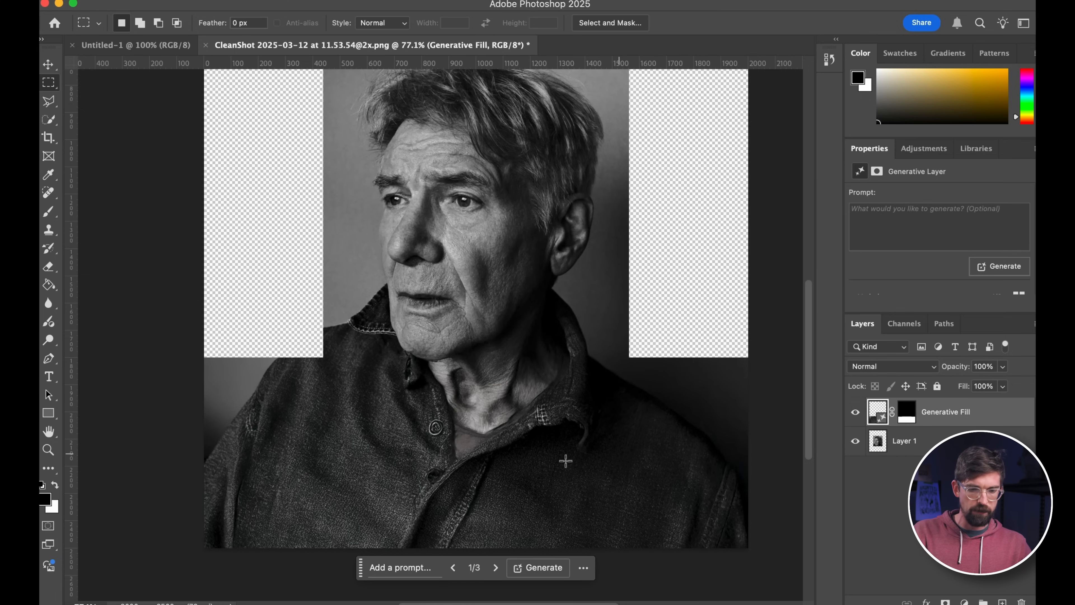
mouse_move(272, 354)
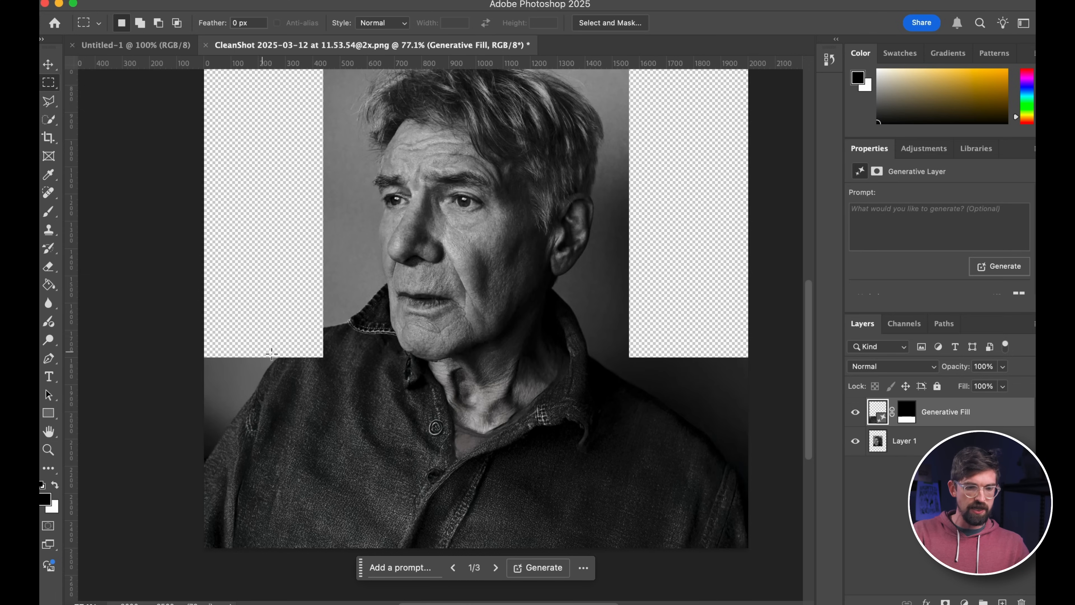
scroll("down", 3)
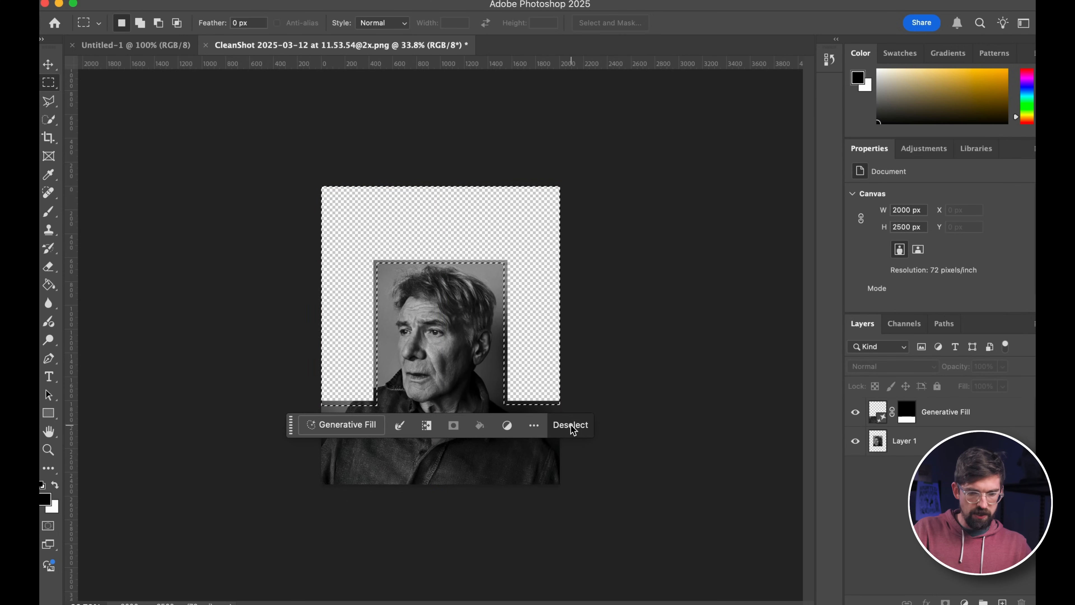
Step: Generatively fill the empty top and sides, then marquee-select a patch of wall left of the head
left_click(341, 424)
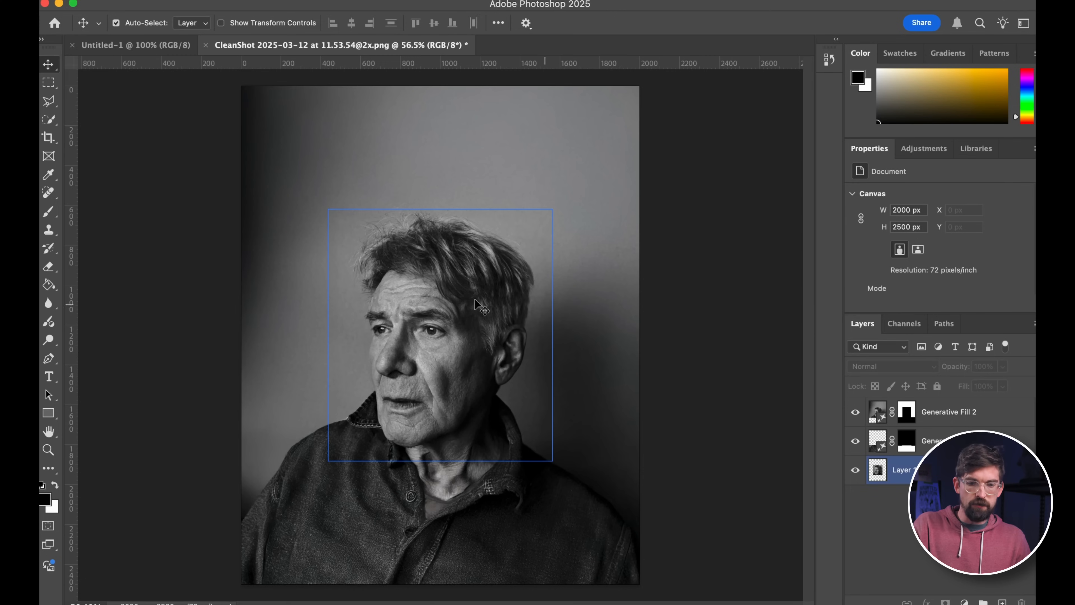
left_click(948, 411)
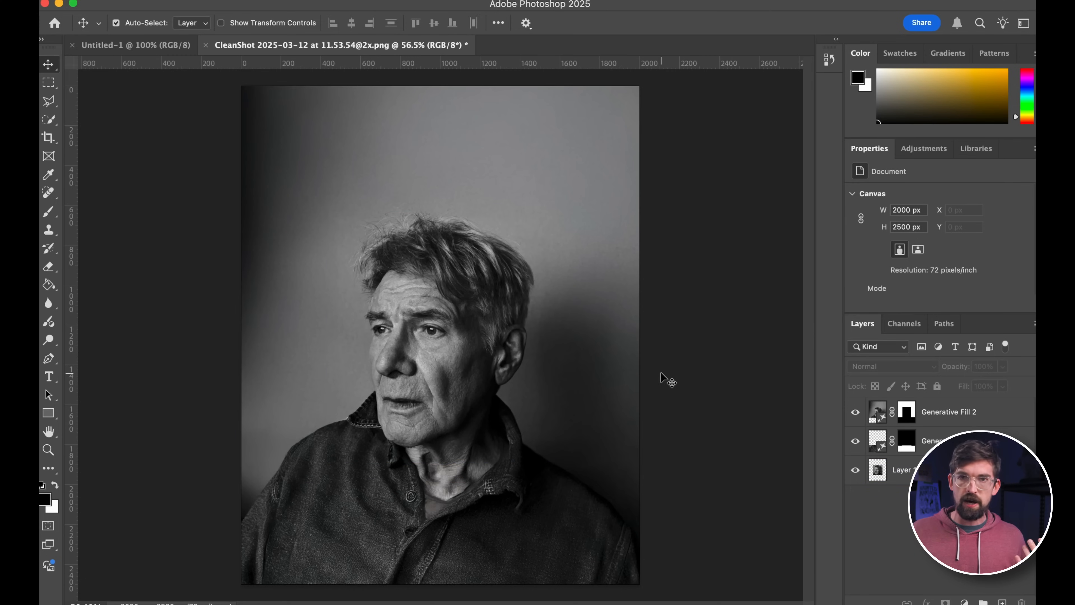
left_click(48, 83)
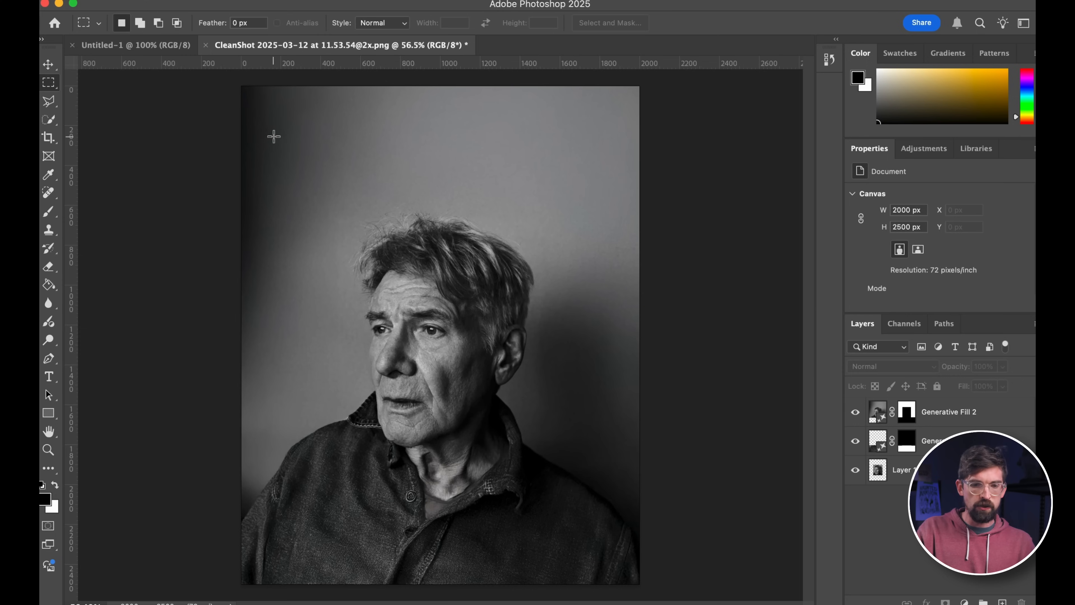
mouse_move(249, 115)
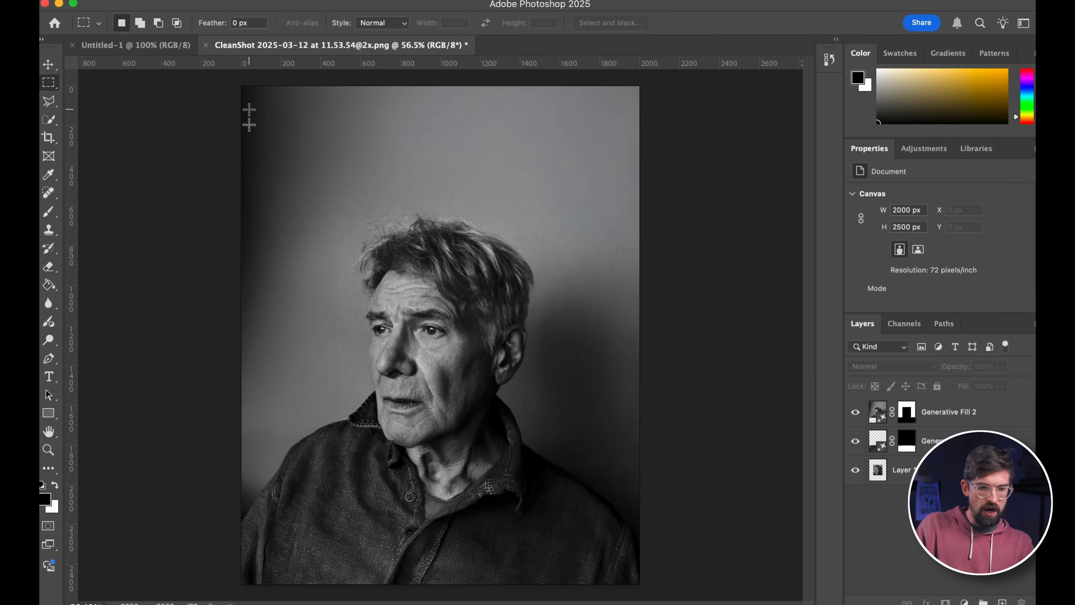
left_click_drag(248, 109, 335, 210)
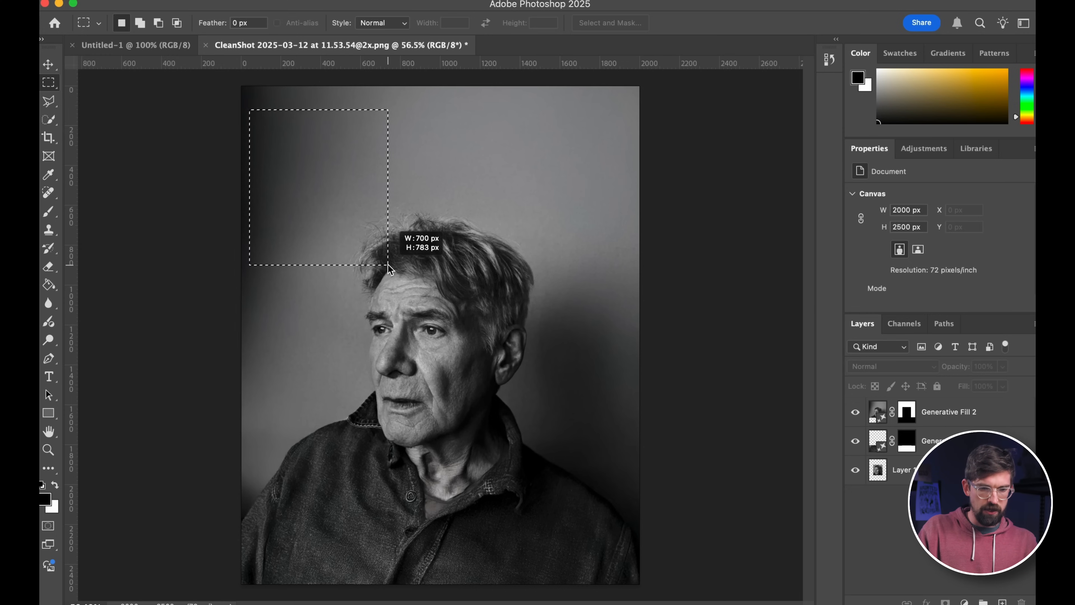
Step: Generate a 'clock on the wall' fill in the selection and browse its variations
left_click(1004, 266)
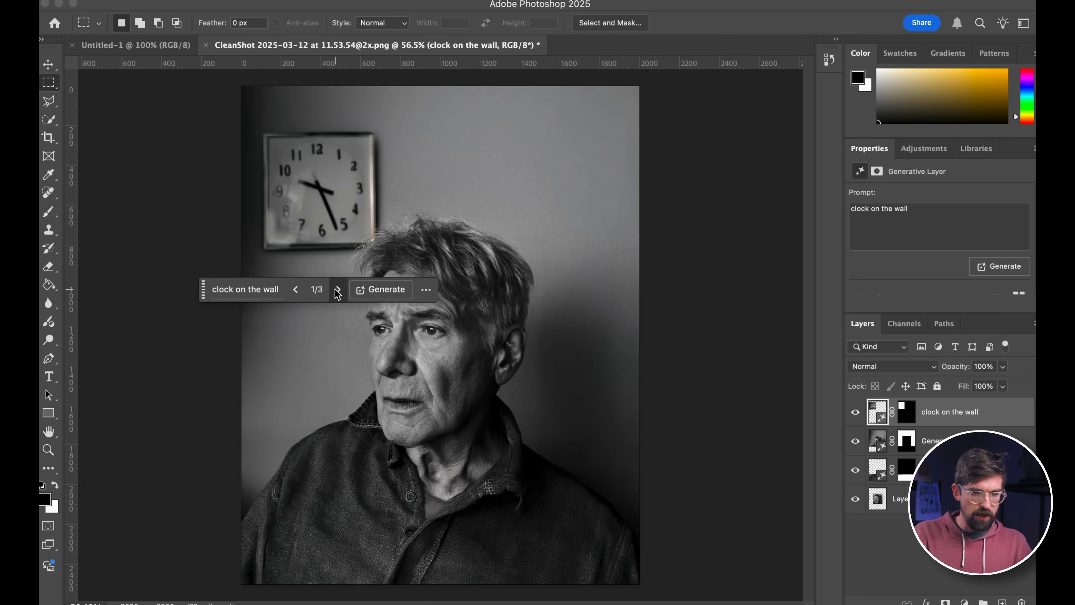
mouse_move(296, 289)
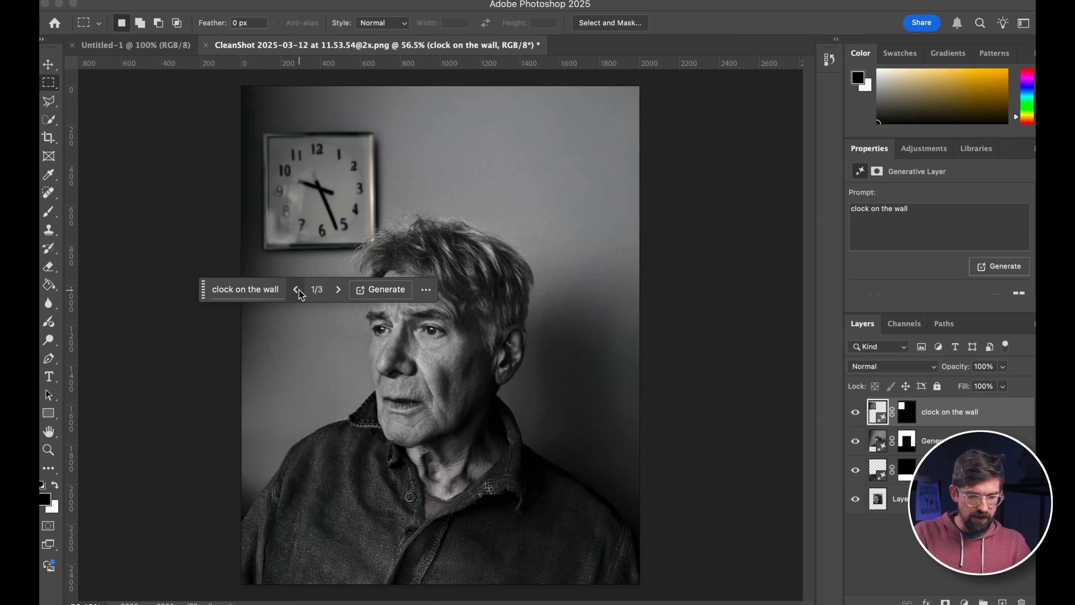
left_click(337, 289)
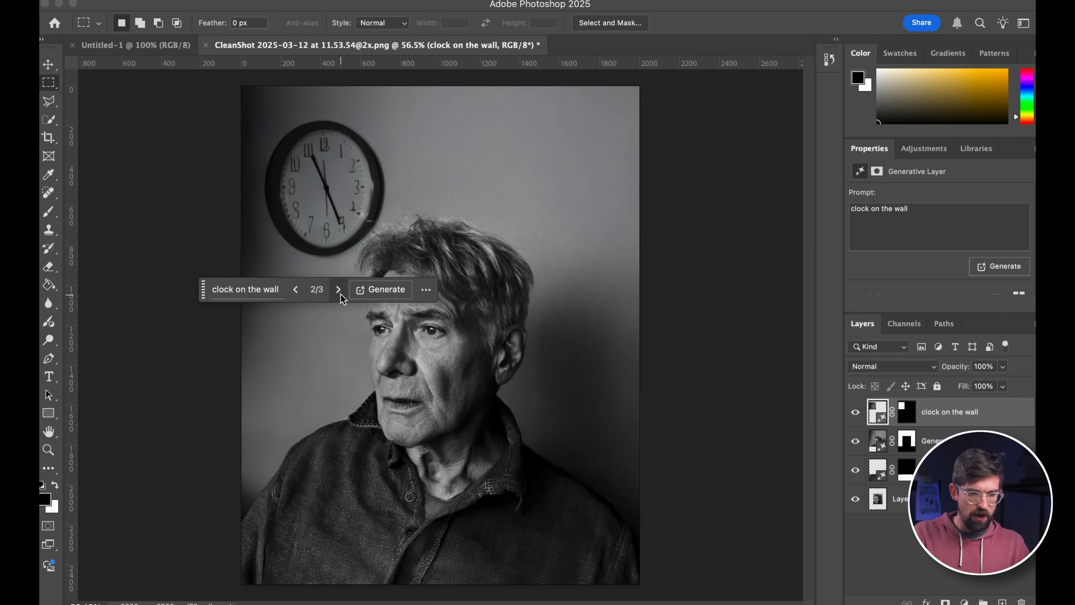
left_click(336, 289)
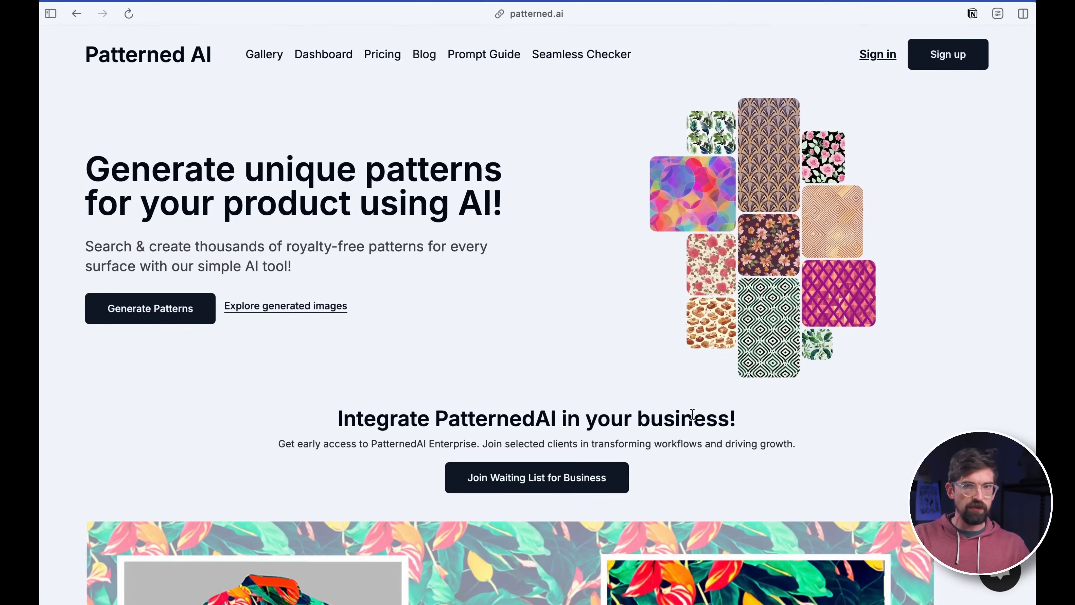
scroll("down", 3)
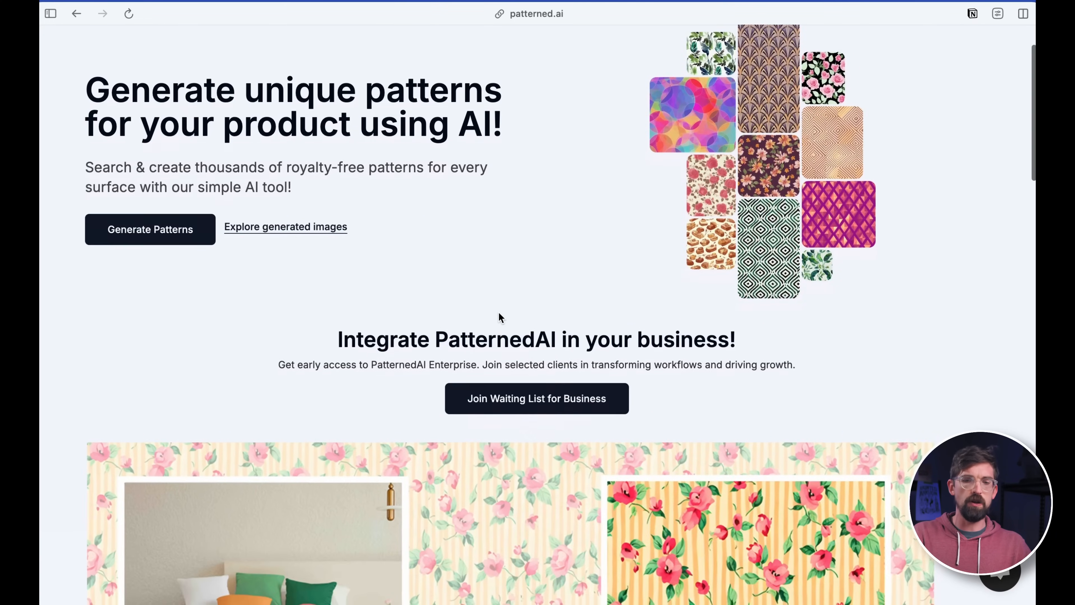
scroll("down", 3)
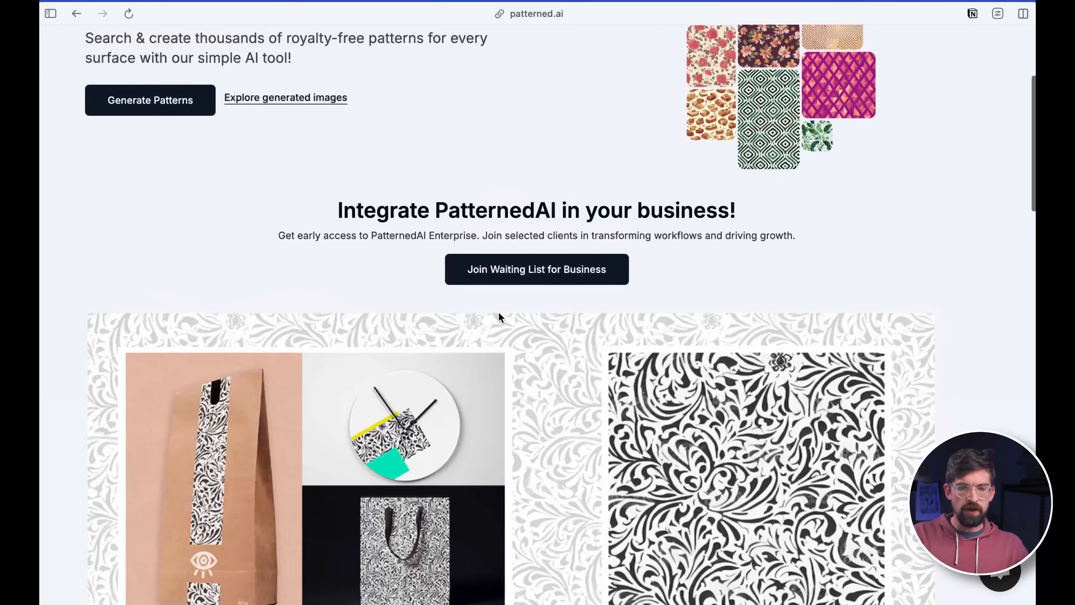
scroll("down", 3)
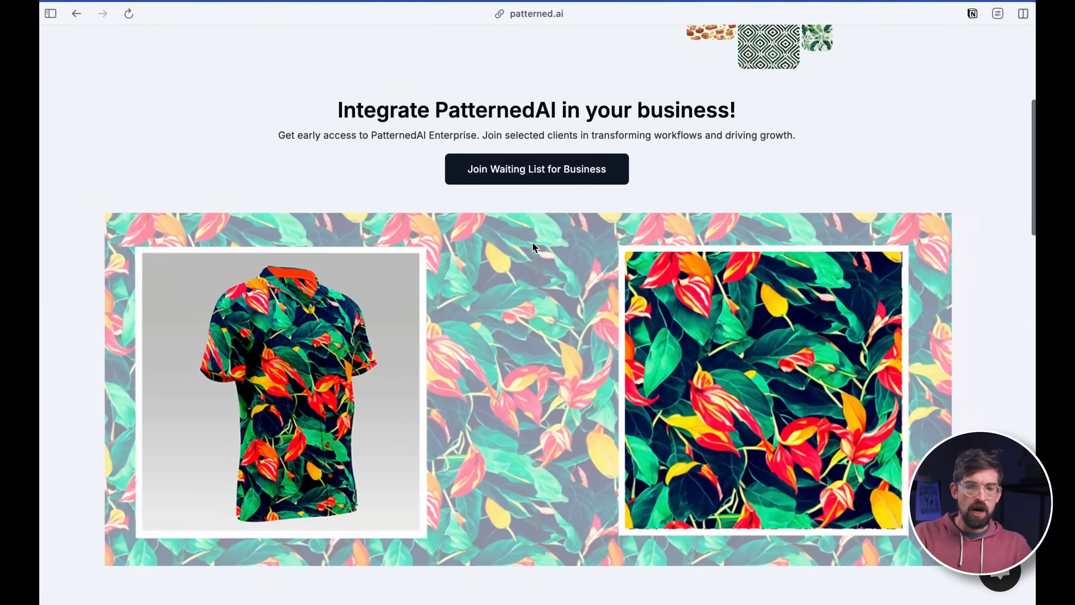
scroll("up", 3)
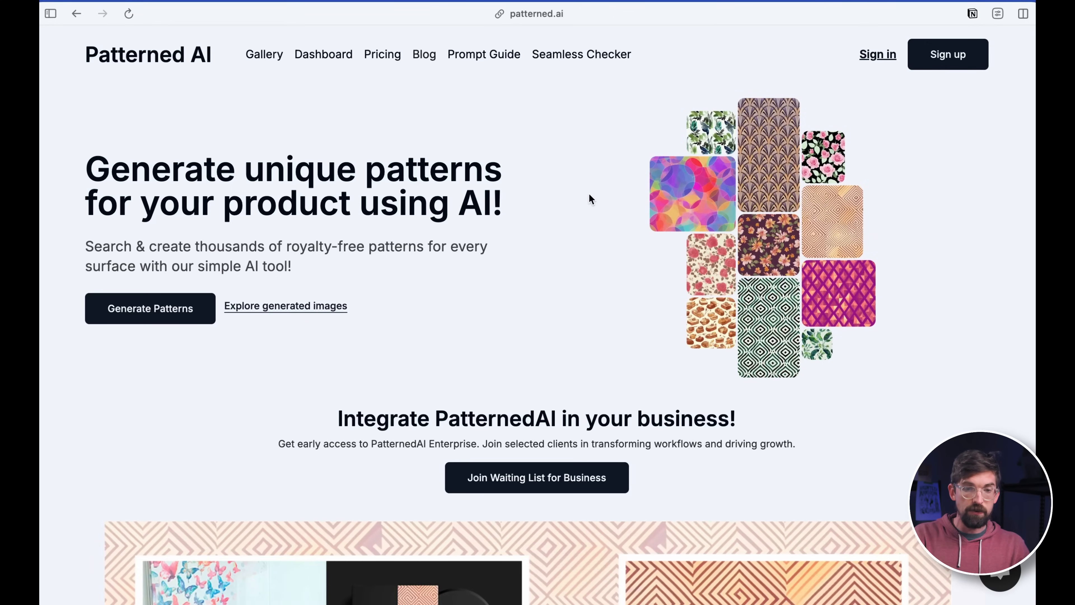
Step: Generate patterns from the black-and-white dragon attacking a castle prompt
left_click(149, 308)
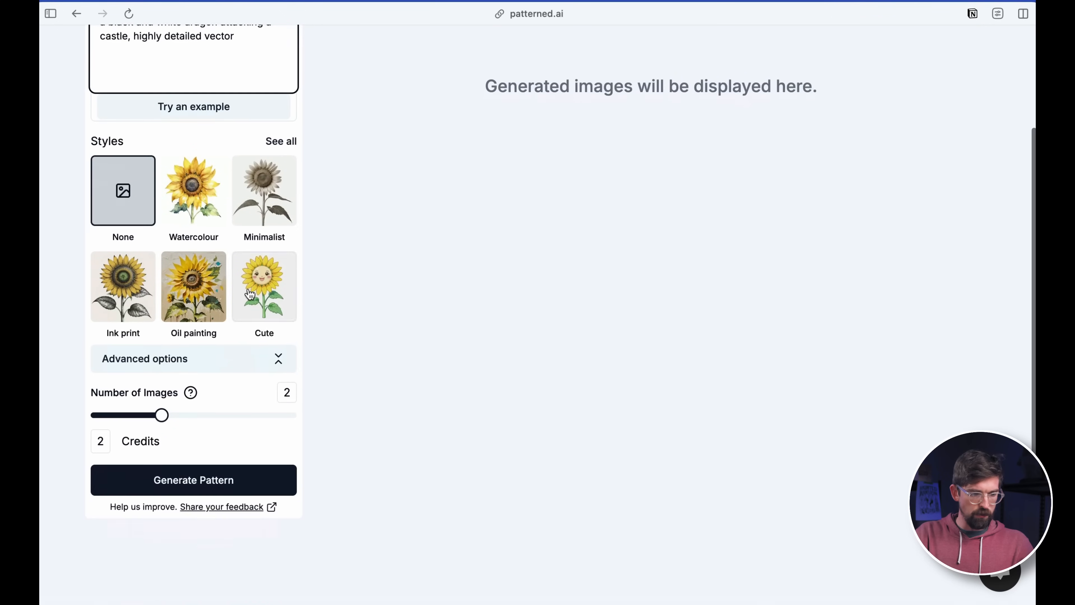
left_click(193, 480)
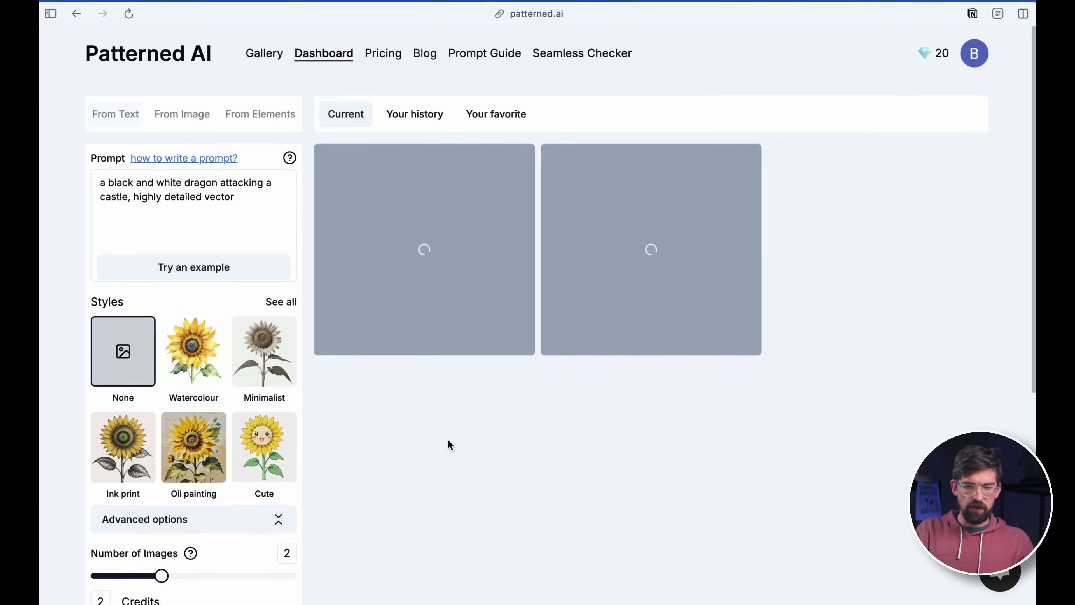
mouse_move(718, 471)
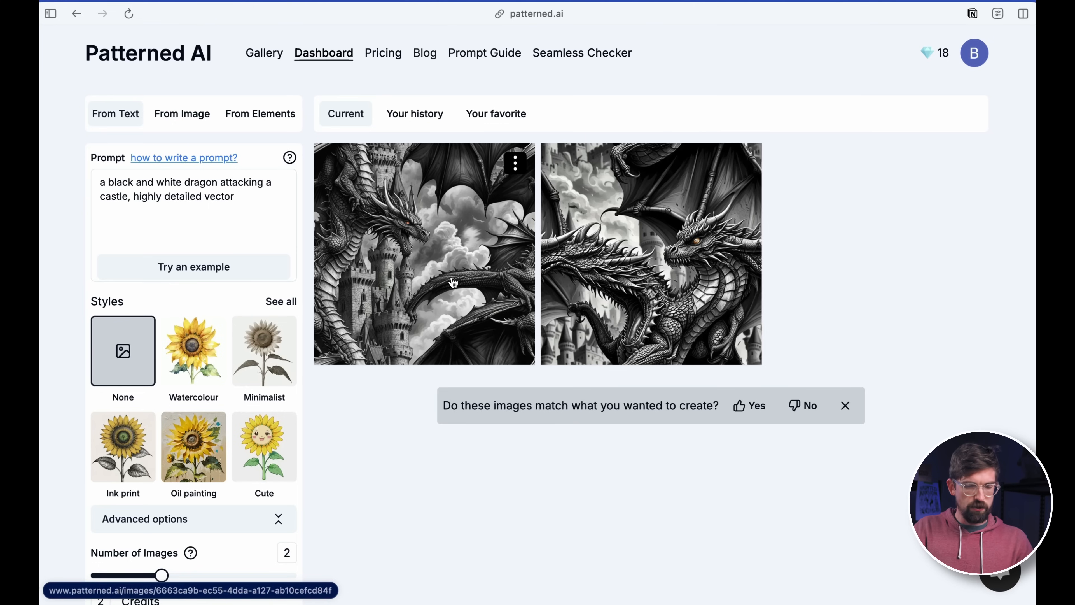
mouse_move(476, 284)
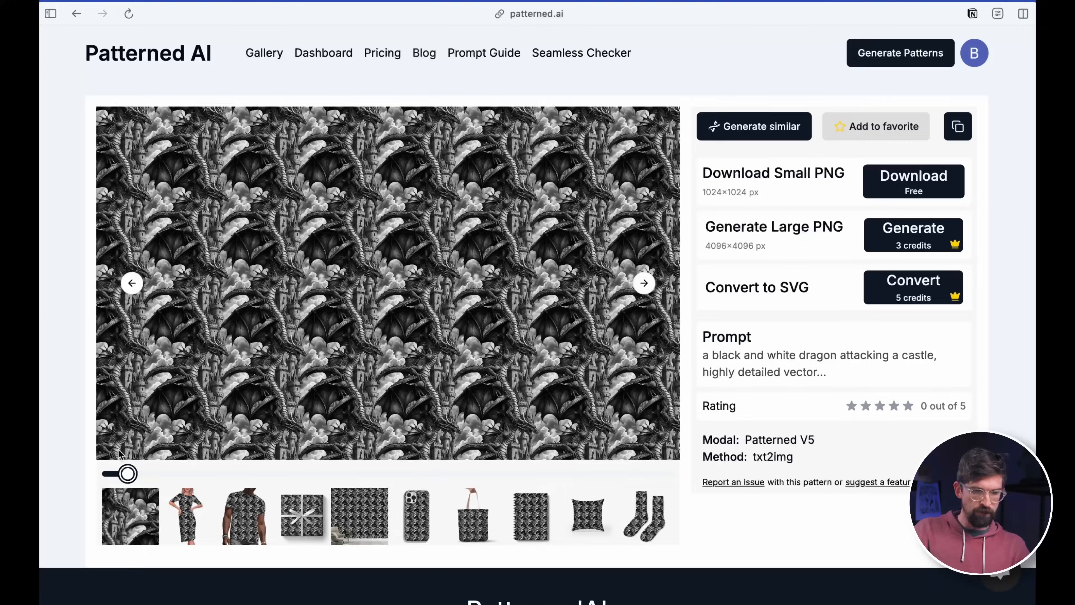
Step: Write a new prompt for Harrison Ford as Han Solo on a Star Wars spaceship
left_click(323, 52)
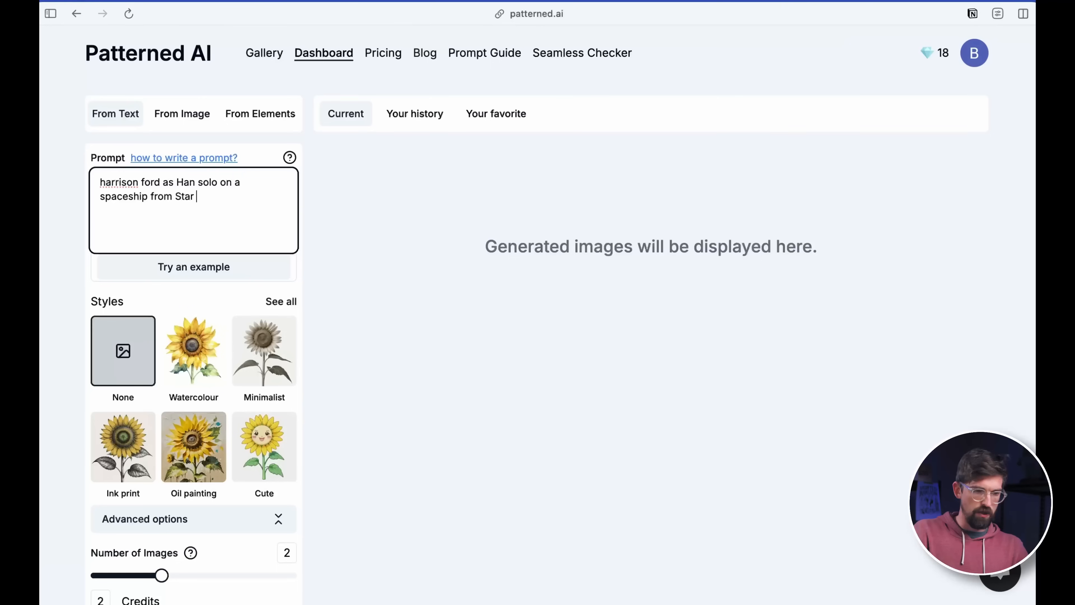
type("Wars")
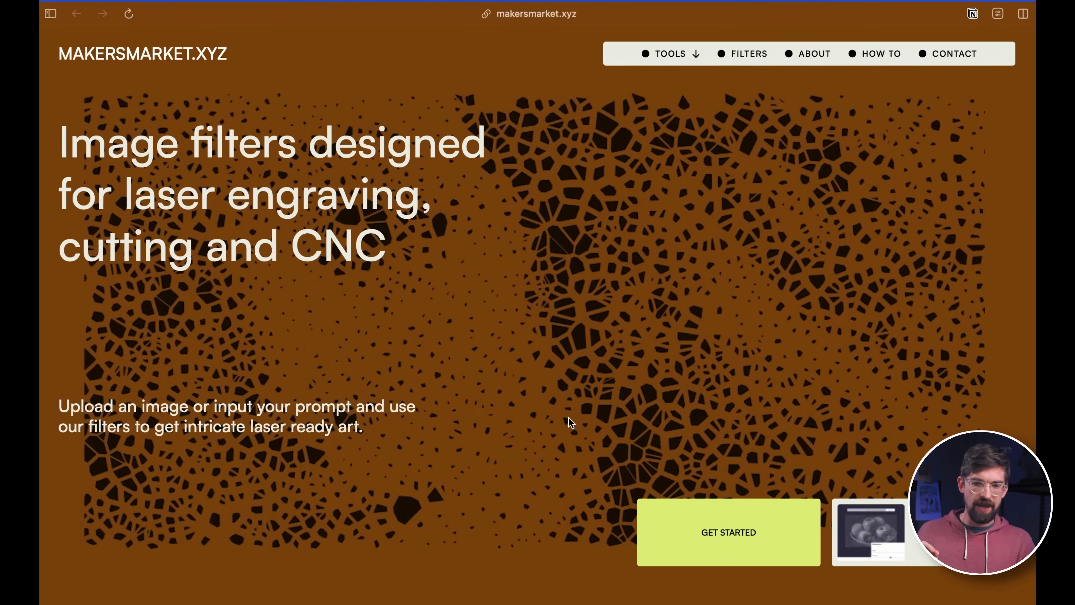
Step: Scroll the makersmarket.xyz homepage down to its two laser artwork tools
scroll("down", 3)
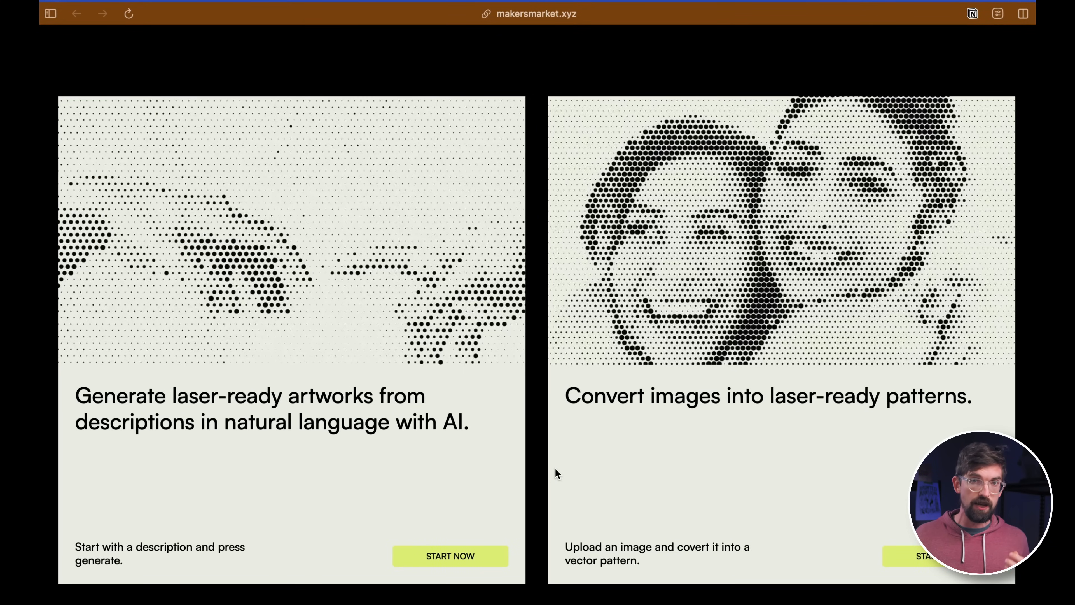
mouse_move(698, 437)
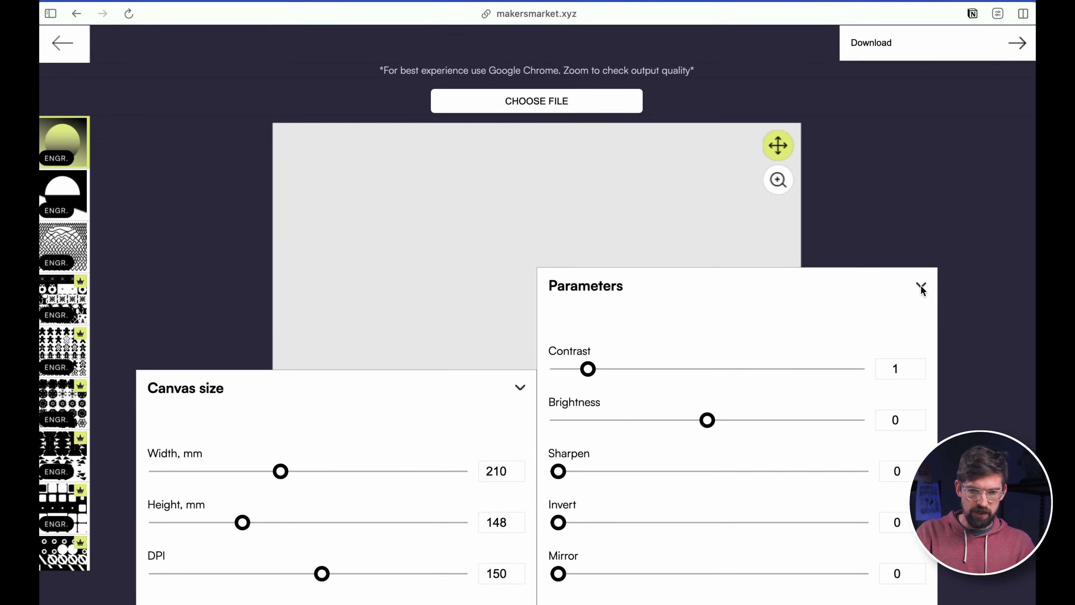
Step: Upload the portrait photo and apply a halftone cut filter, showing its settings
left_click(922, 287)
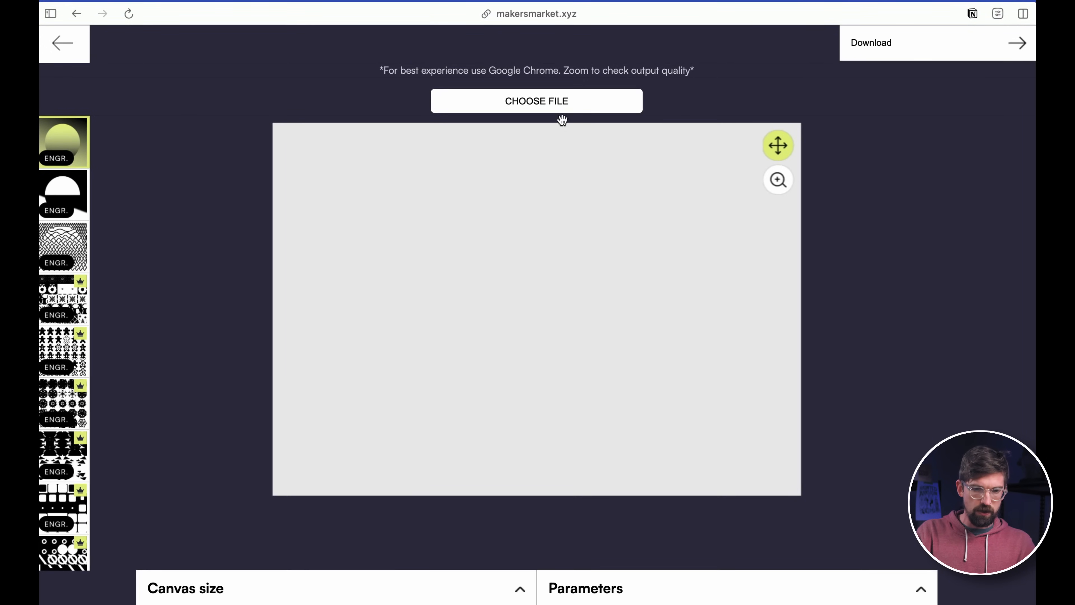
left_click(537, 101)
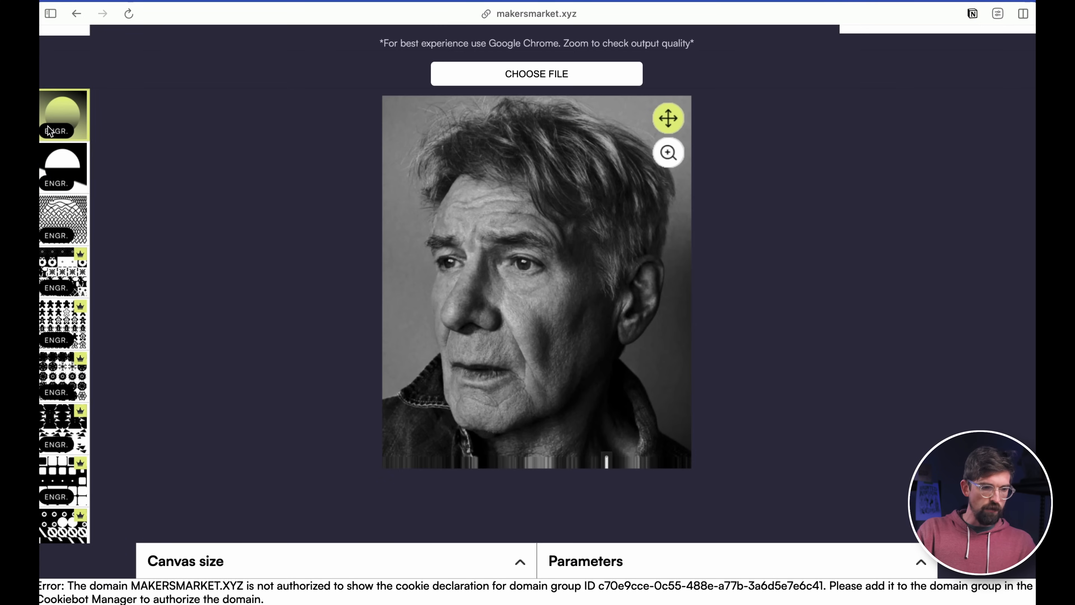
mouse_move(415, 201)
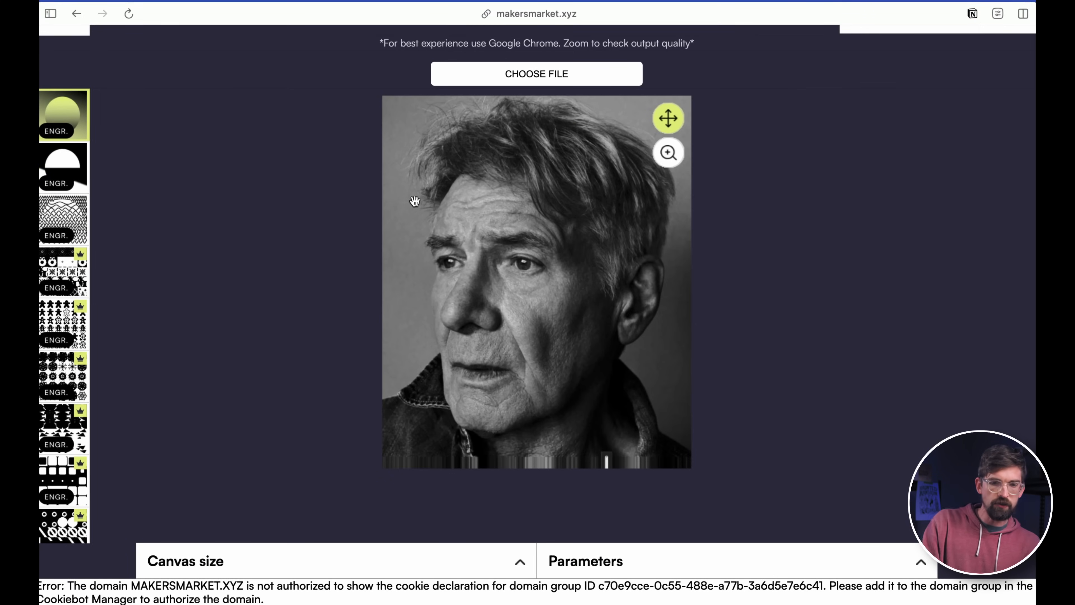
left_click(63, 219)
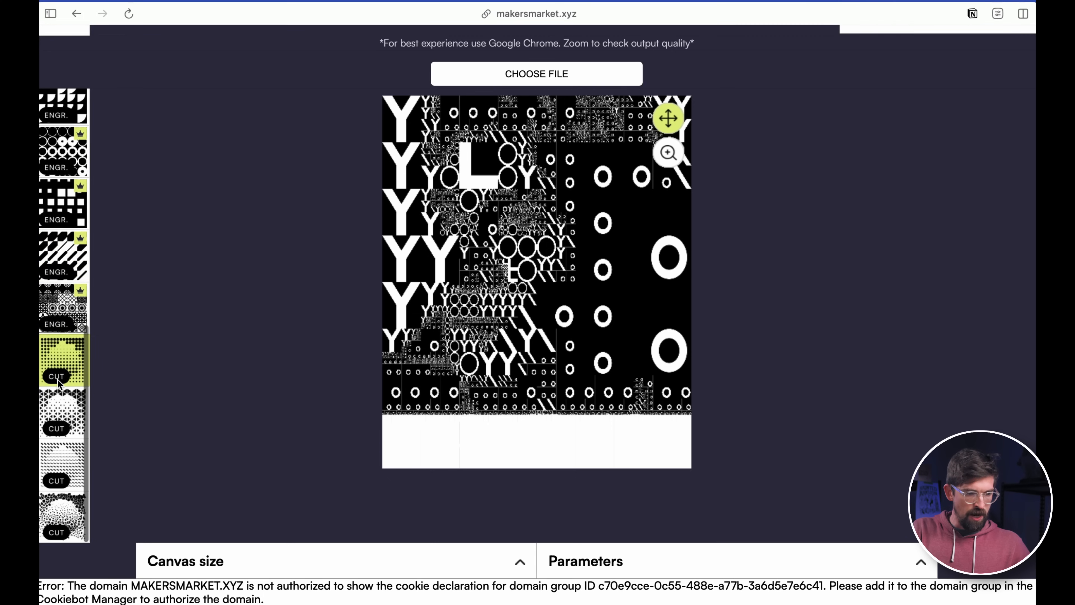
left_click(63, 360)
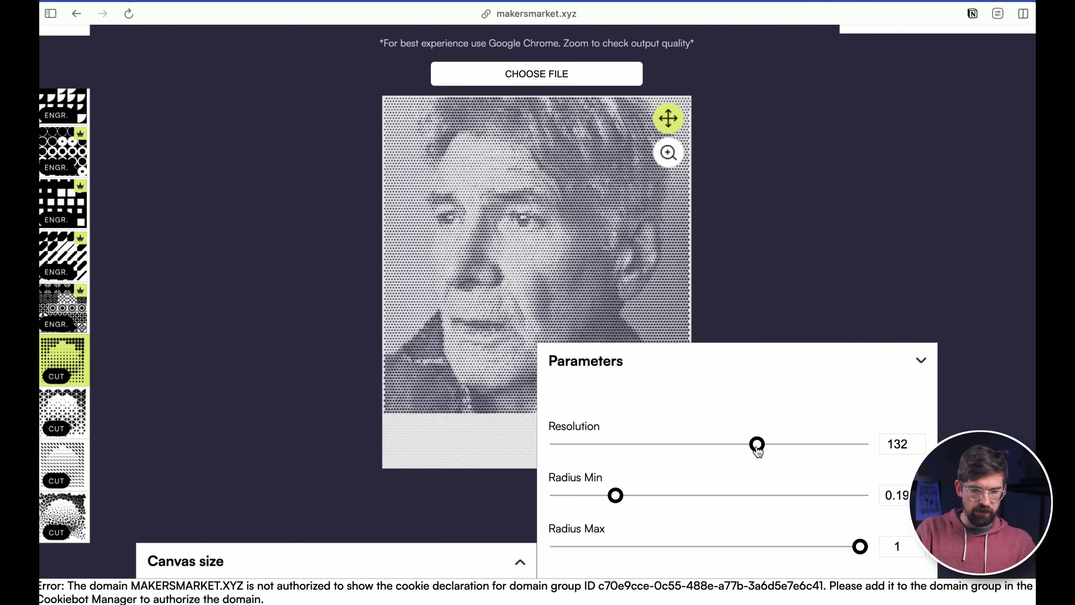
Step: Inspect the dot detail zoomed in, try another dot cut filter and download the artwork
left_click(921, 360)
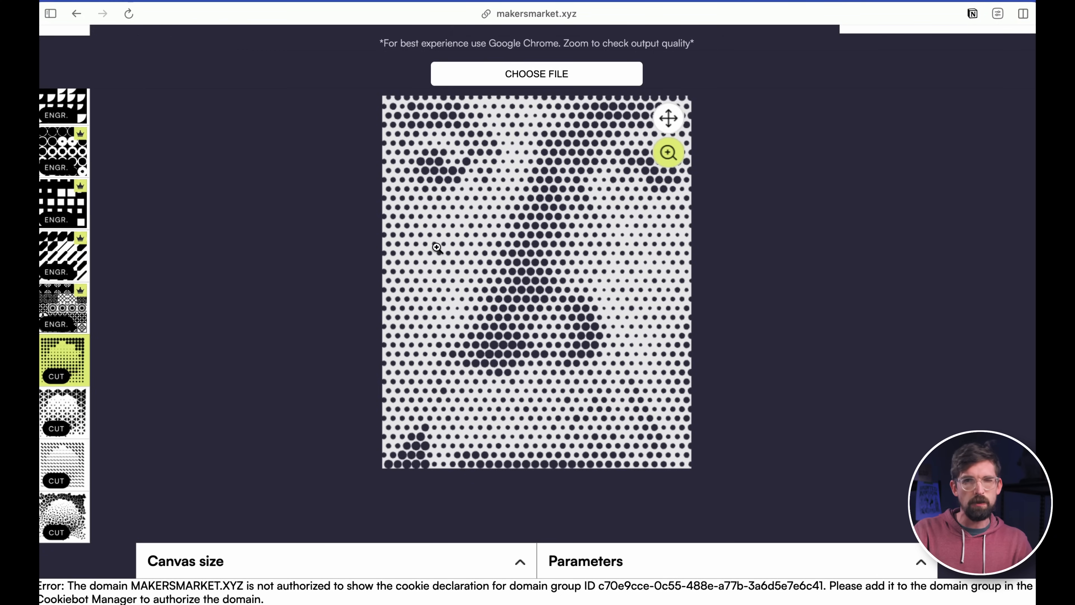
left_click(63, 412)
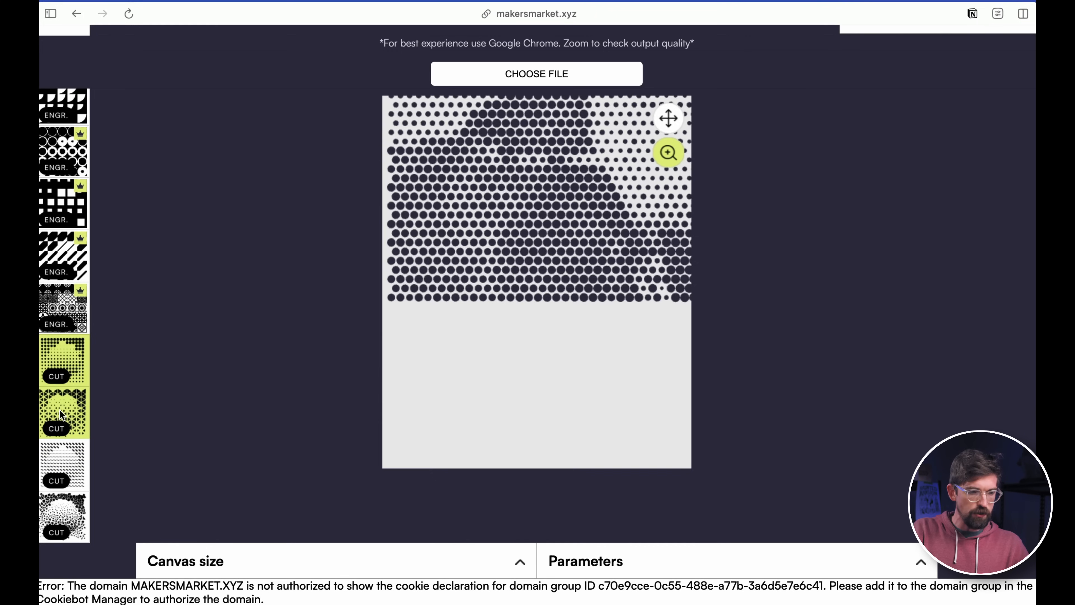
left_click(63, 412)
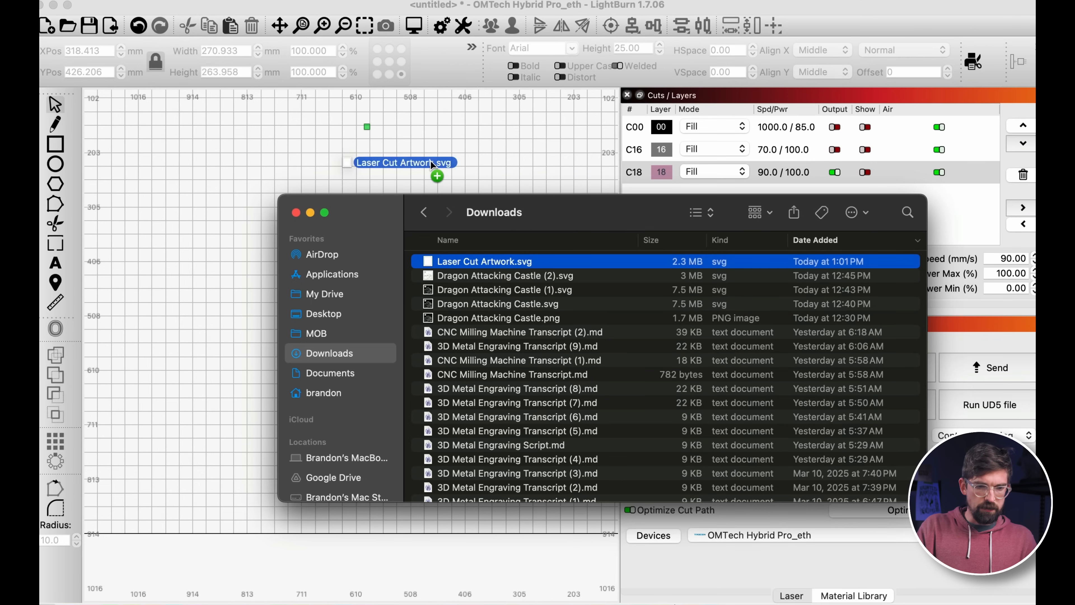
Step: Import Laser Cut Artwork.svg and set its layer mode from Fill to Line
double_click(483, 262)
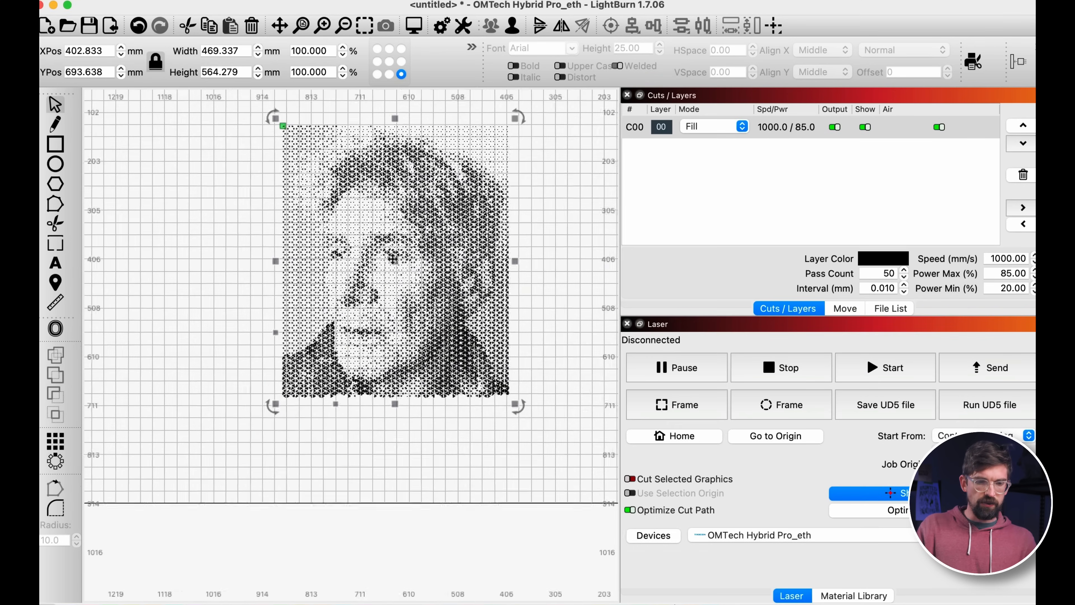
left_click(713, 126)
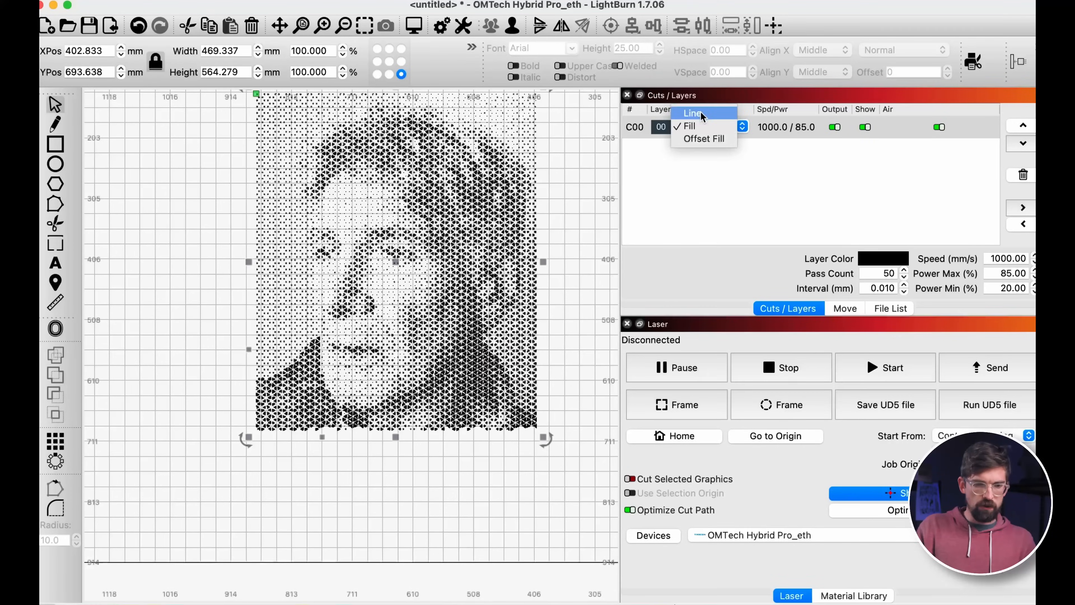
left_click(693, 114)
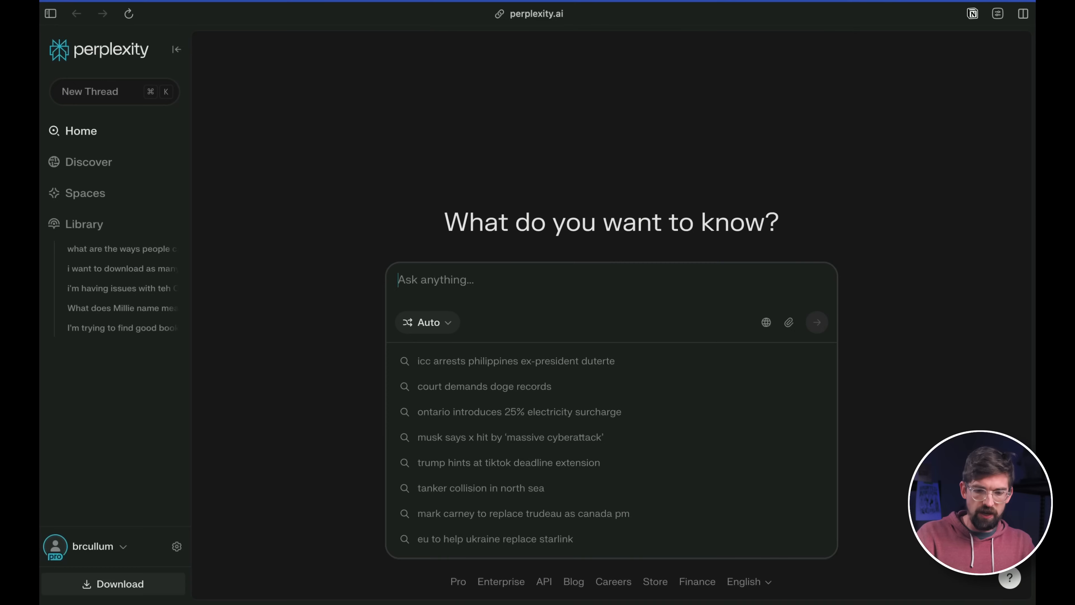
Step: Ask 'I have an xTool S1 40W that won't turn on, any idea why?' and read the sourced answer
type("I have an xTool S1")
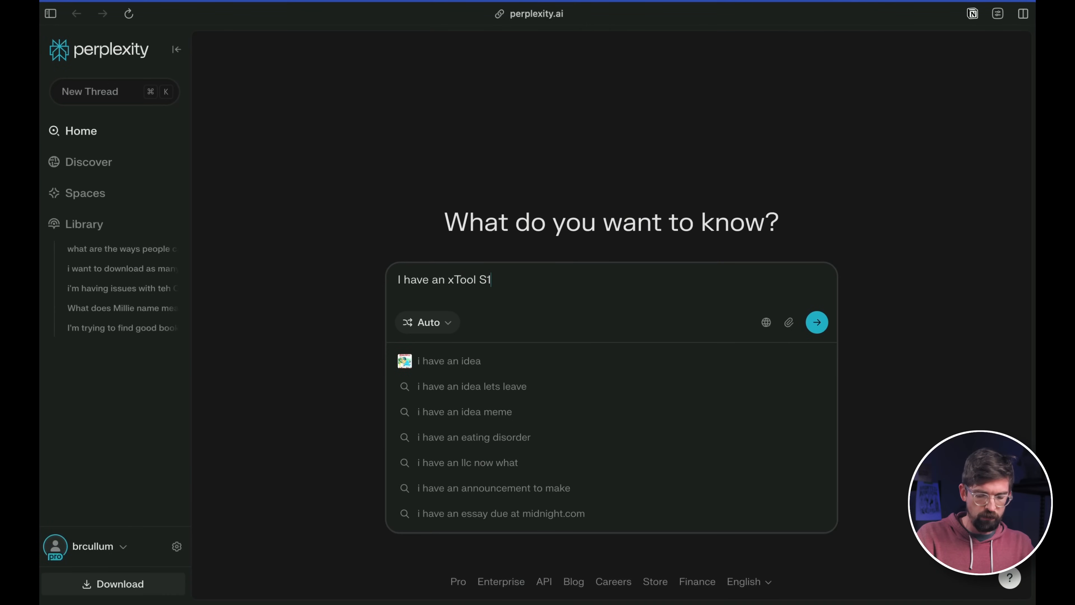
type("40W that")
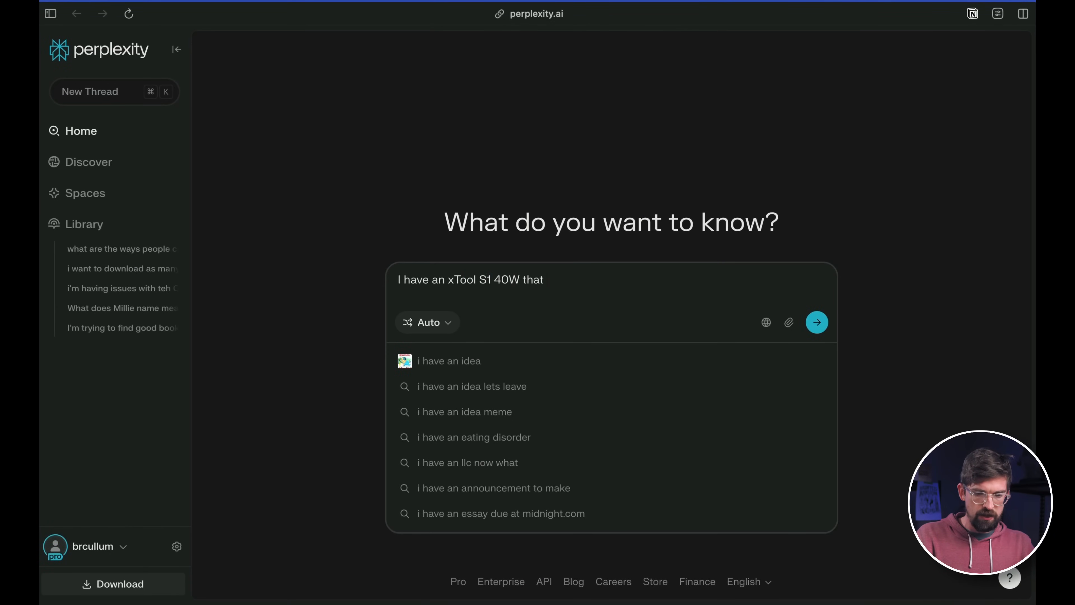
type("won't turn on, any idea")
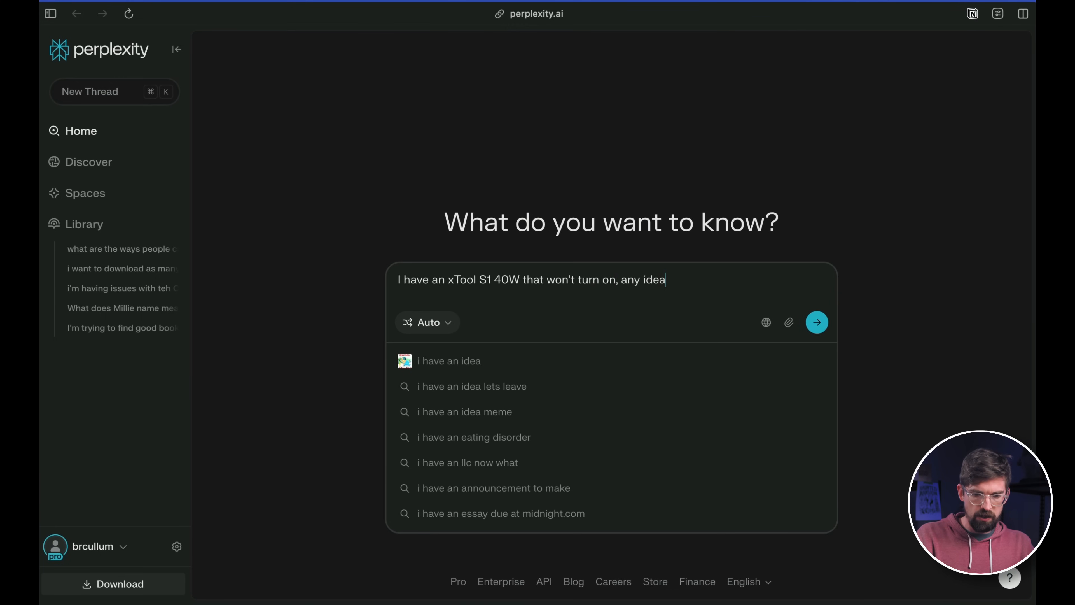
left_click(817, 322)
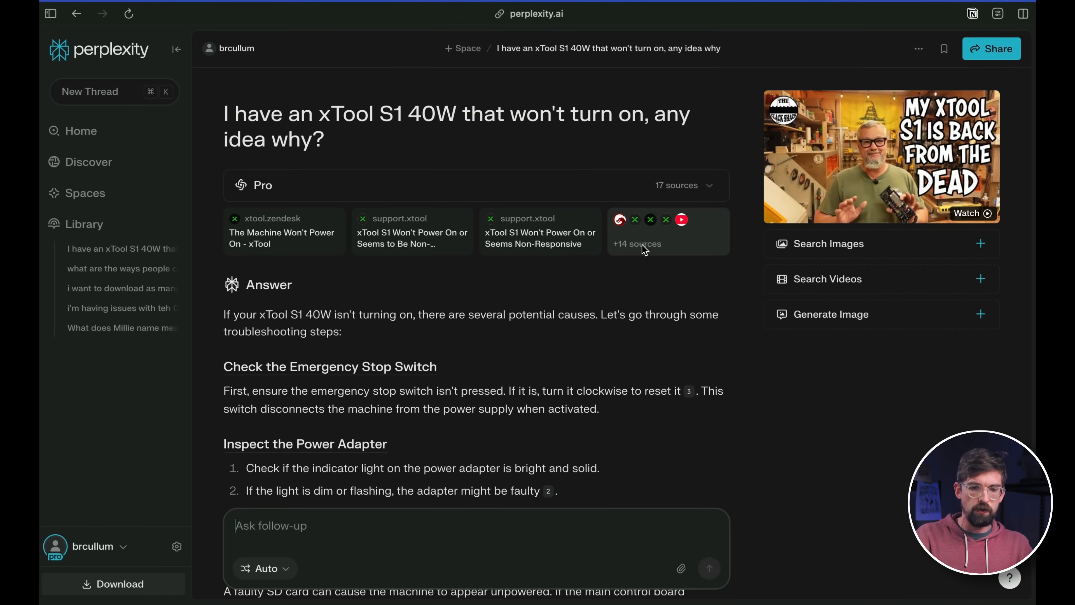
mouse_move(619, 220)
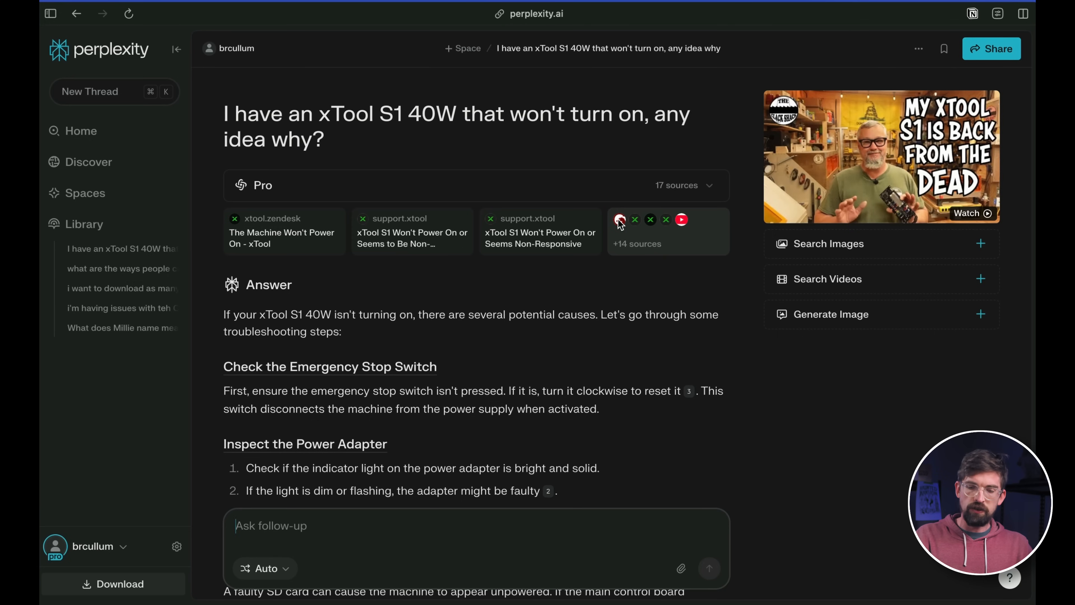
mouse_move(636, 224)
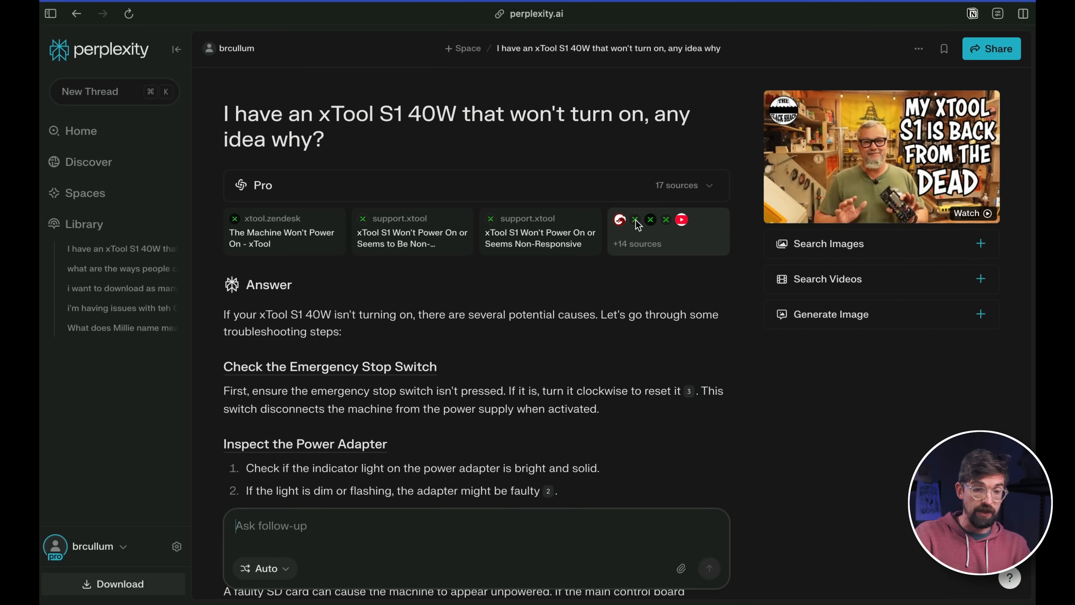
scroll("down", 3)
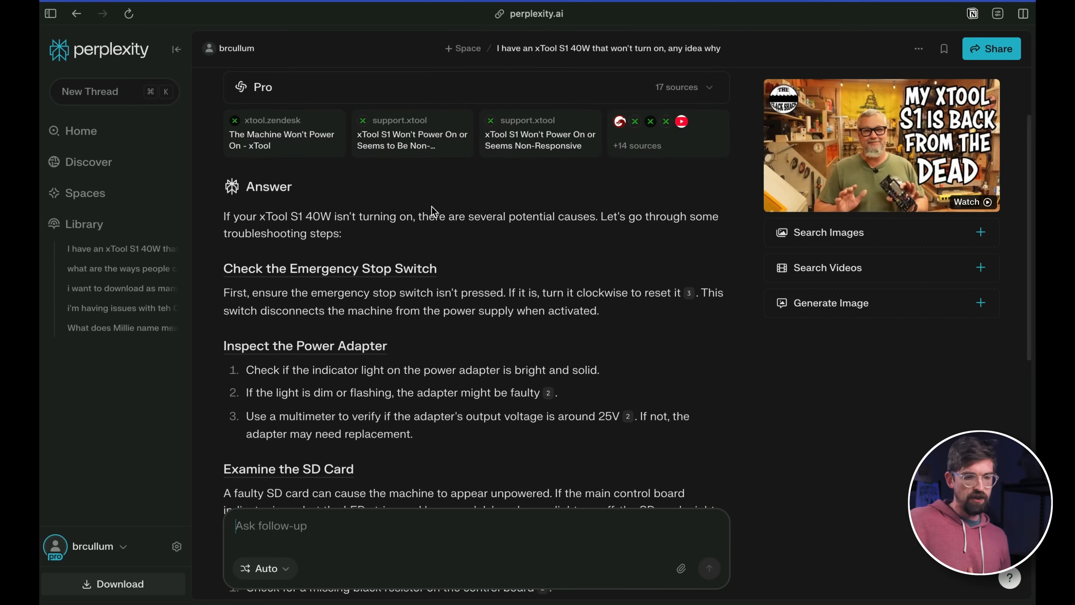
scroll("down", 3)
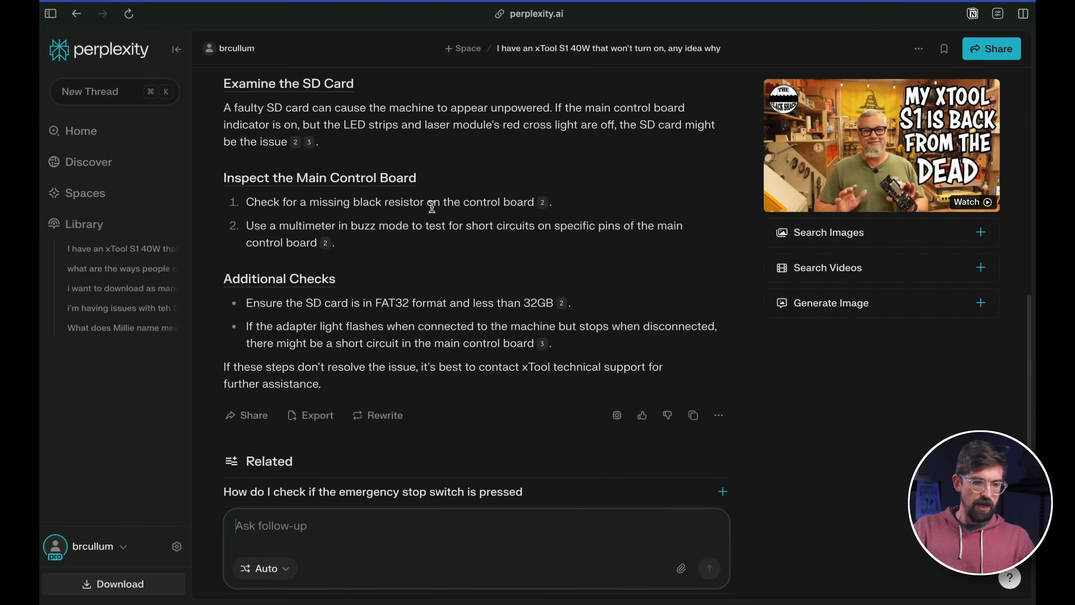
scroll("up", 3)
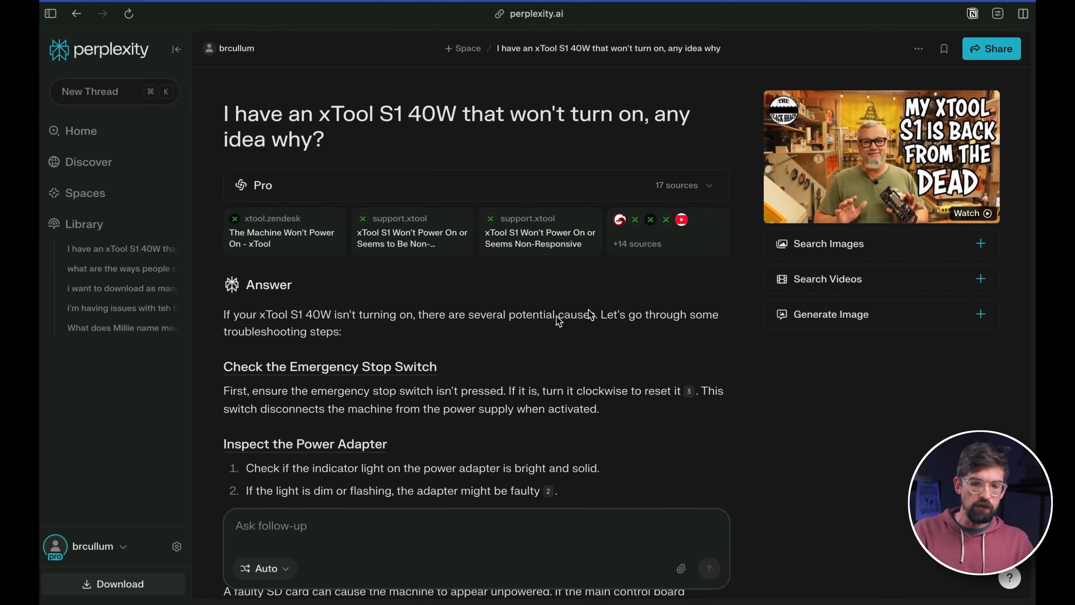
mouse_move(428, 369)
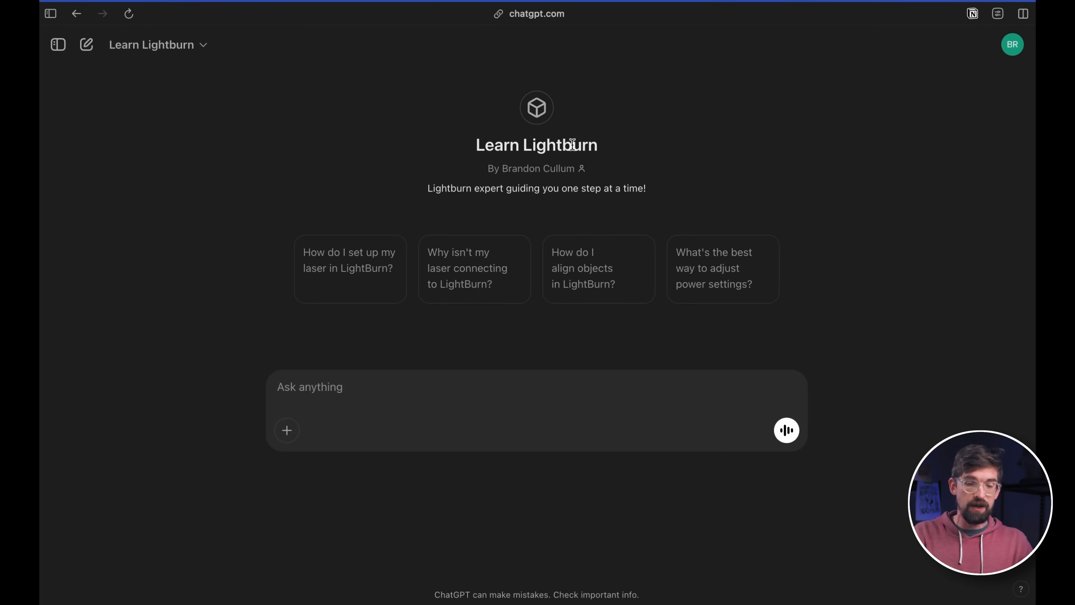
mouse_move(439, 341)
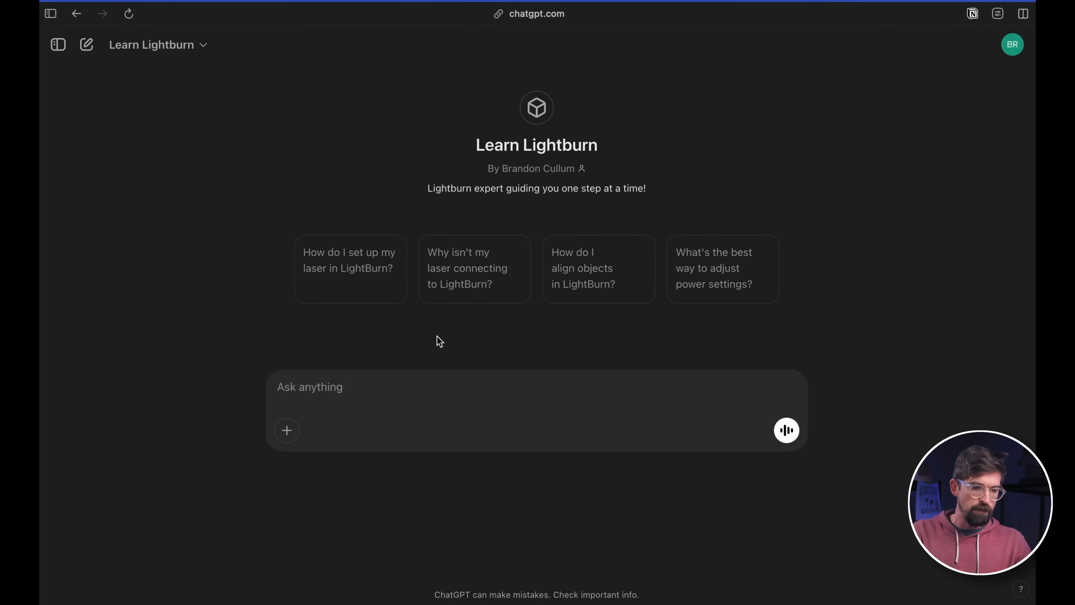
mouse_move(604, 199)
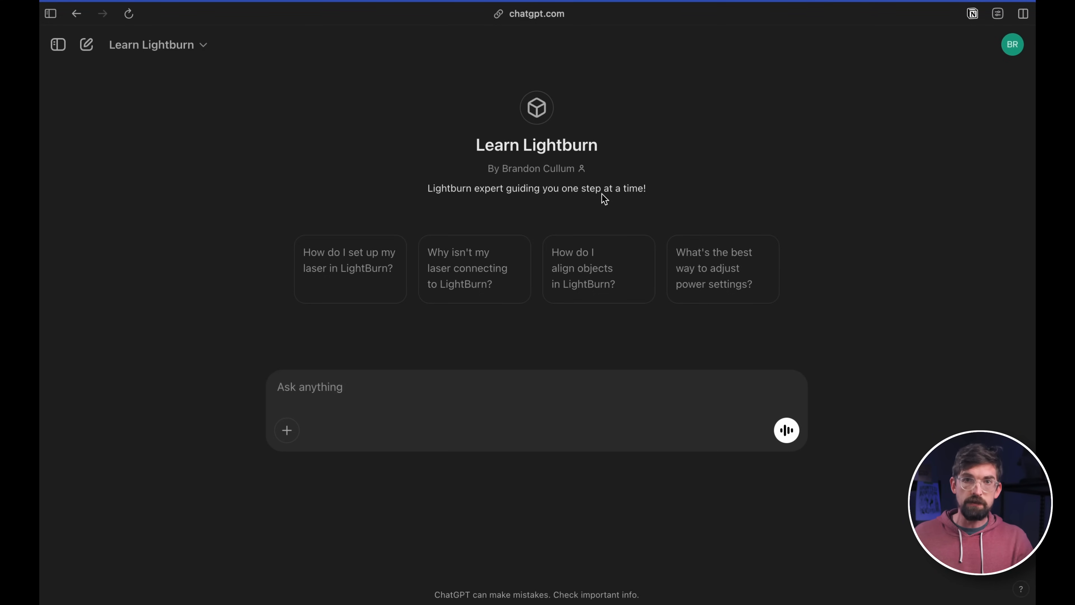
mouse_move(500, 248)
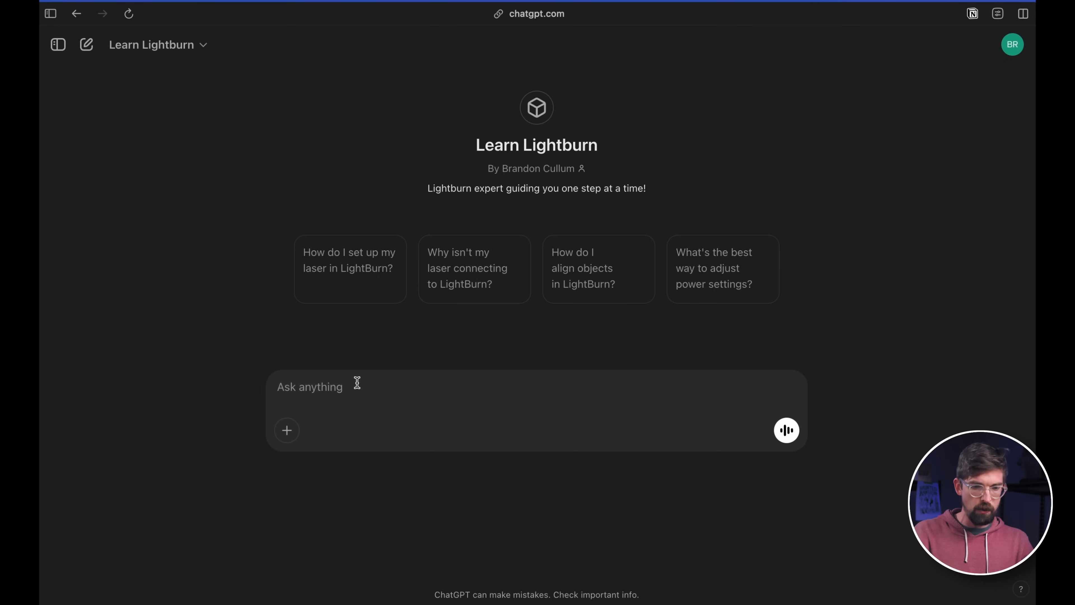
Step: Ask the Learn Lightburn GPT 'What's the best way to adjust power settings?'
left_click(786, 430)
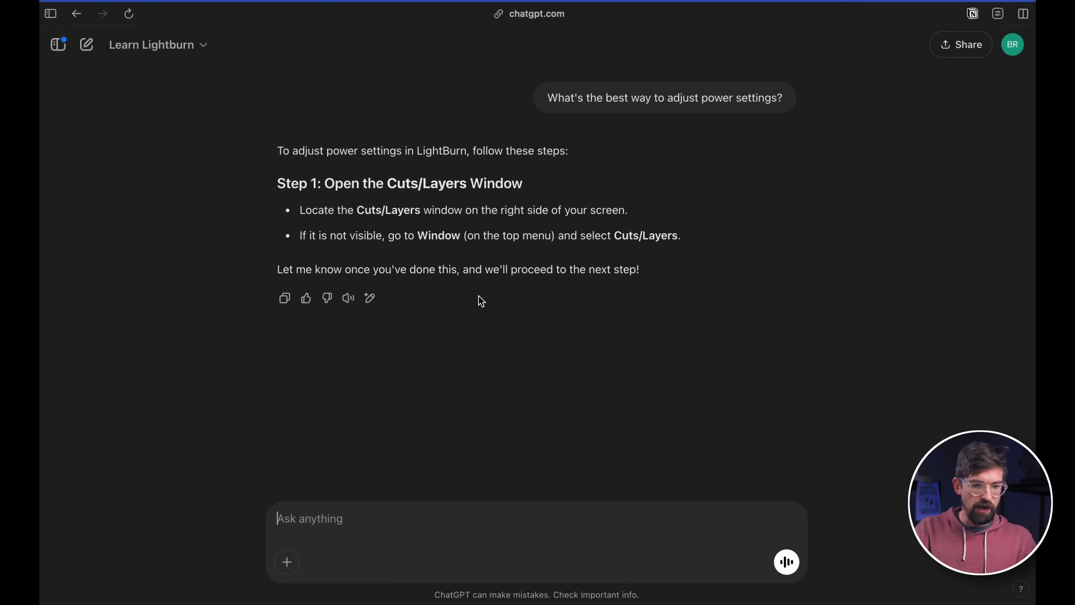
mouse_move(376, 544)
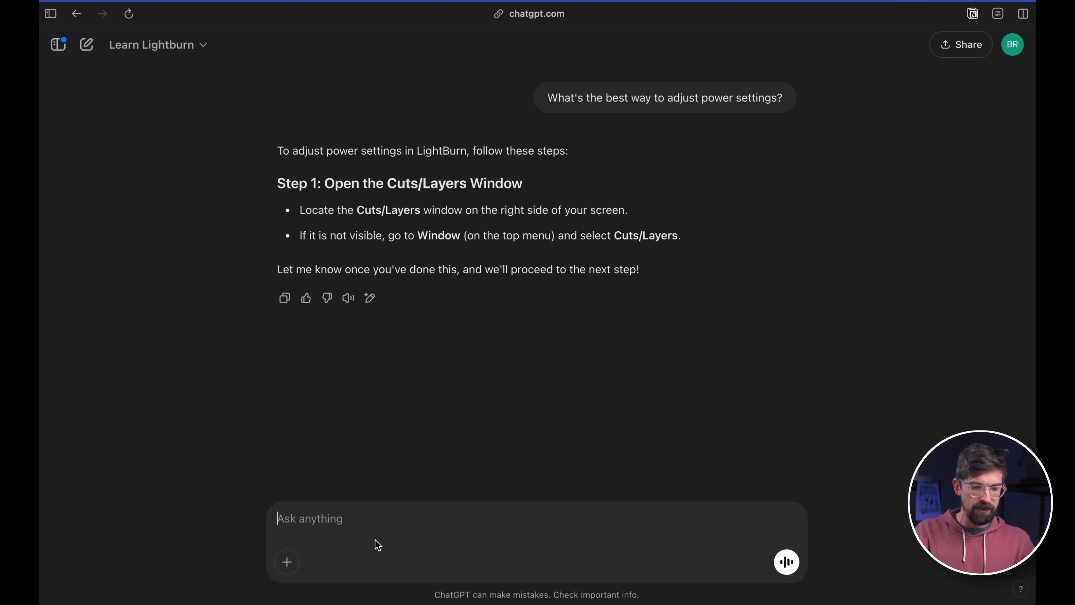
mouse_move(357, 515)
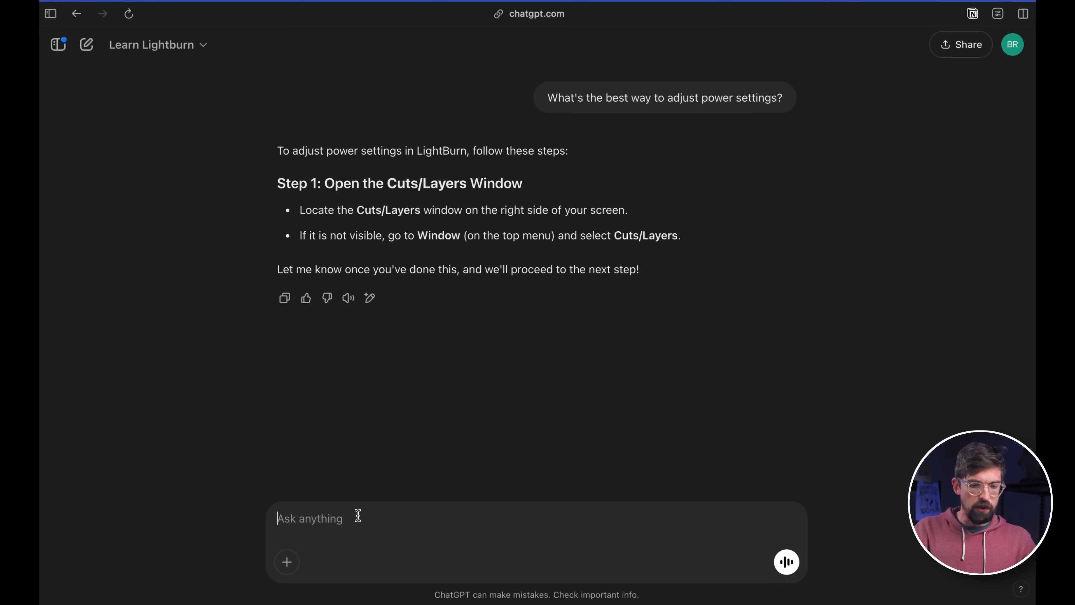